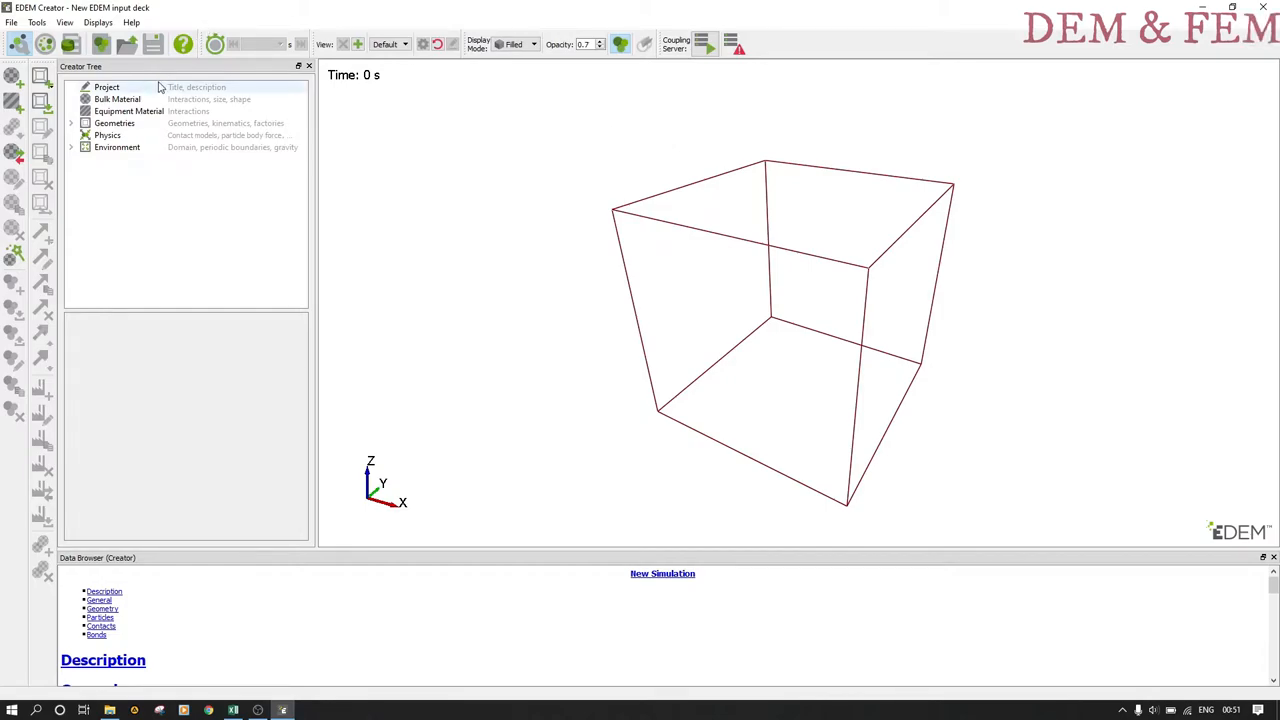
mouse_move(258, 600)
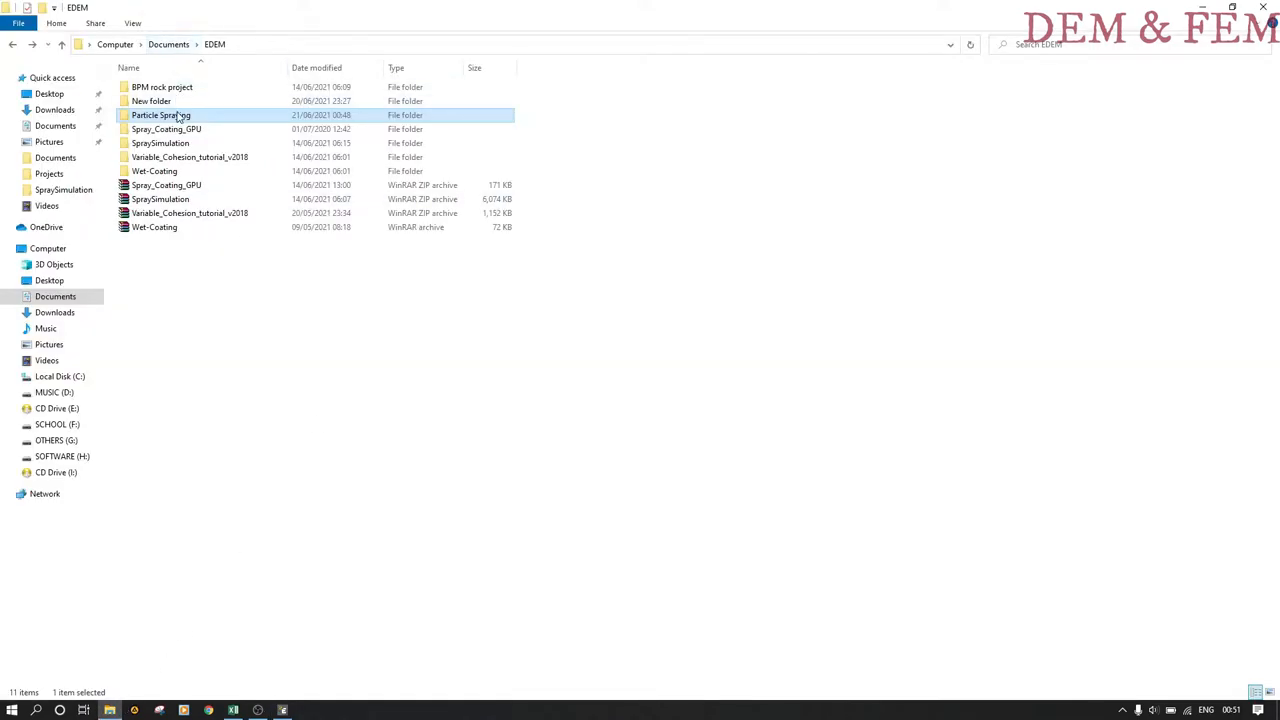
Open the Particle Spraying folder under Documents\EDEM in File Explorer.
double_click(160, 114)
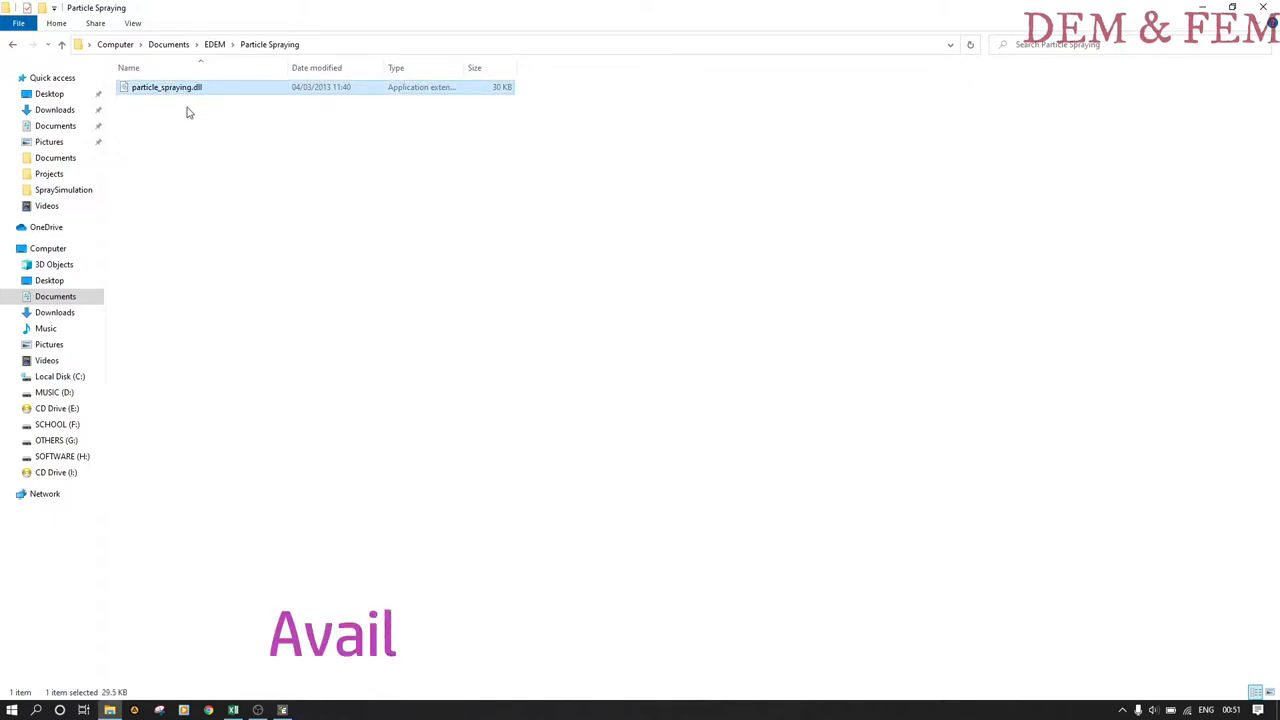
mouse_move(314, 686)
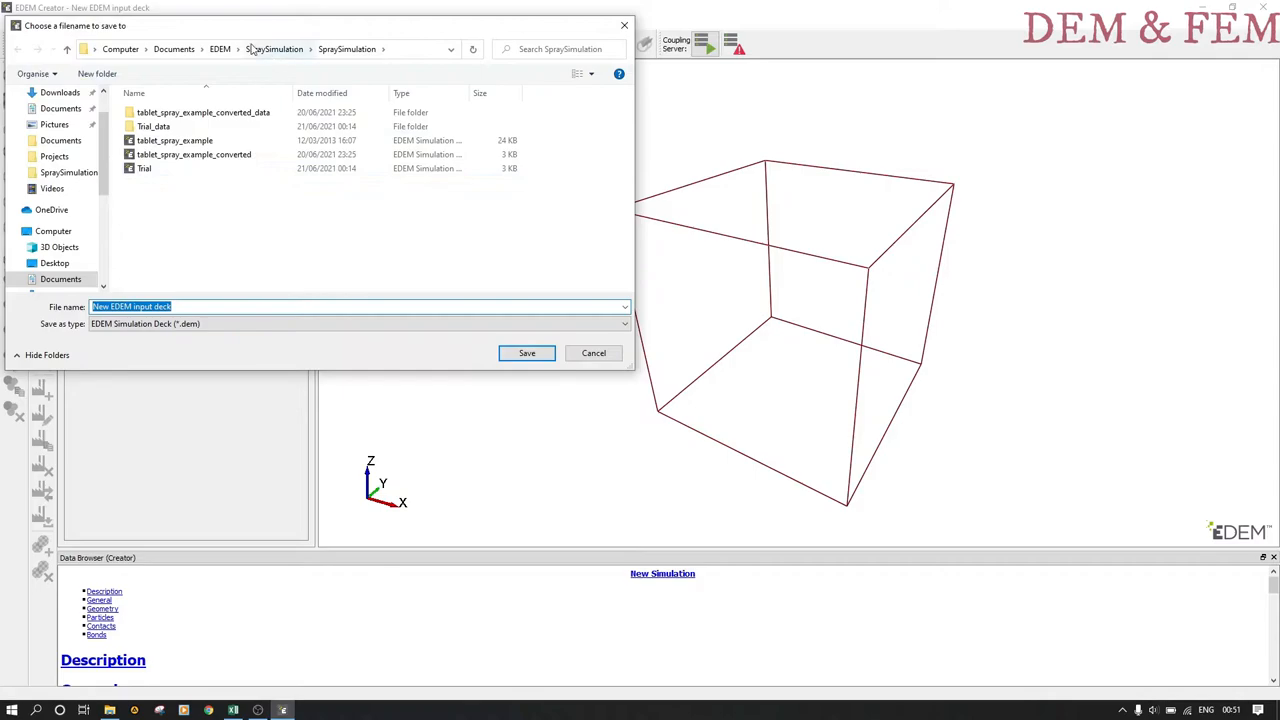
Save the deck as 'Particle Spraying Example' in Documents\EDEM\Particle Spraying.
left_click(220, 48)
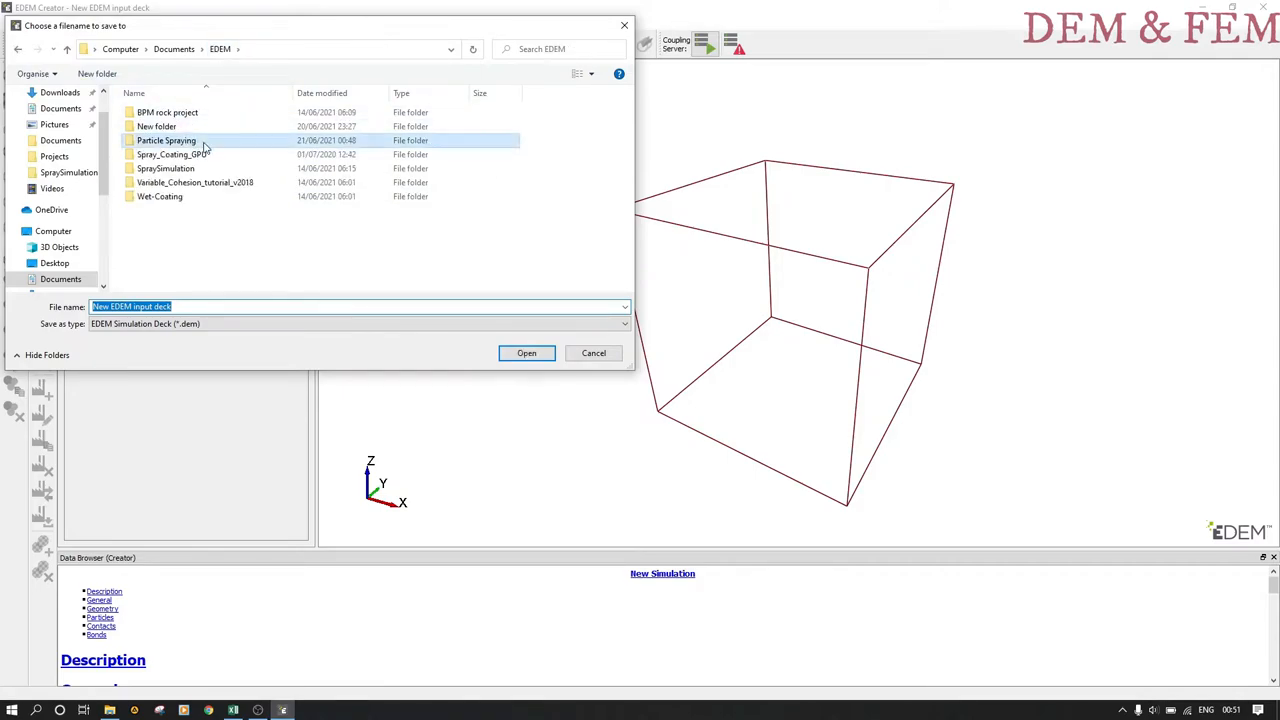
double_click(166, 140)
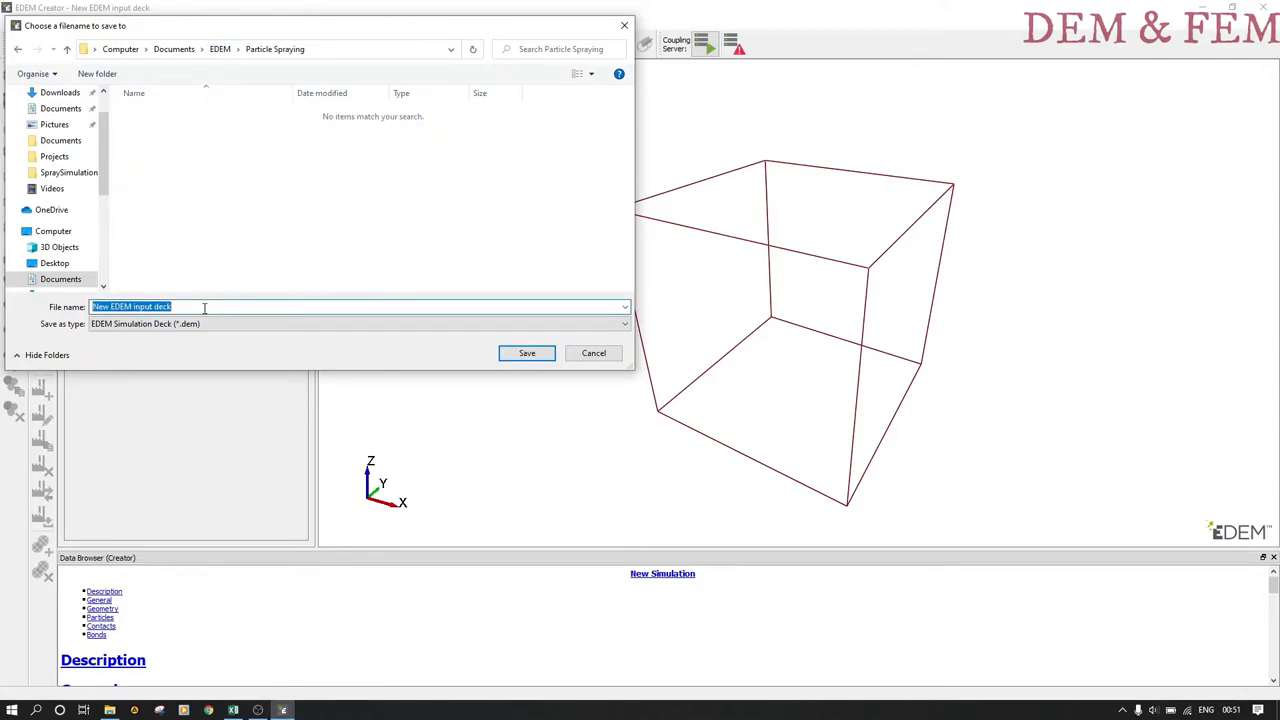
type("Particle")
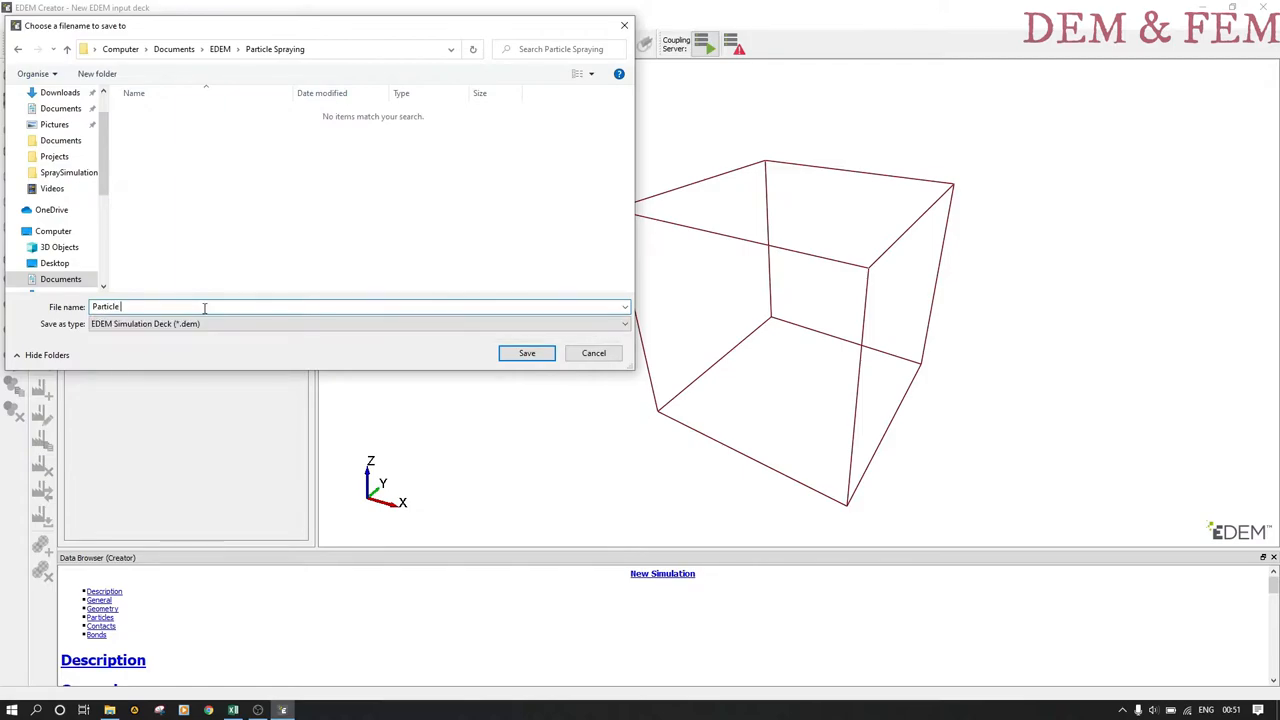
type("Spraying Exampl")
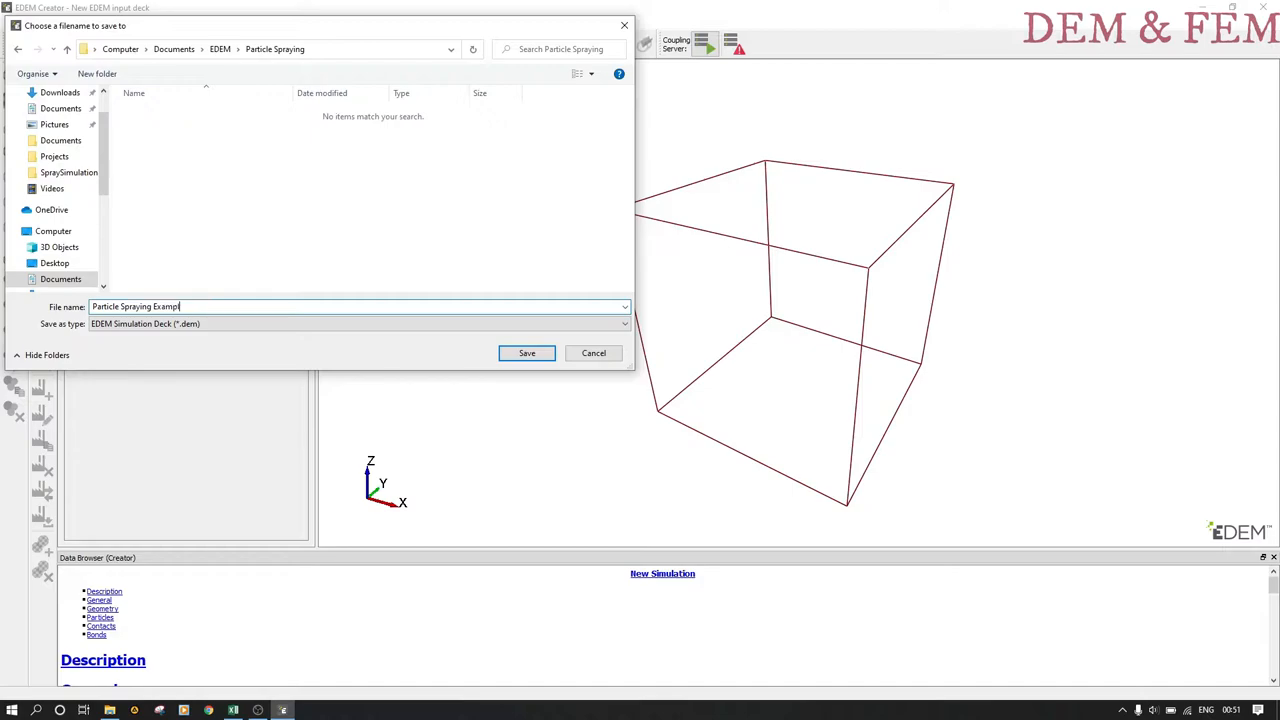
left_click(528, 352)
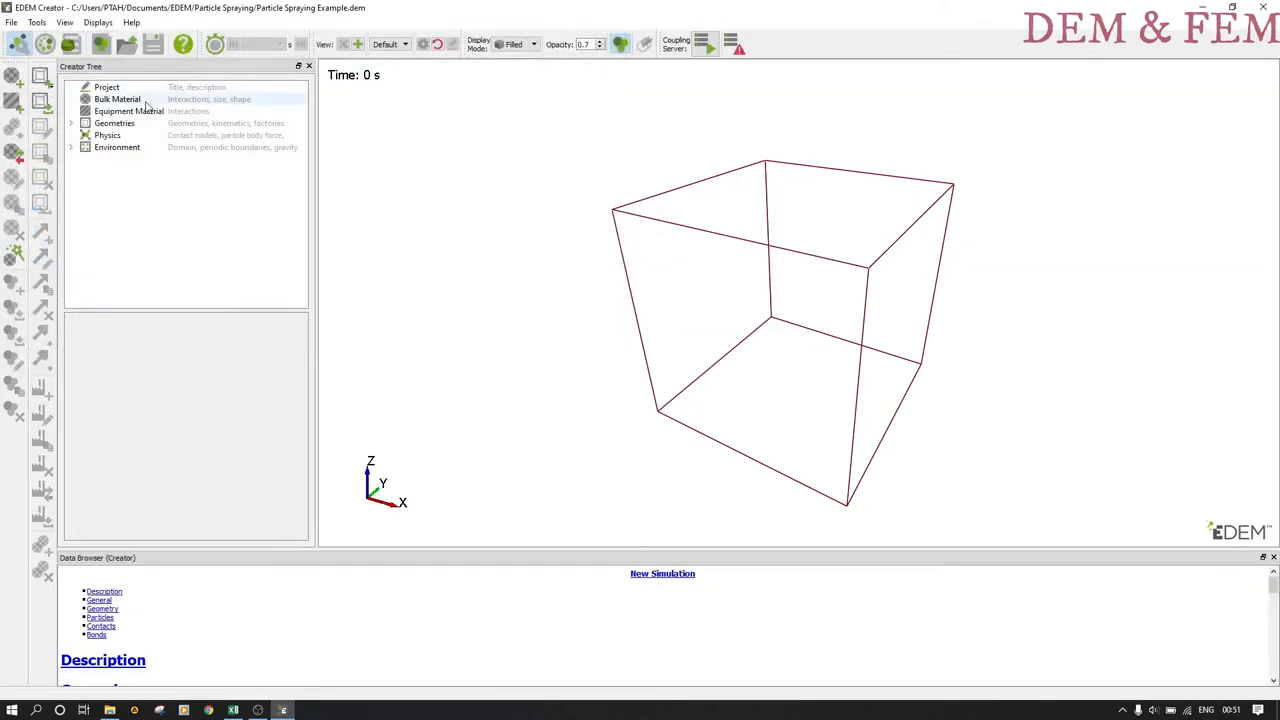
Rename the new bulk material to 'spray'.
right_click(118, 100)
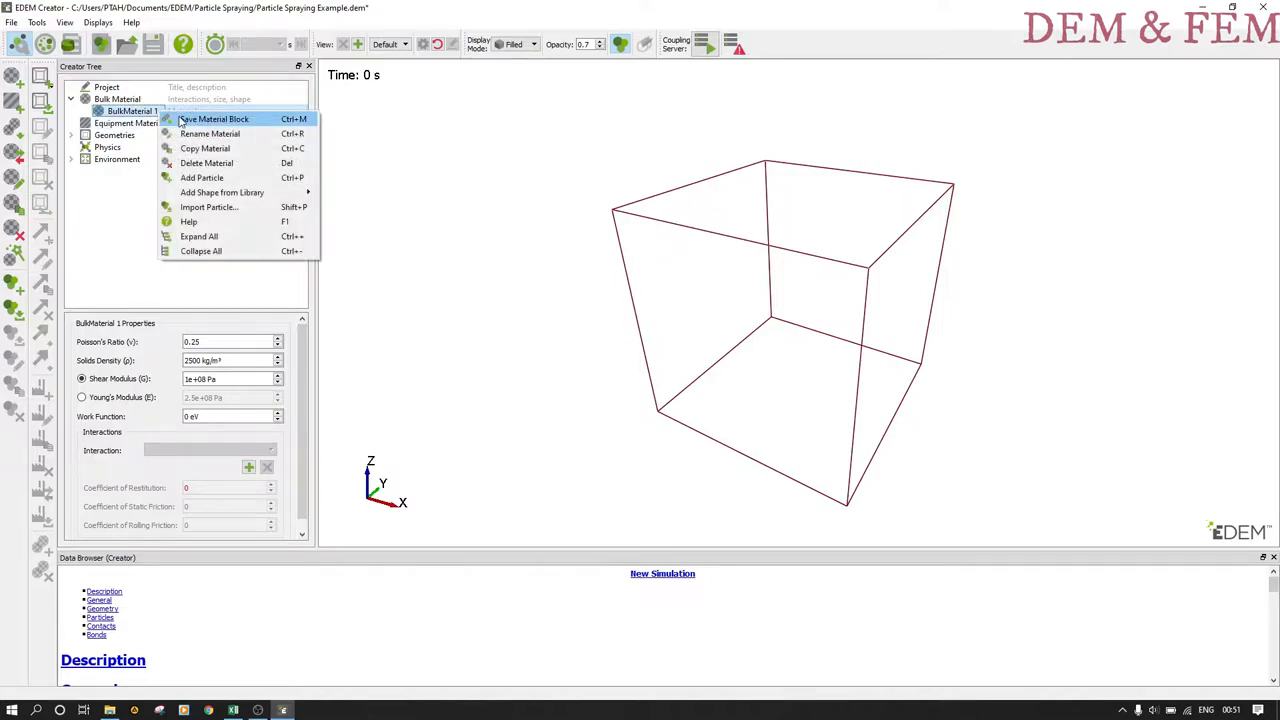
left_click(210, 132)
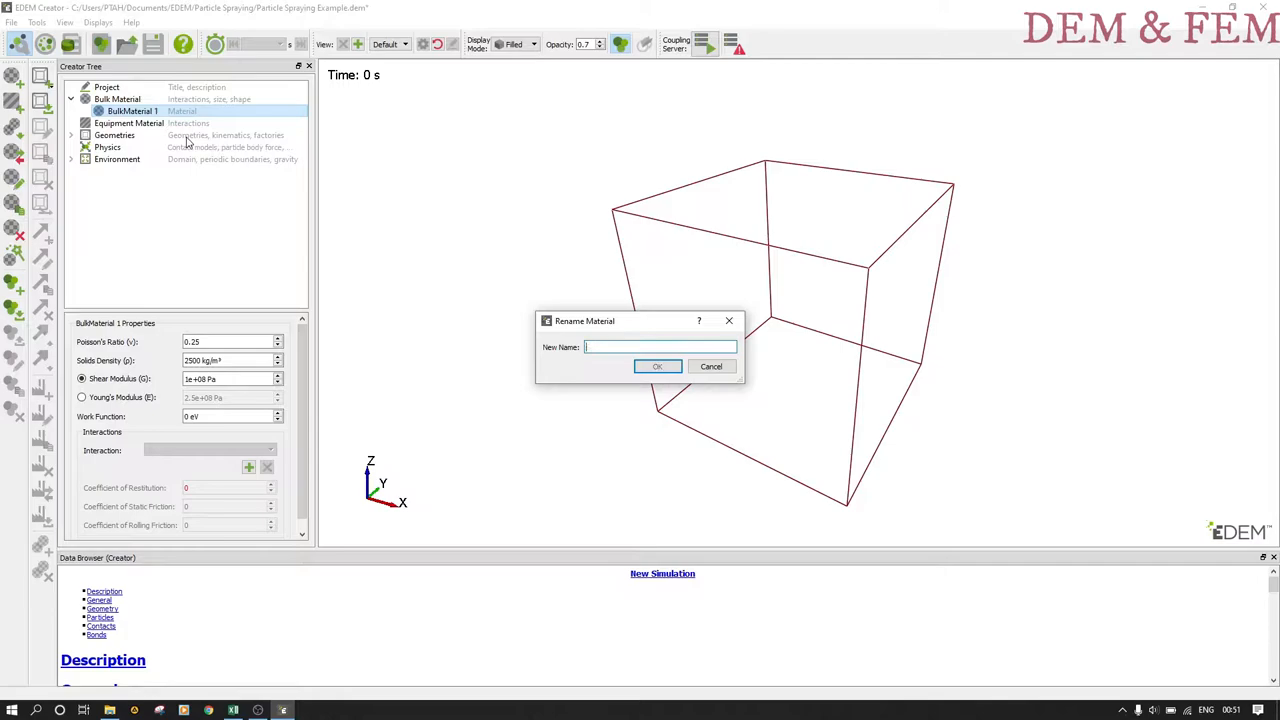
type("spray")
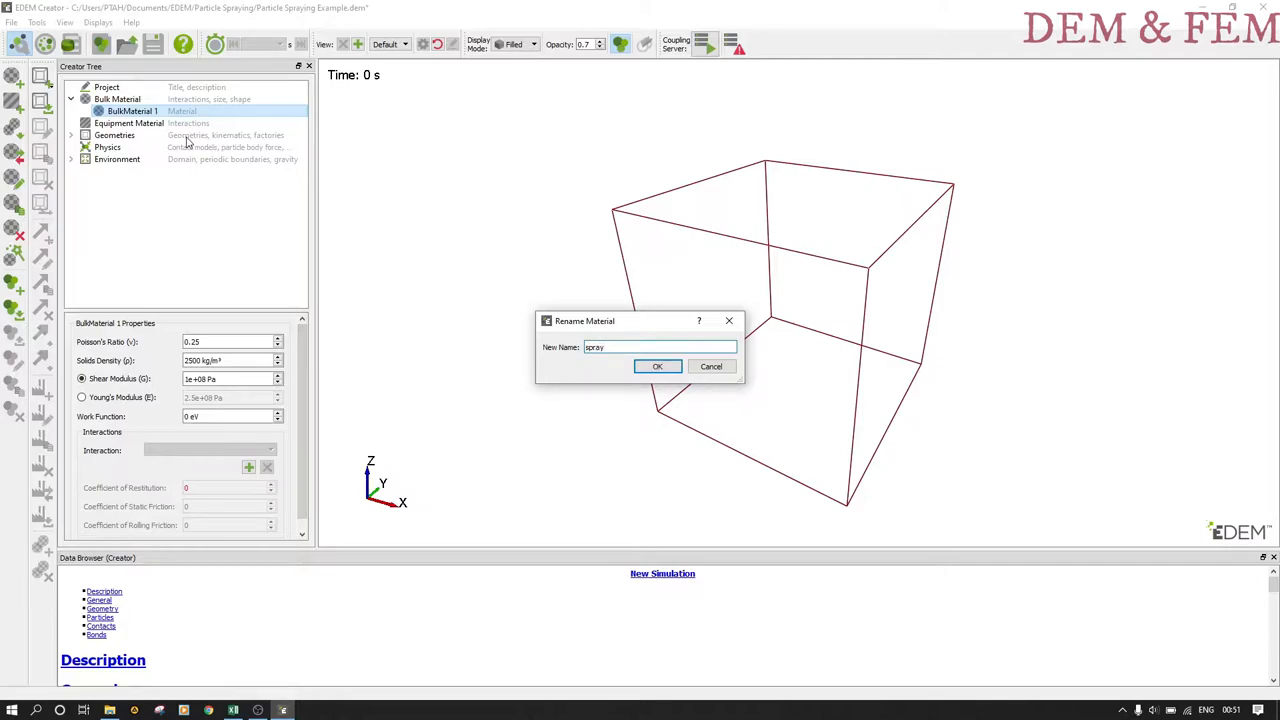
left_click(656, 366)
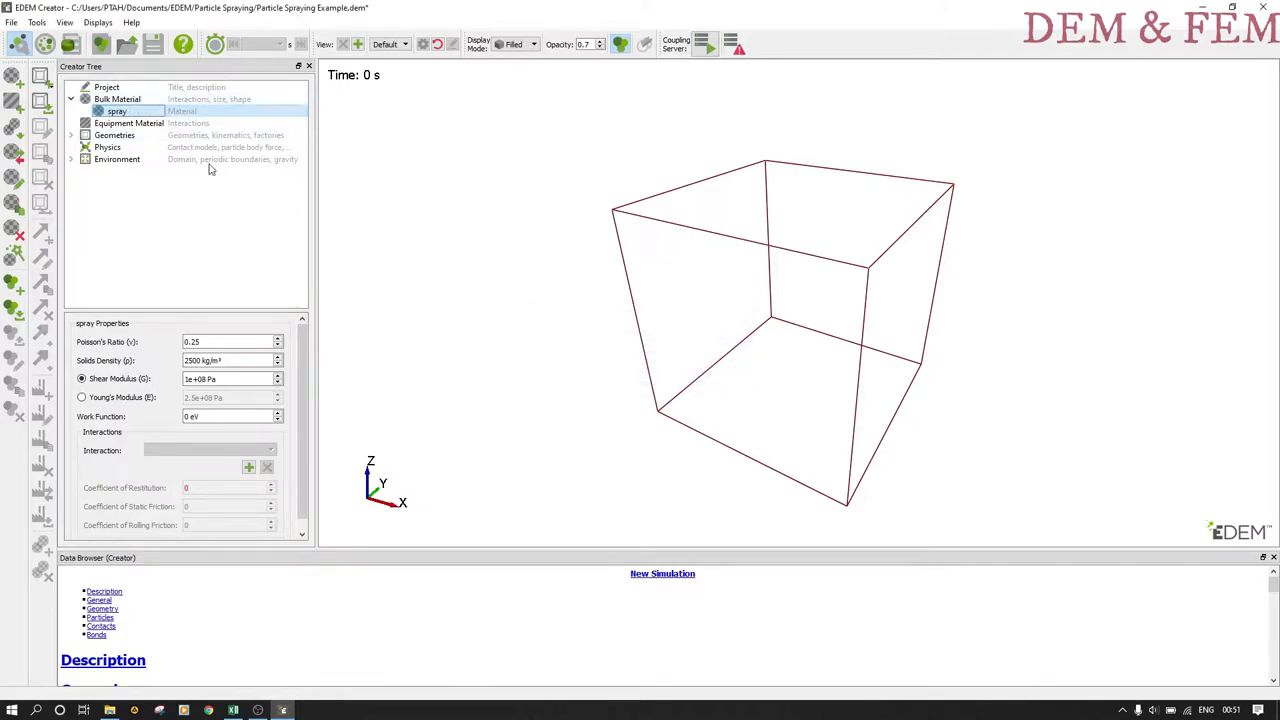
Set spray's solid density to 1000 kg/m³ and shear modulus to 1000 Pa.
left_click(230, 342)
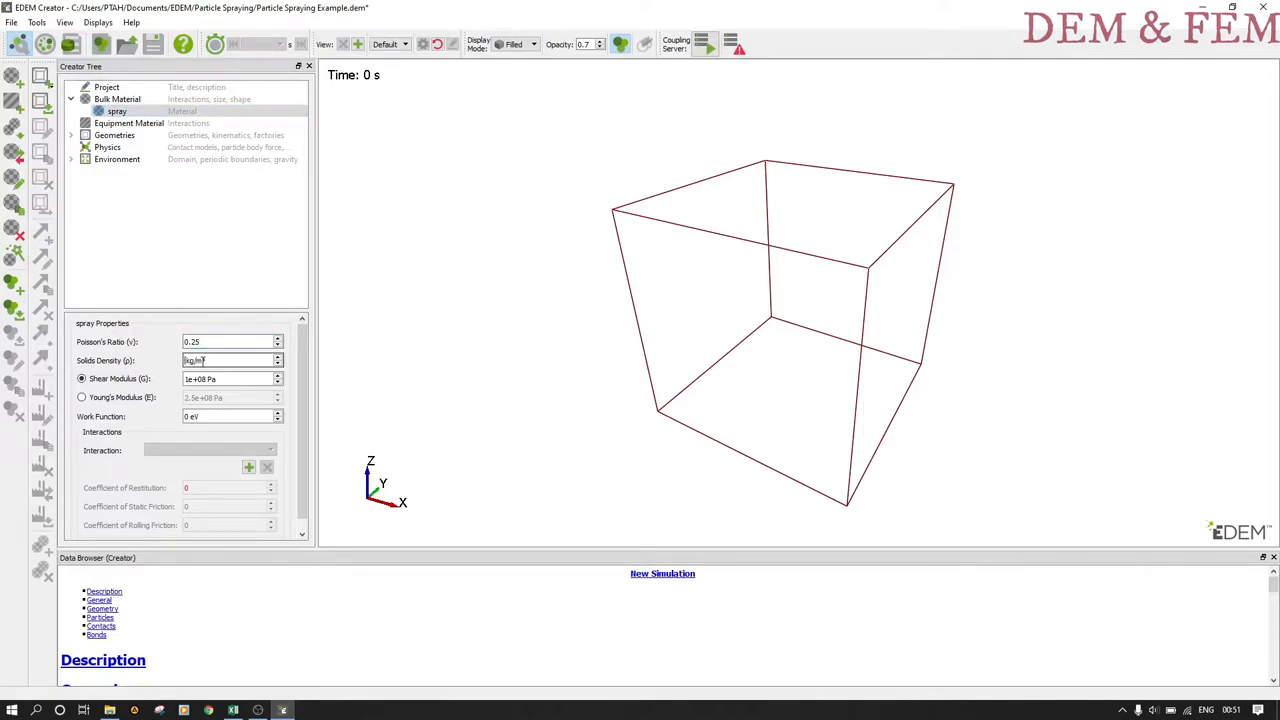
type("1000")
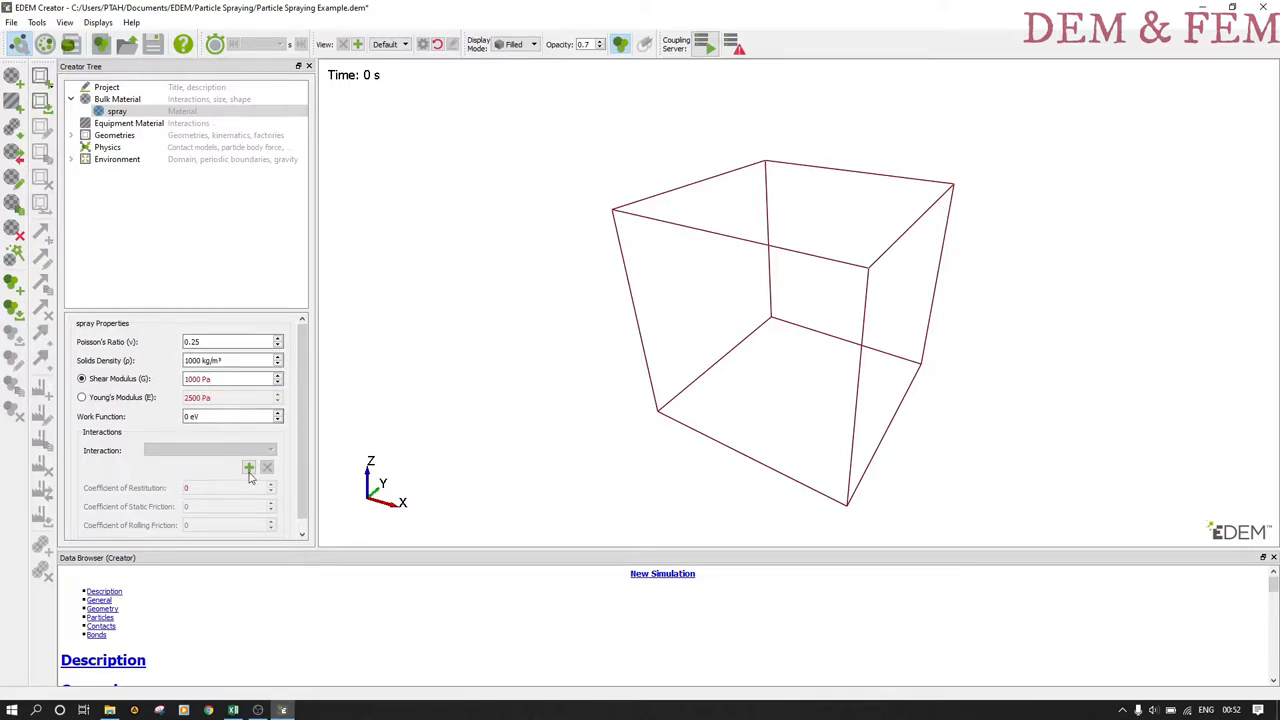
left_click(116, 112)
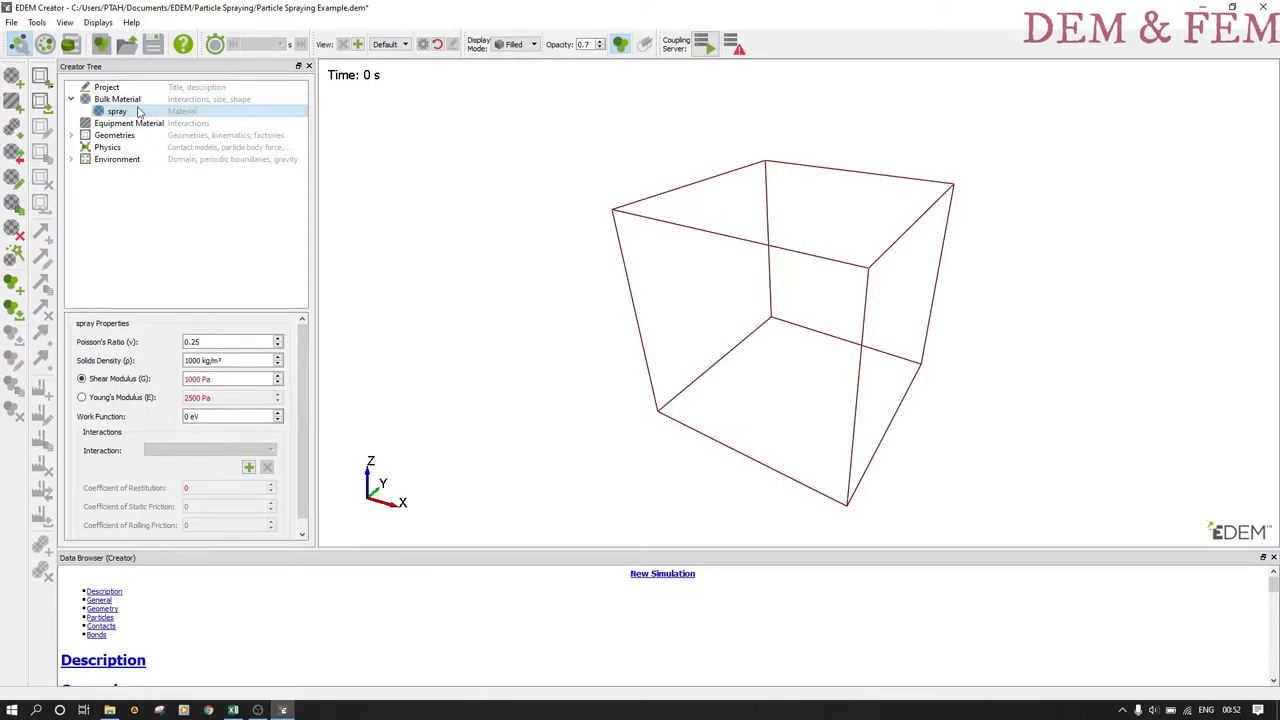
Add a second bulk material named 'tablet' and set its shear modulus to 1e+07 Pa.
right_click(118, 100)
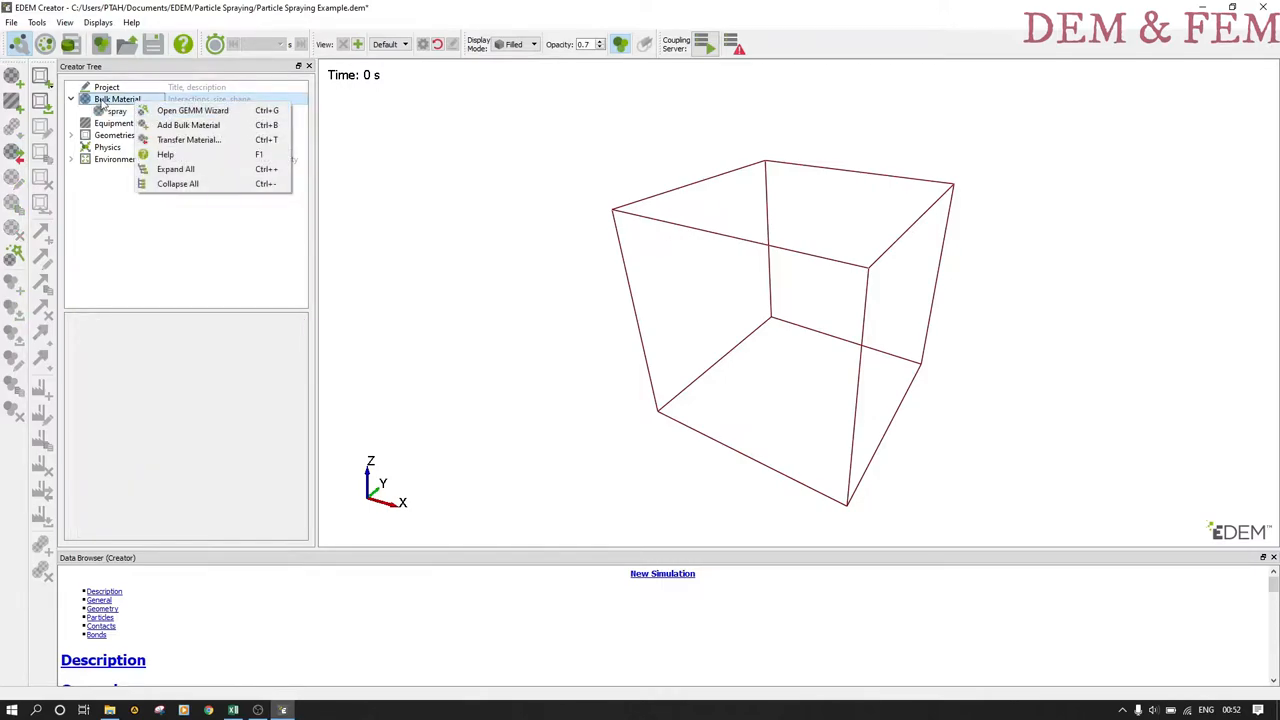
mouse_move(188, 140)
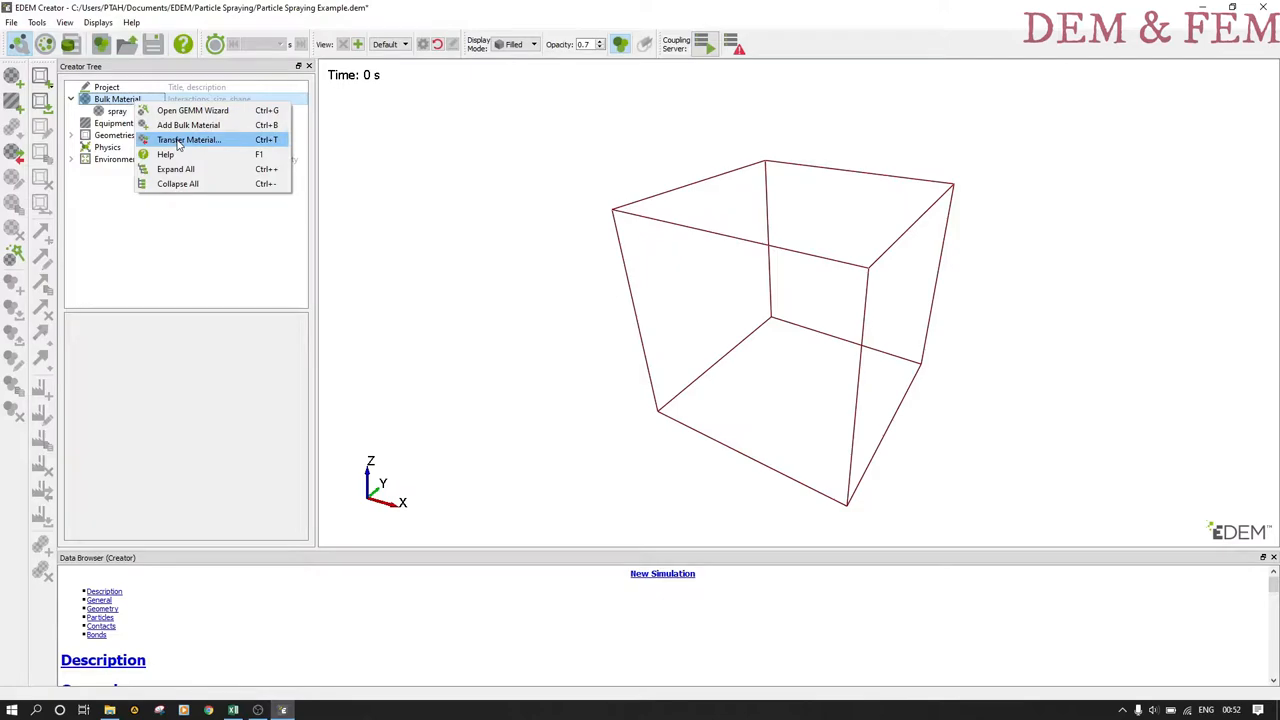
mouse_move(188, 124)
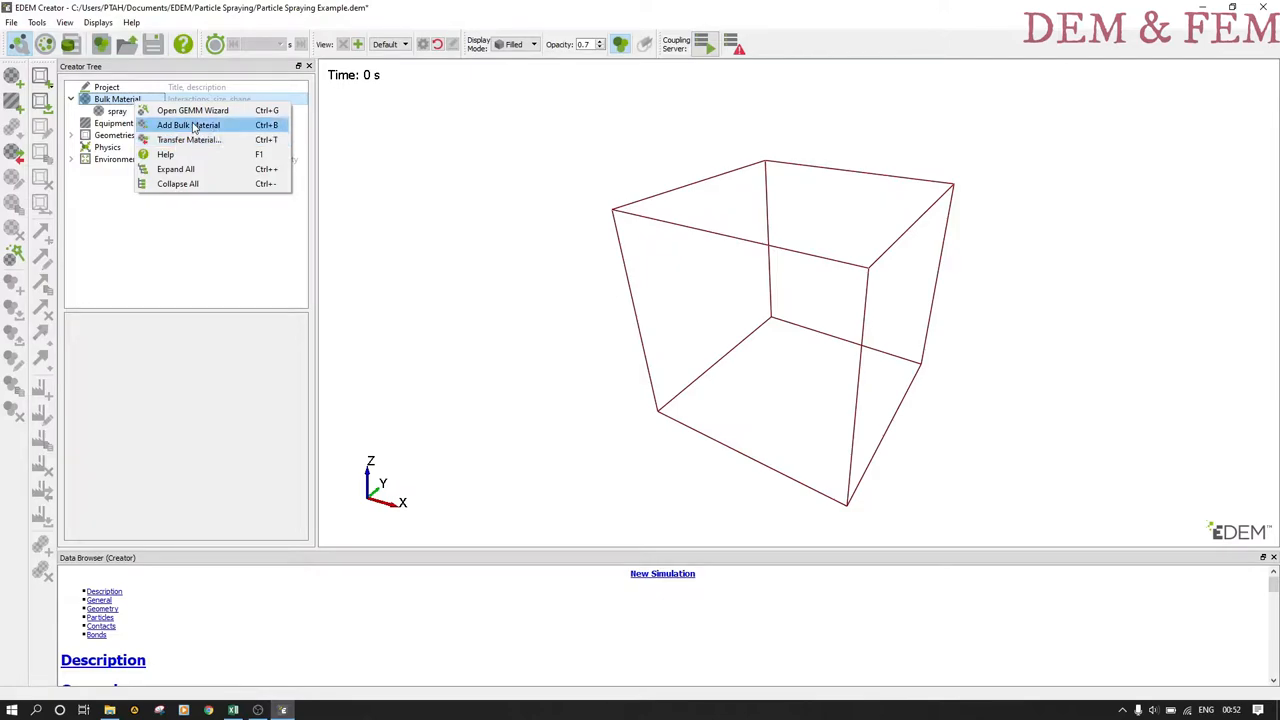
left_click(188, 124)
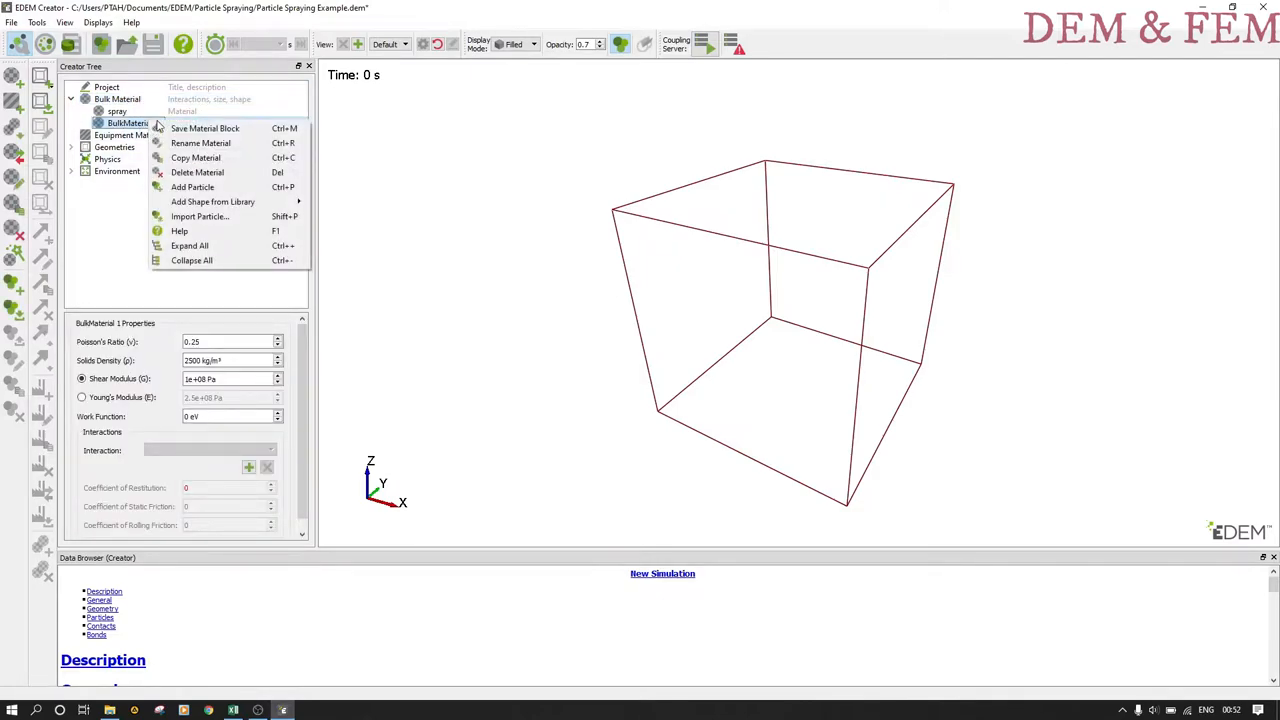
left_click(200, 144)
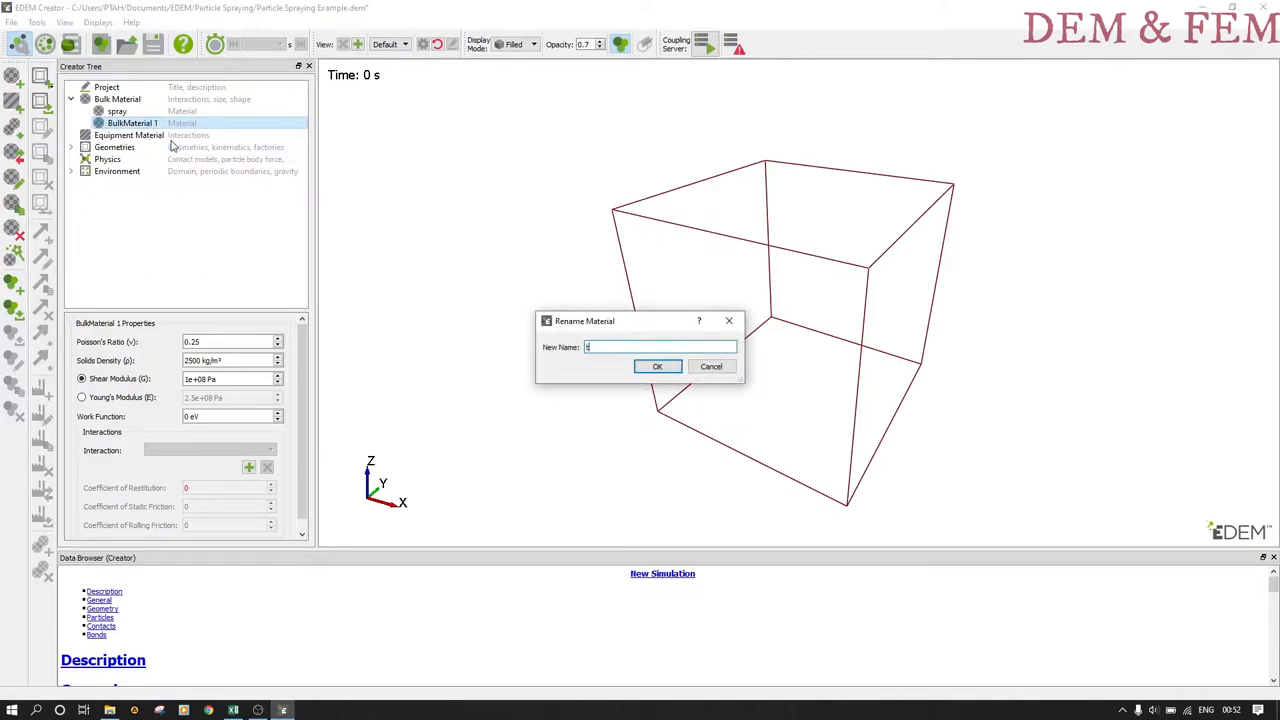
left_click(656, 366)
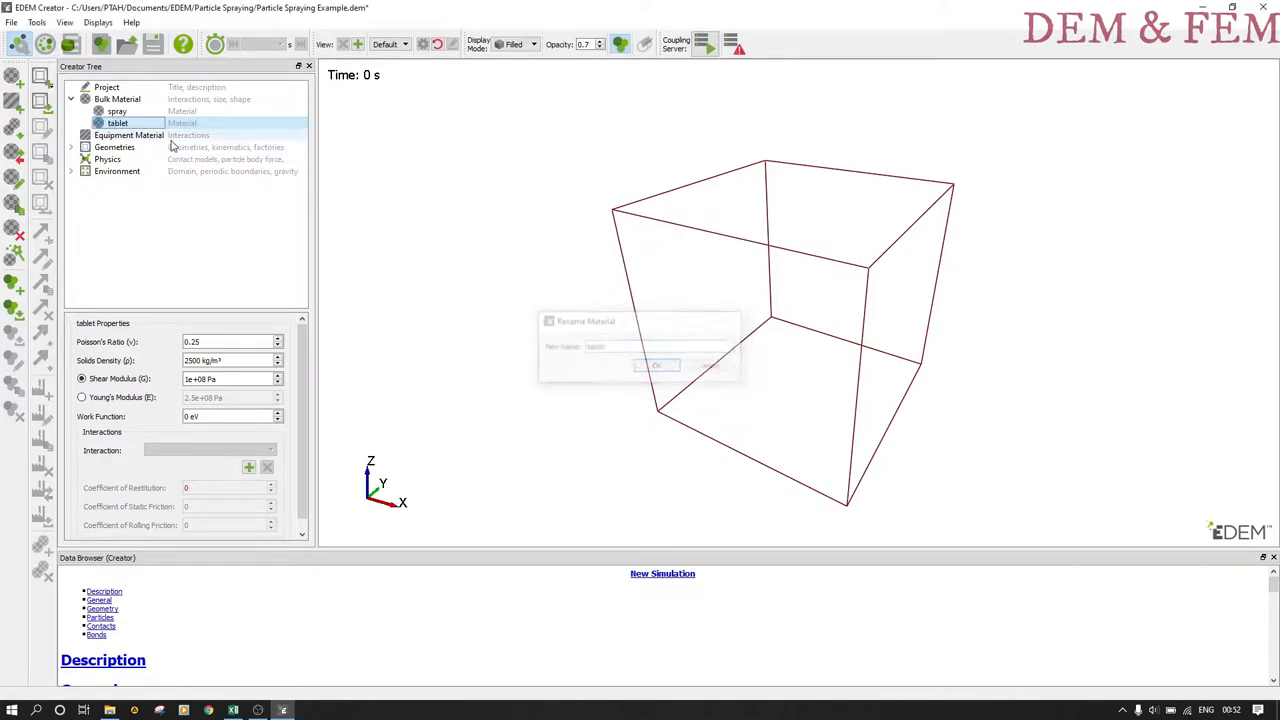
left_click(656, 364)
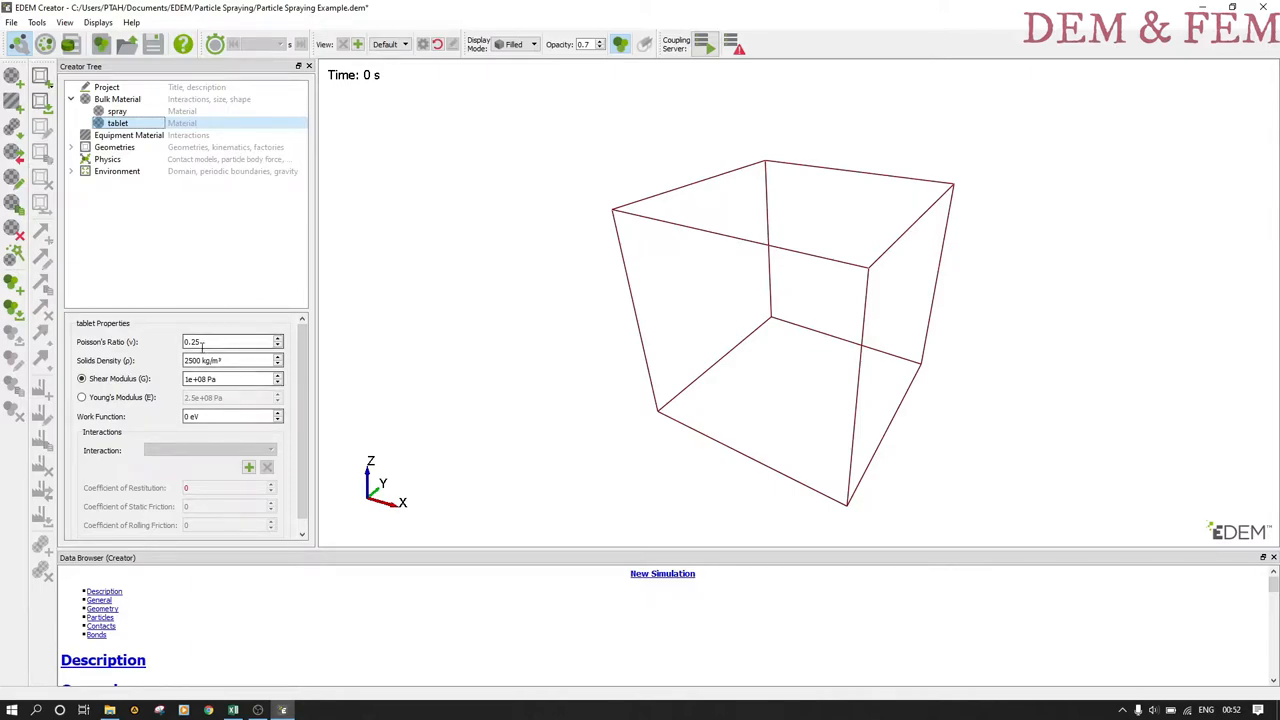
left_click(230, 360)
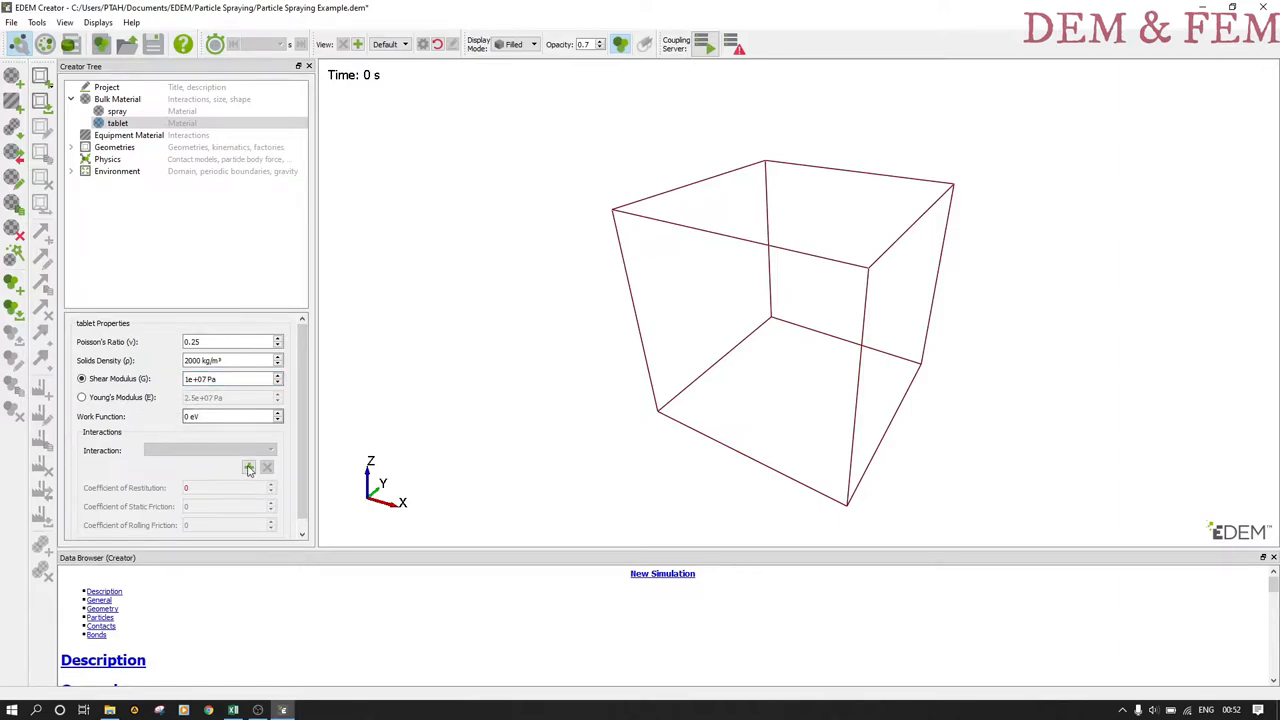
Add tablet–spray and tablet–tablet interactions with restitution 0.5, static friction 0.5, rolling friction 0.01.
left_click(210, 450)
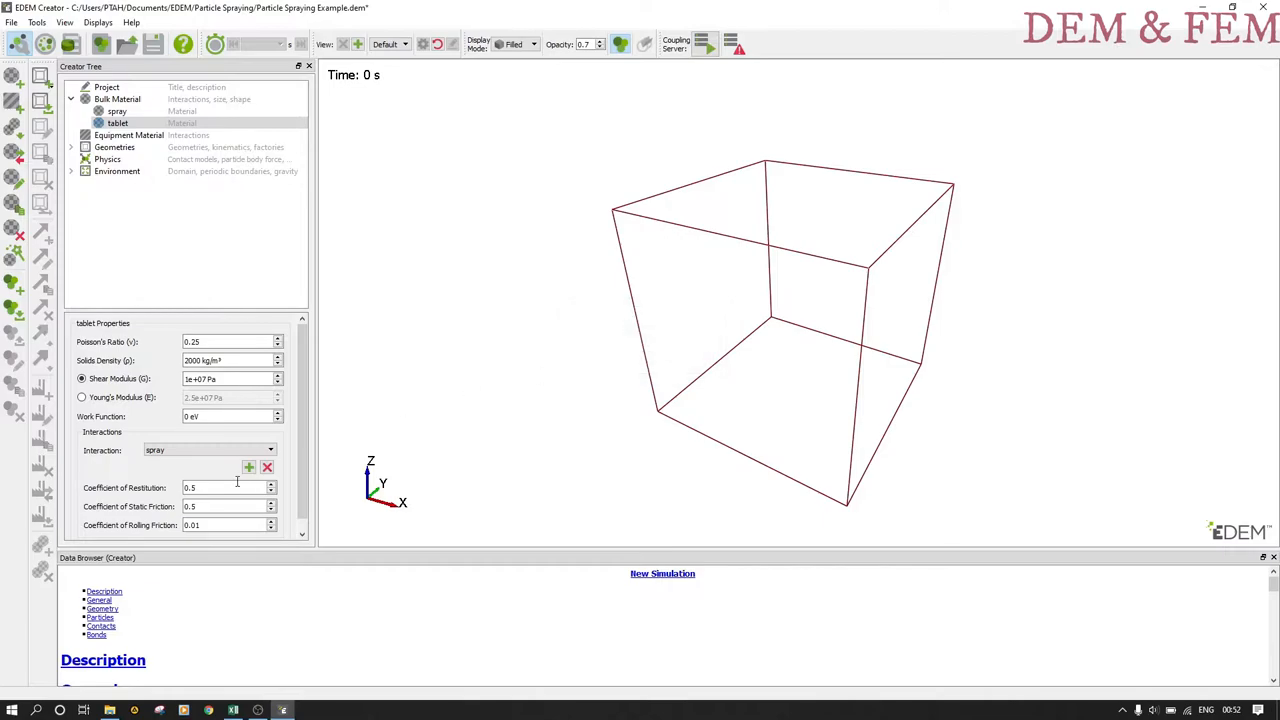
left_click(224, 488)
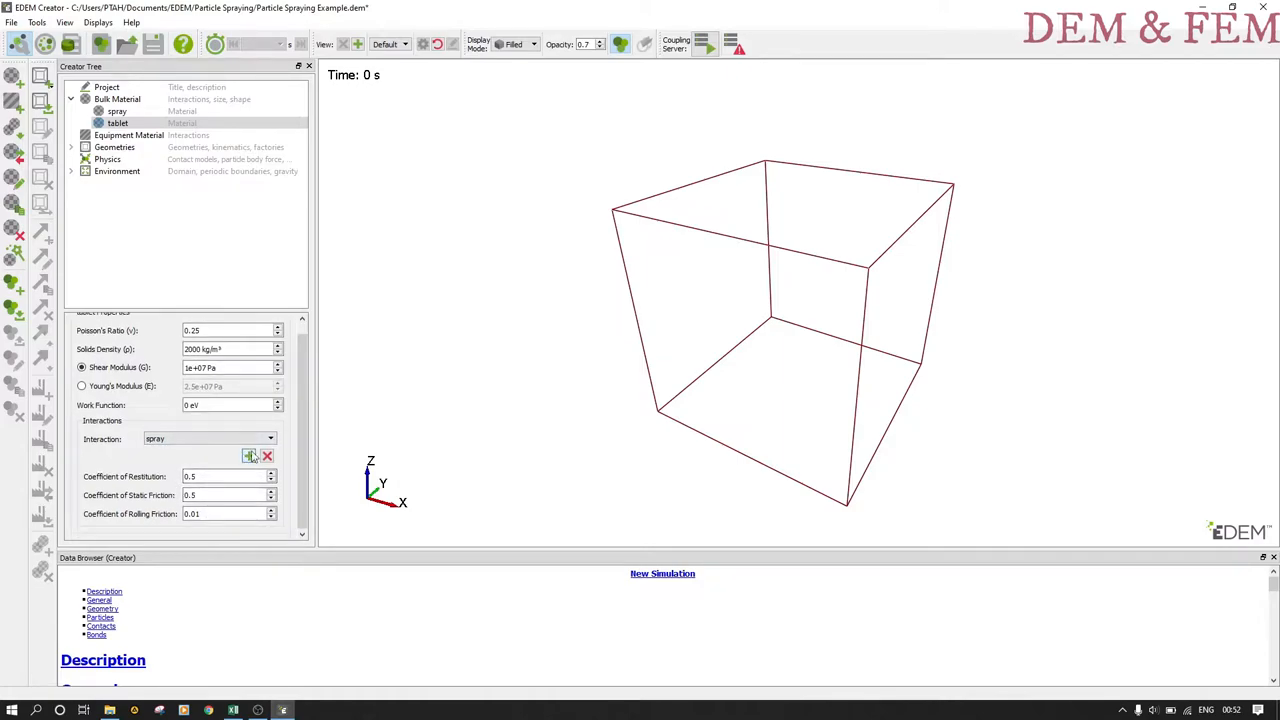
left_click(248, 456)
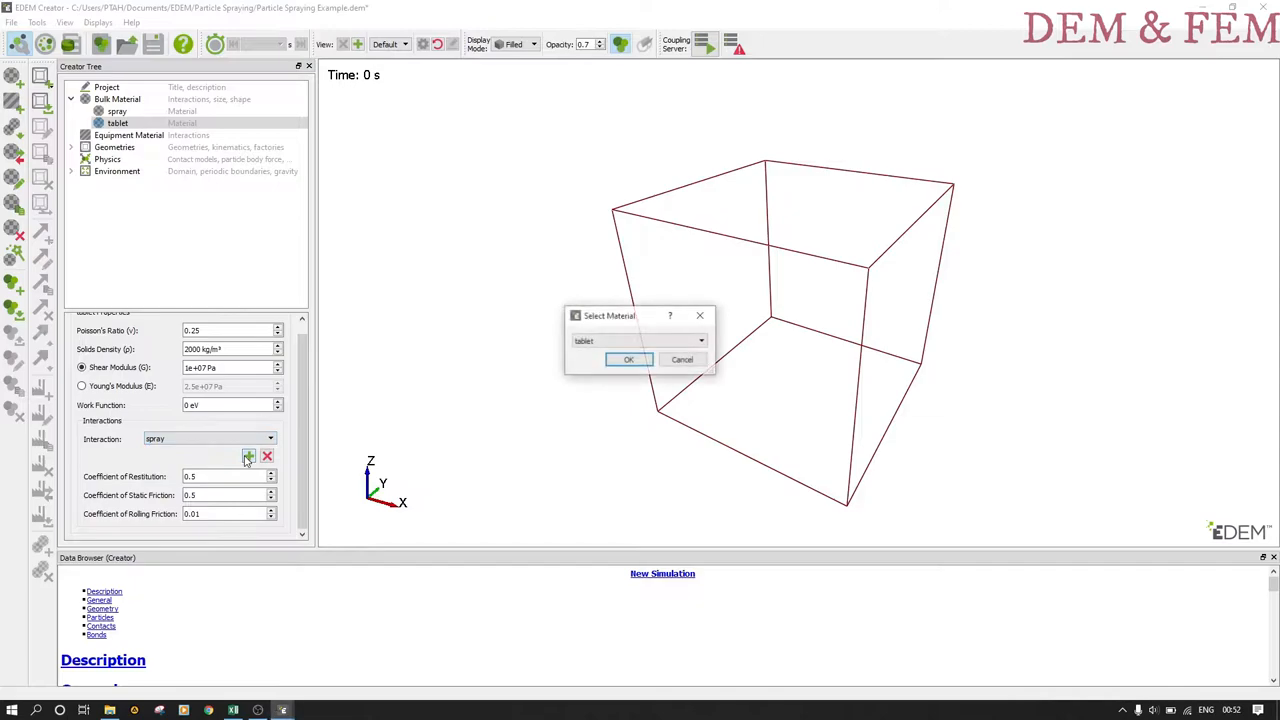
left_click(628, 360)
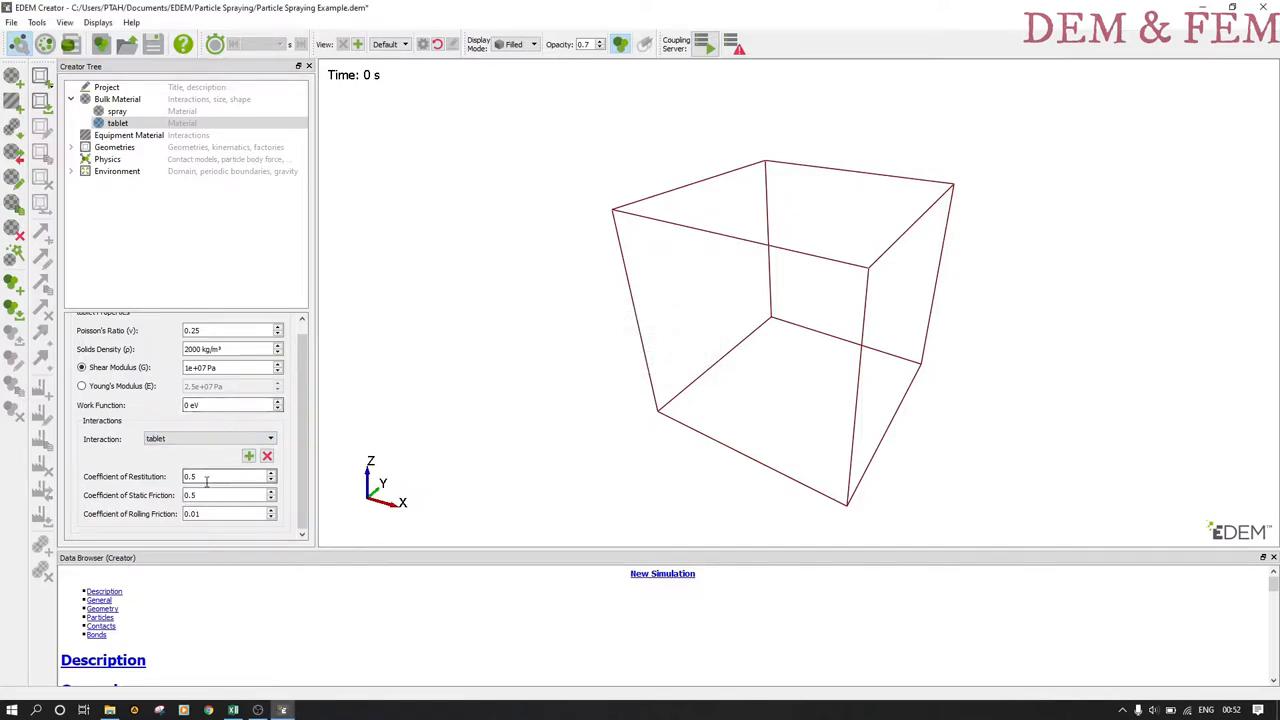
left_click(116, 112)
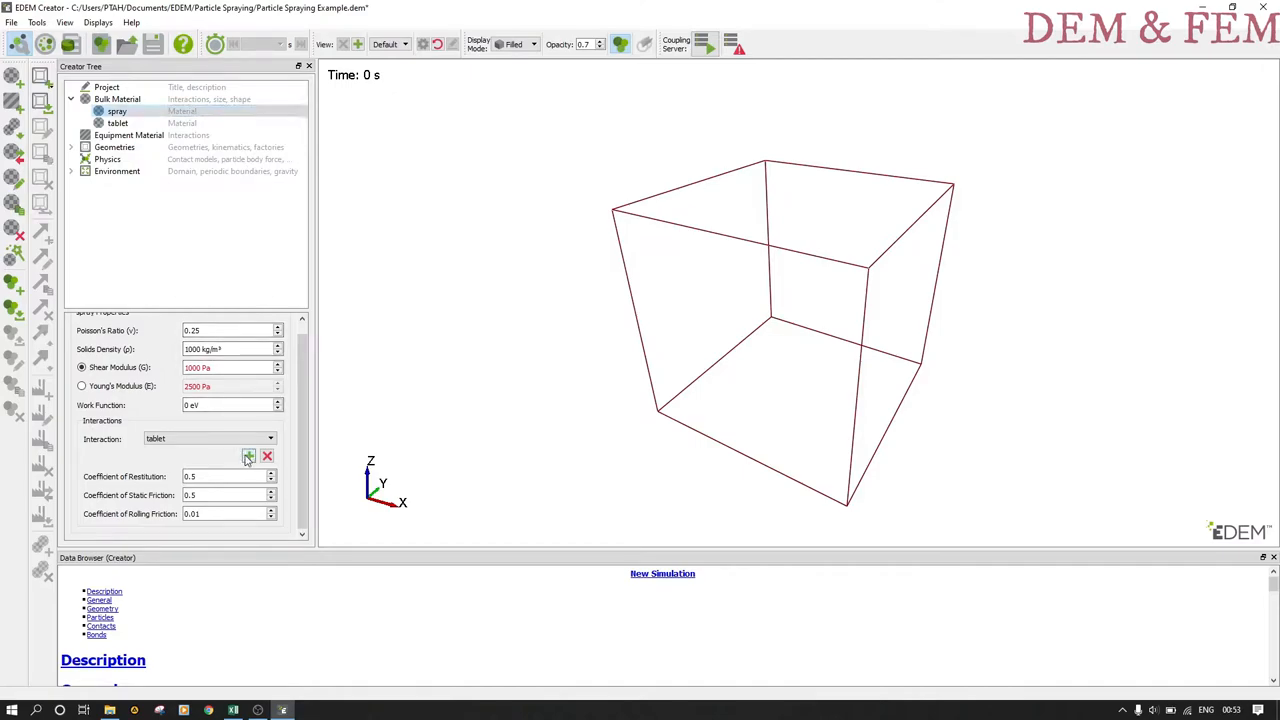
left_click(210, 438)
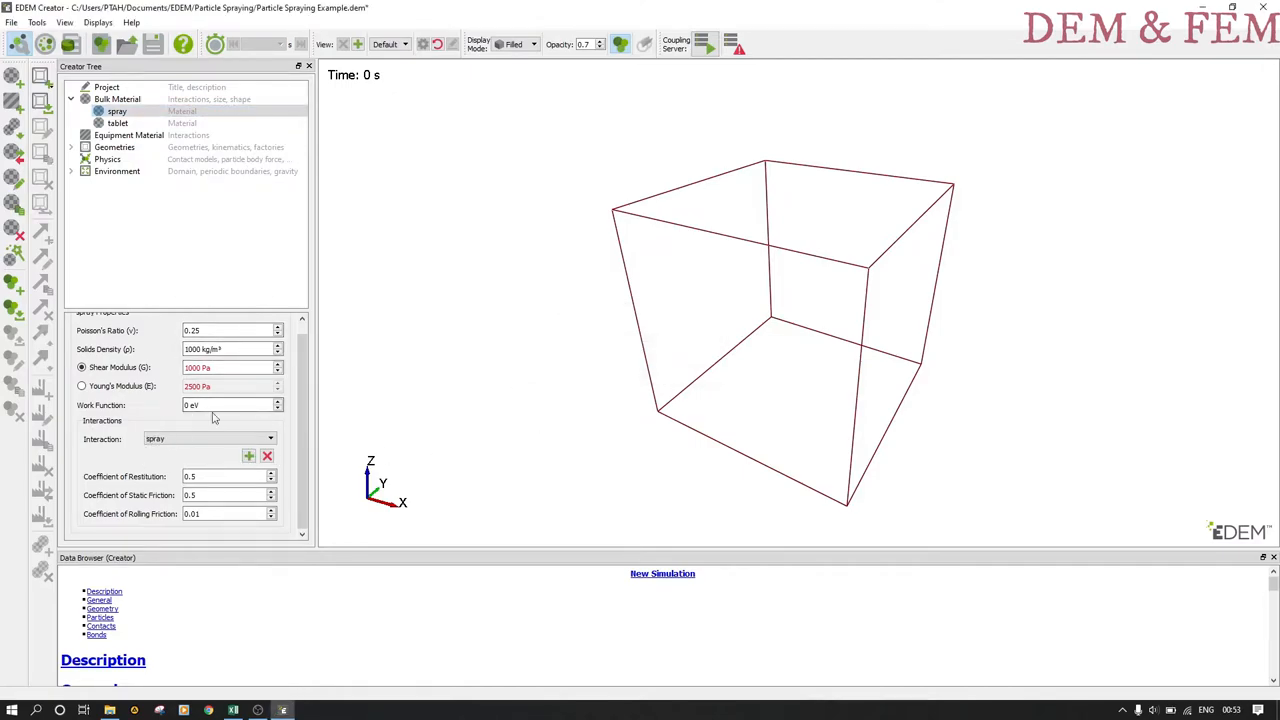
left_click(116, 112)
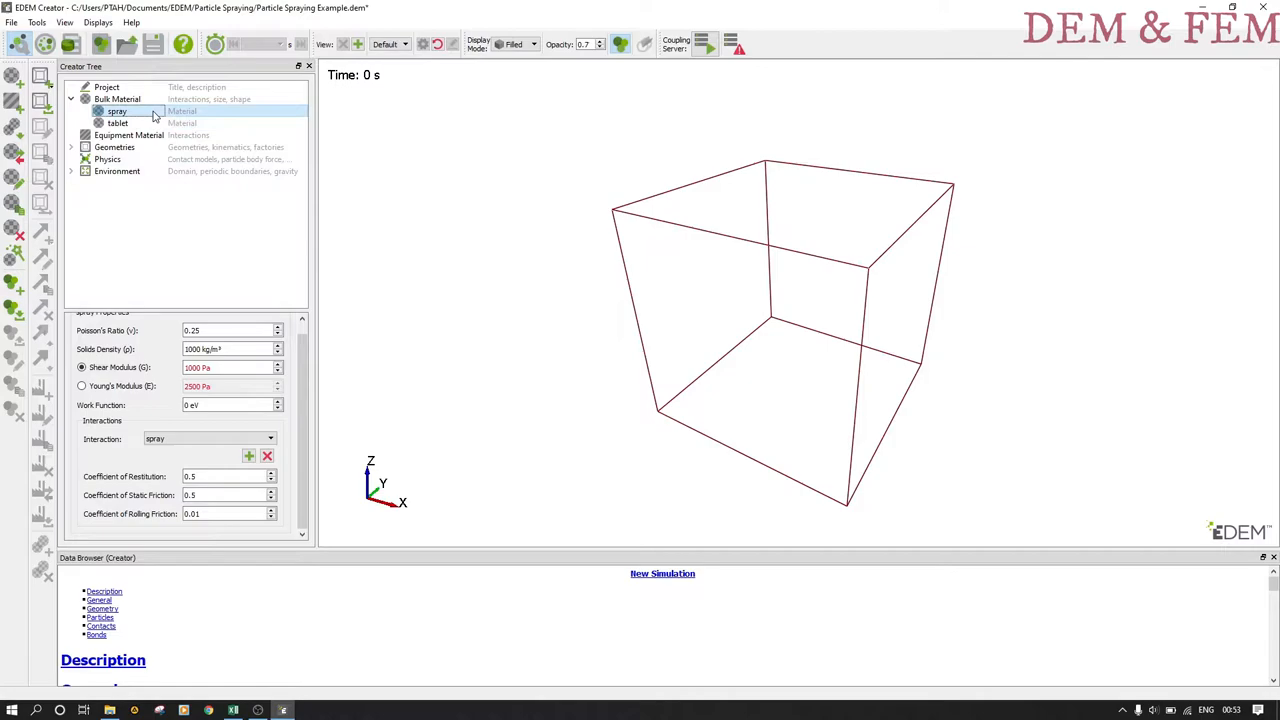
Give spray a single-sphere particle with a 0.025 mm physical radius.
right_click(116, 112)
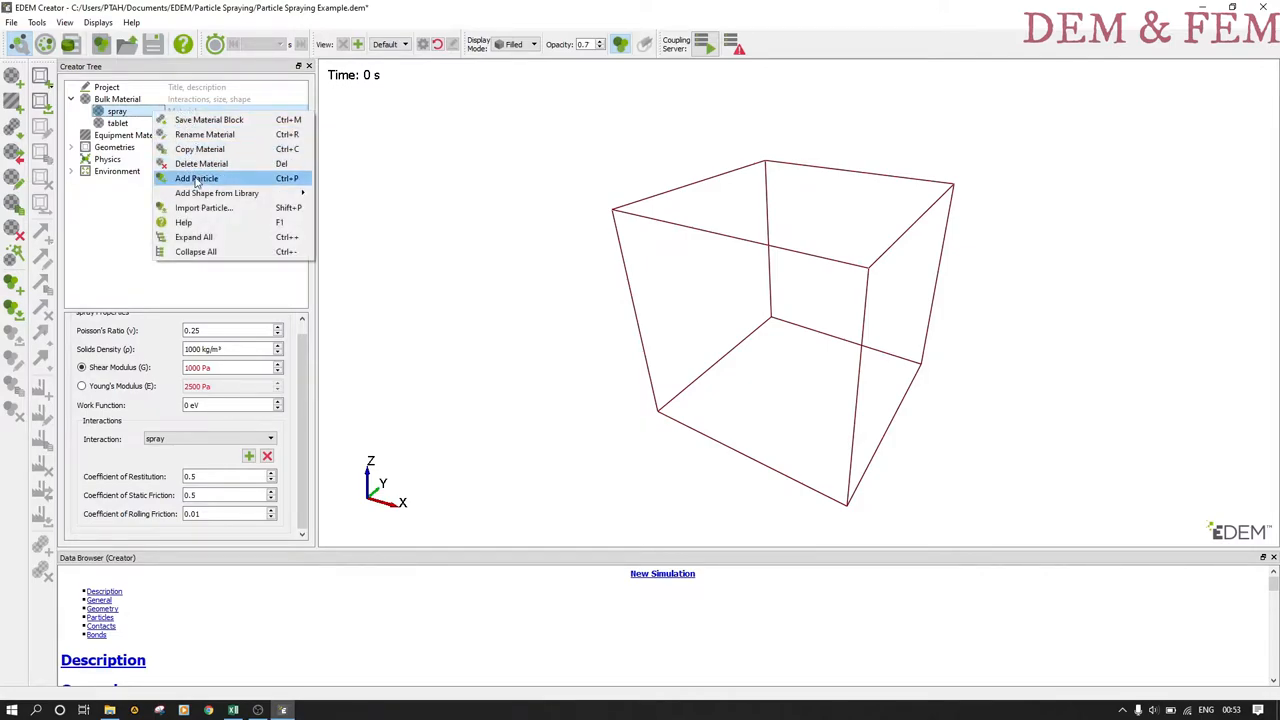
left_click(196, 178)
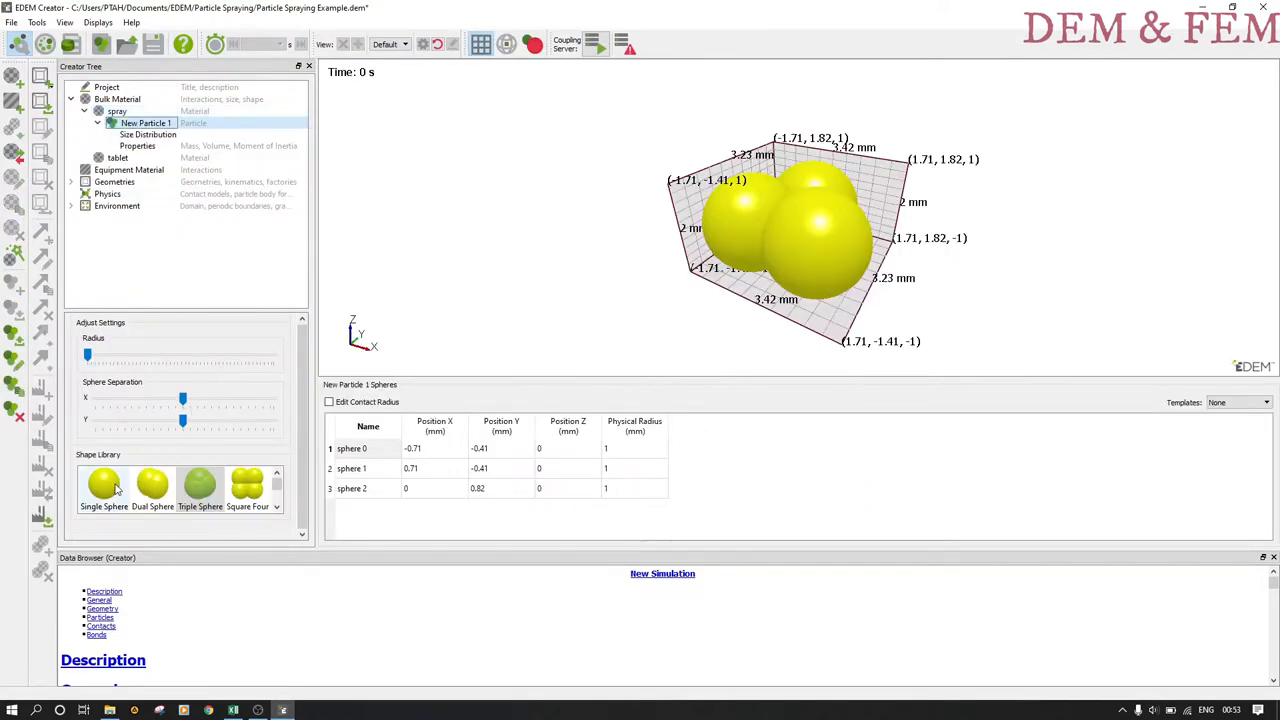
left_click(104, 484)
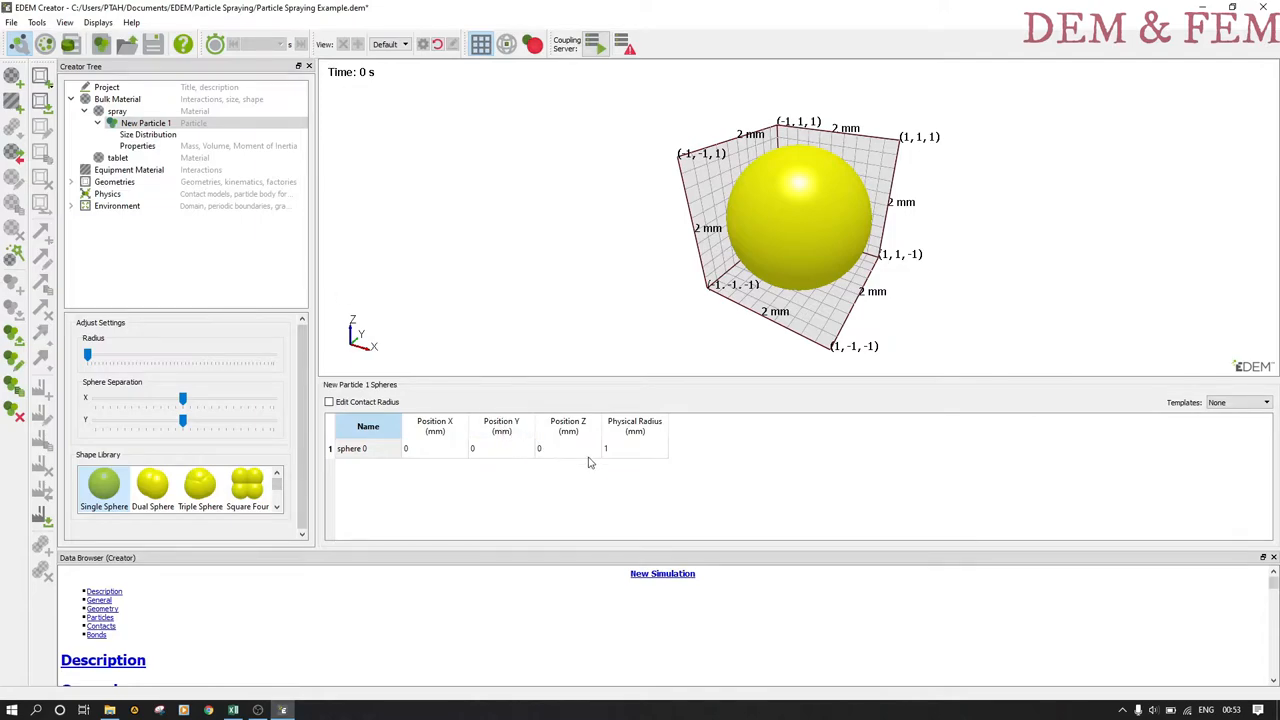
left_click(634, 448)
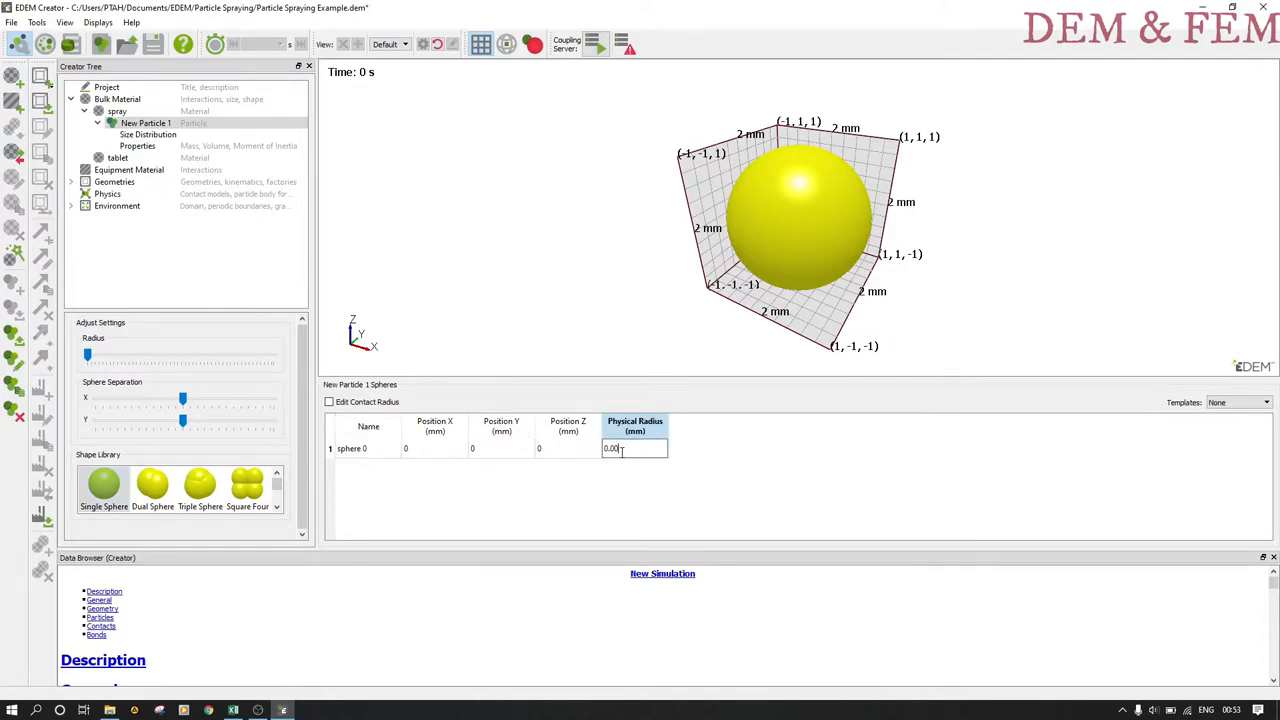
key("BackSpace")
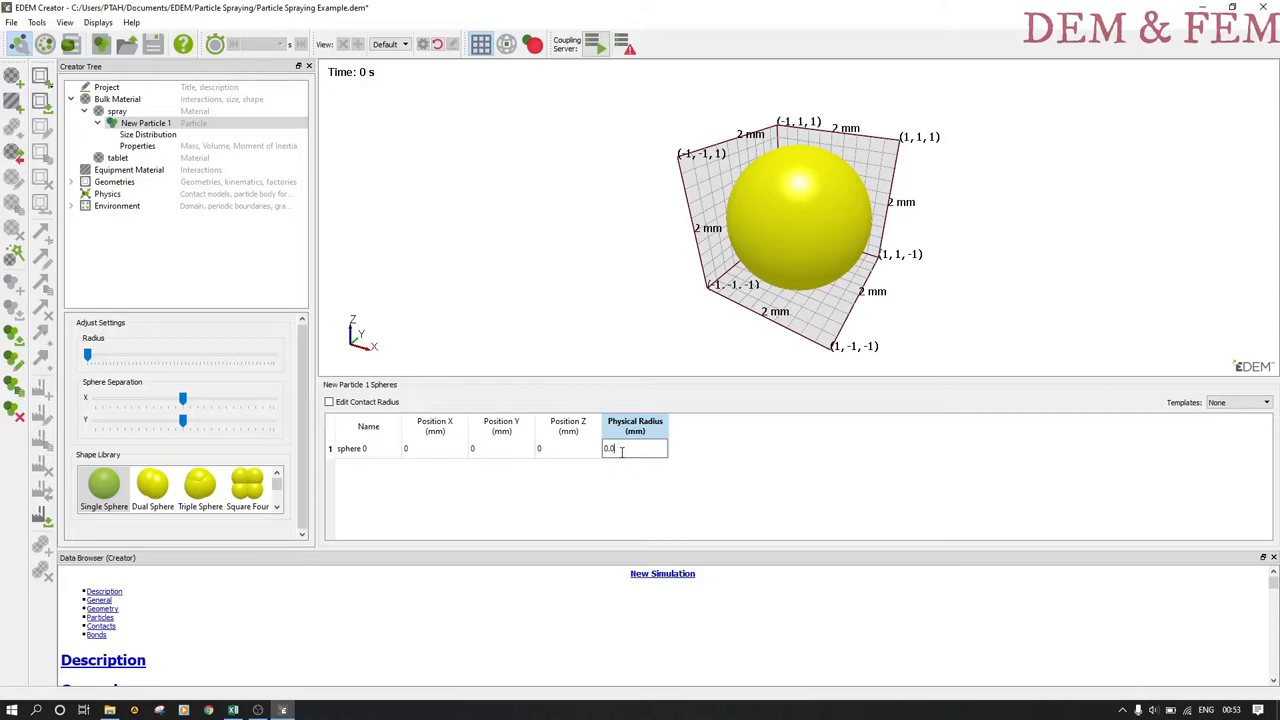
type("0.025")
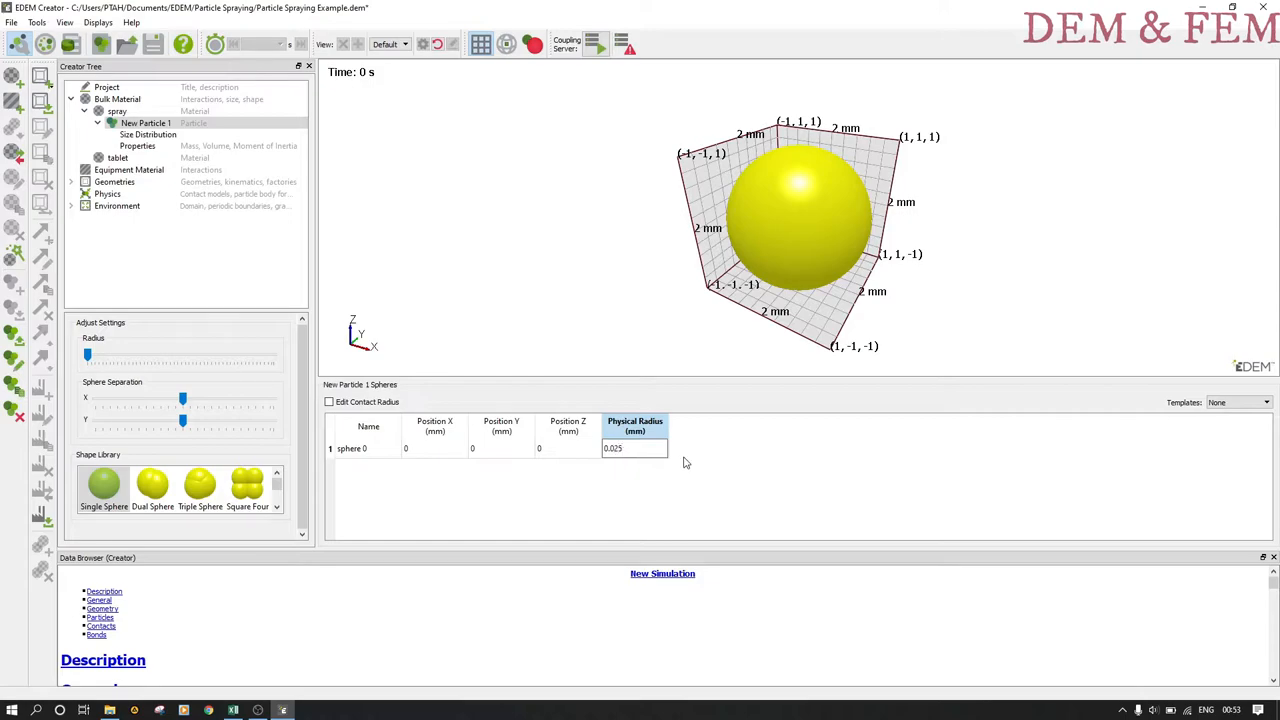
left_click(148, 134)
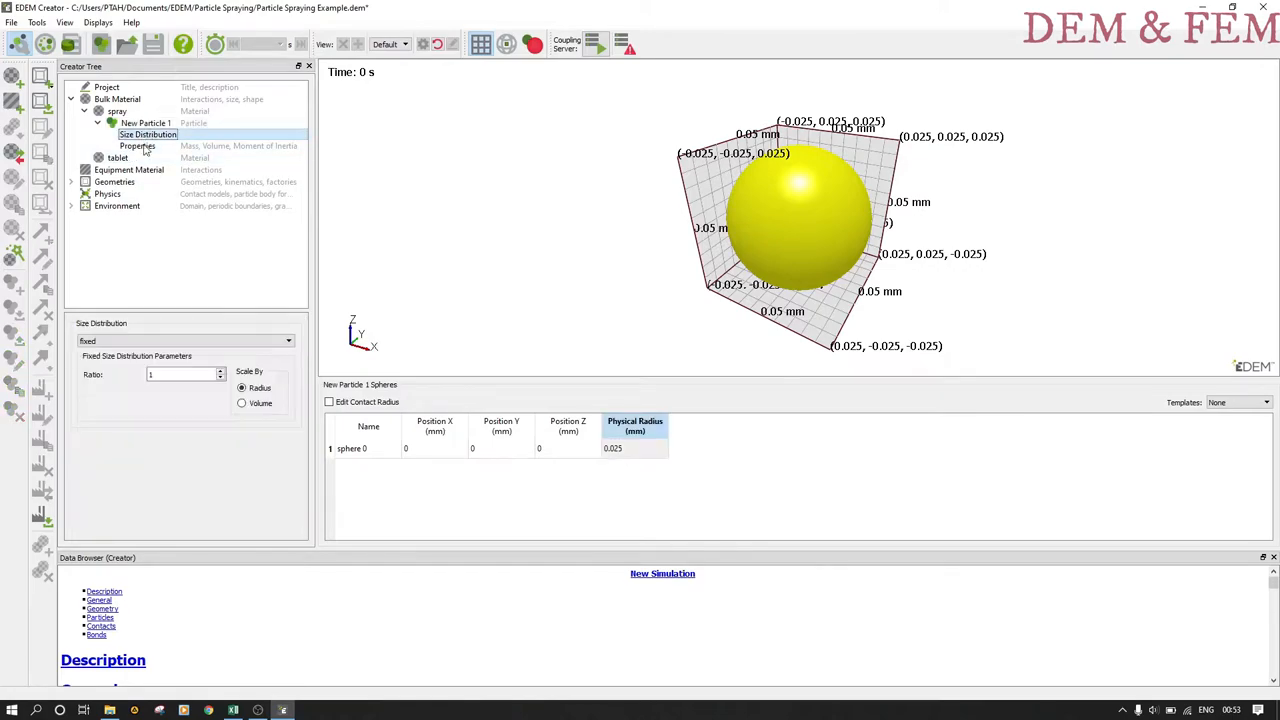
Rename the particle to 'spray', choose a random 0.5–1.5 size distribution and calculate its mass properties.
right_click(144, 122)
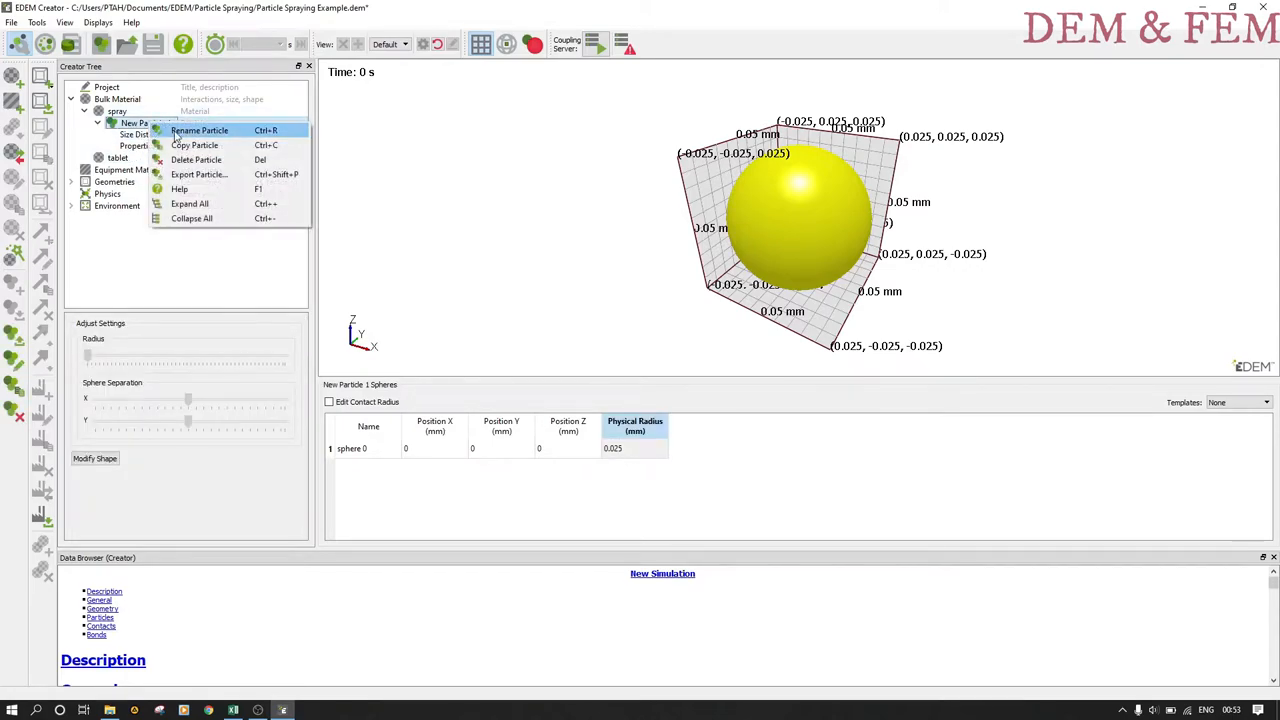
left_click(200, 130)
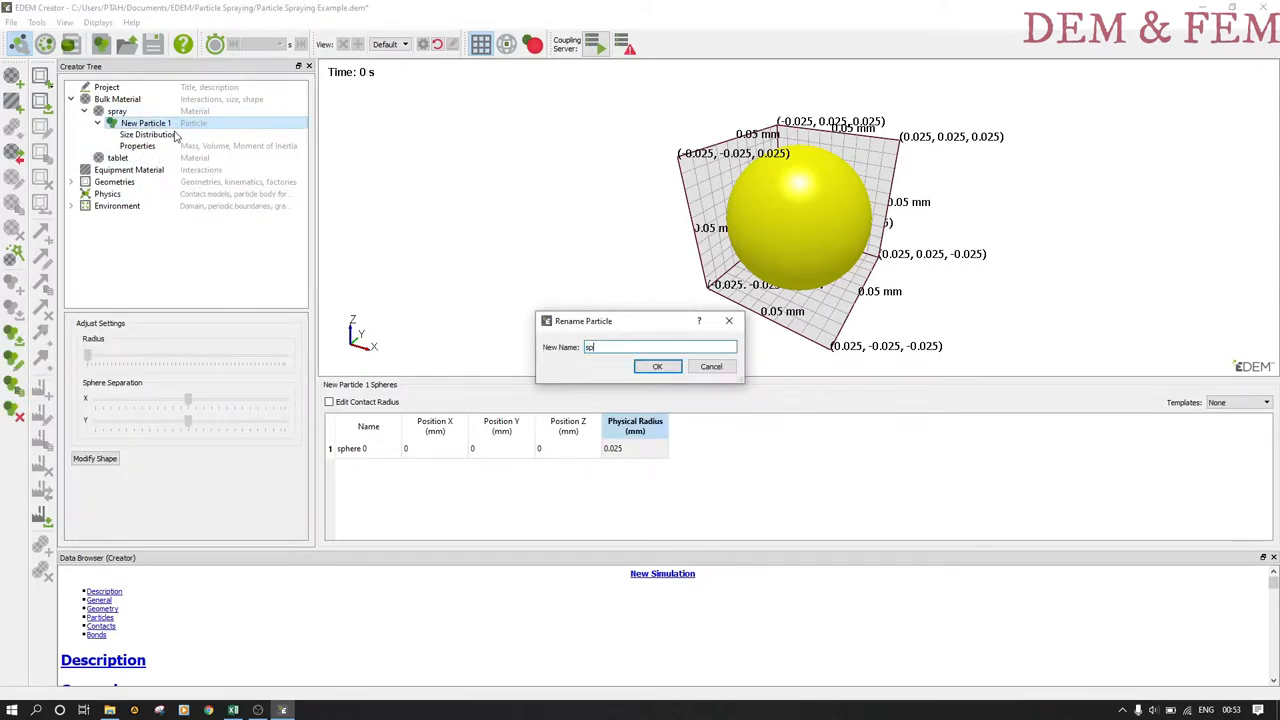
left_click(656, 366)
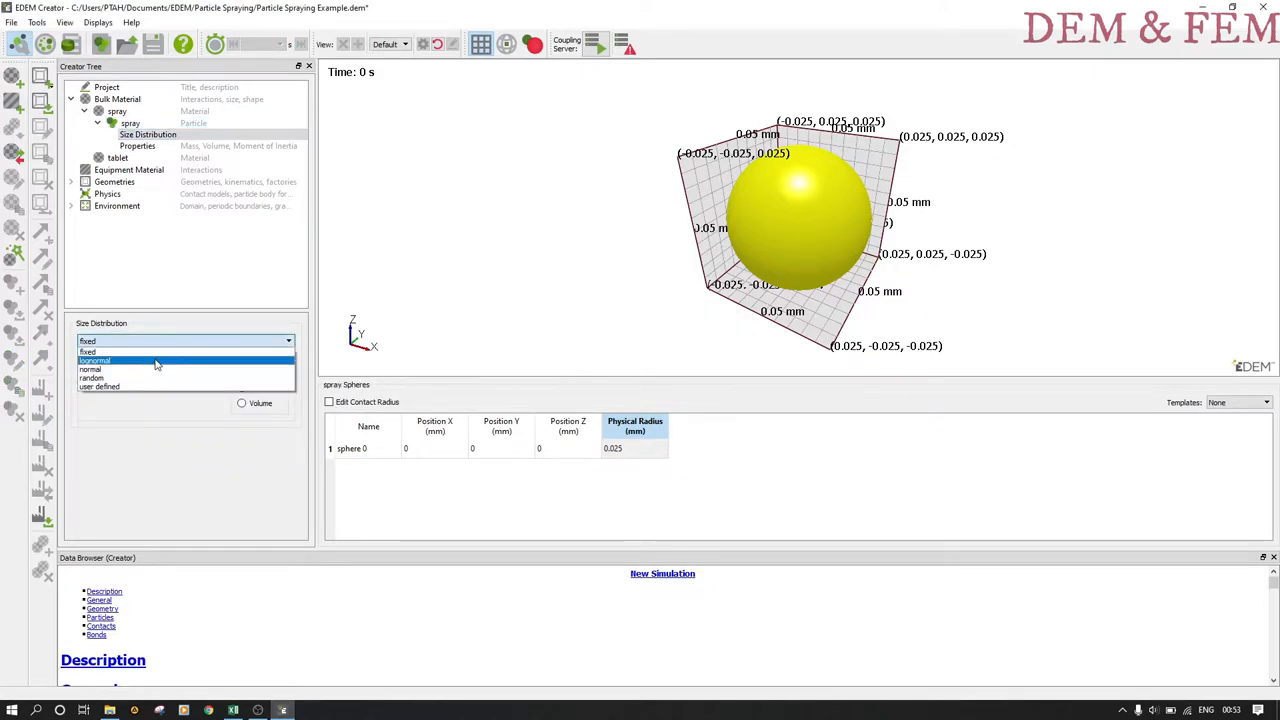
left_click(94, 378)
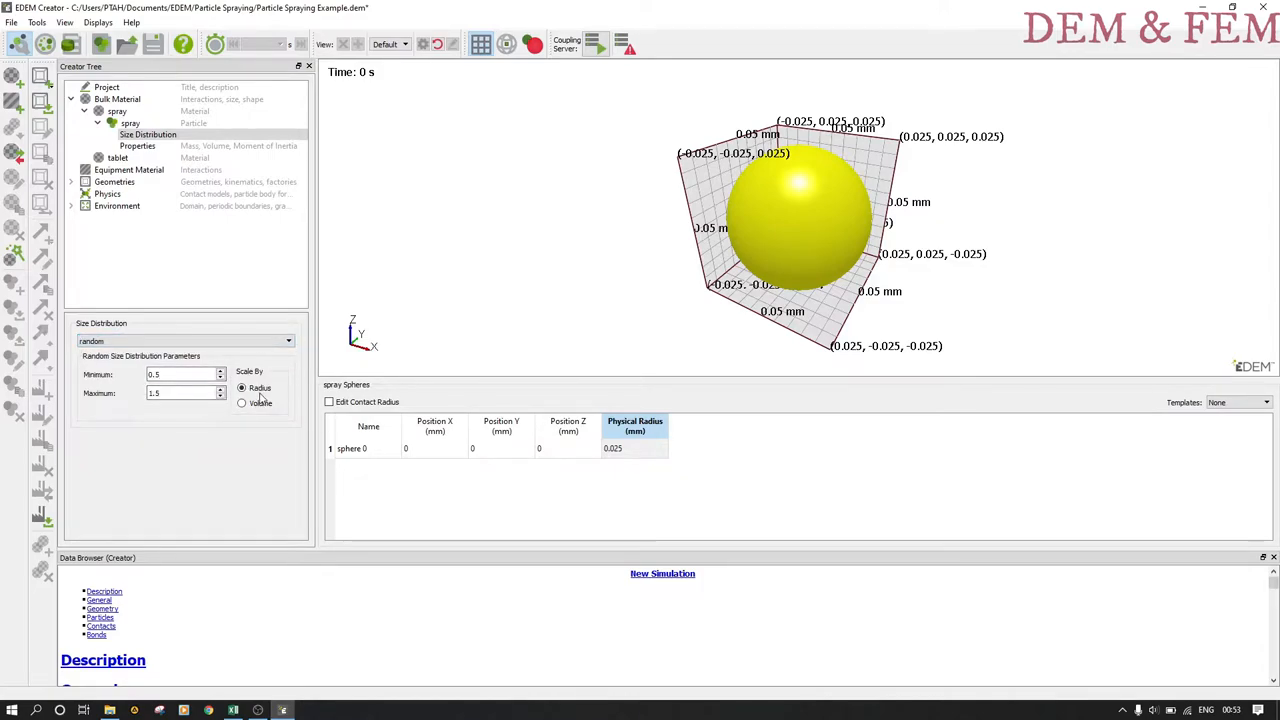
left_click(136, 144)
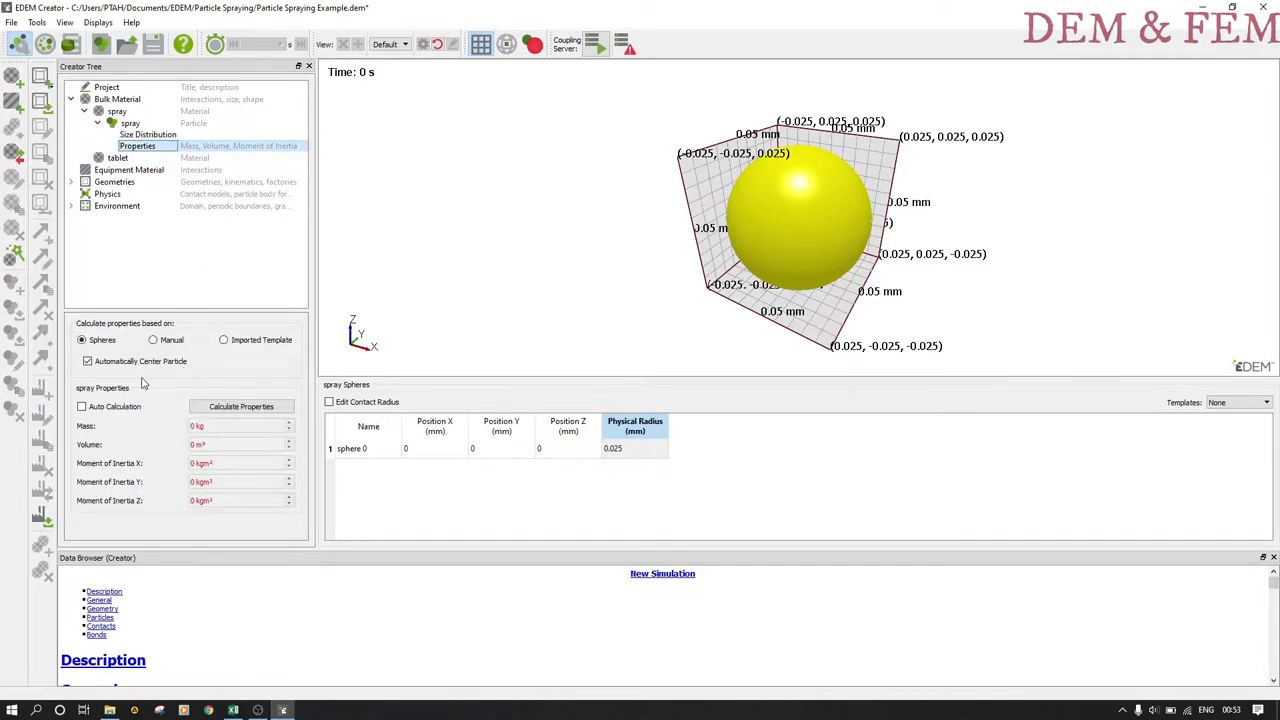
left_click(240, 406)
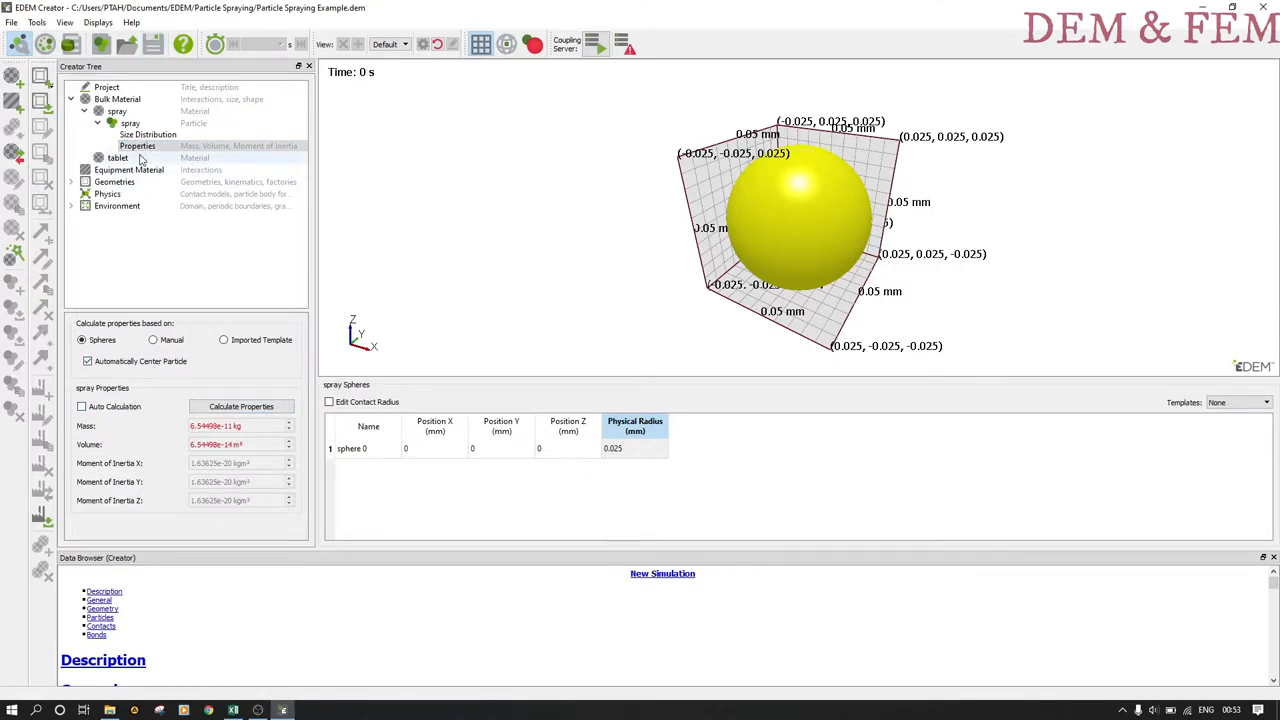
Add a new single-sphere particle to the tablet material, ready to edit its sphere positions.
left_click(118, 158)
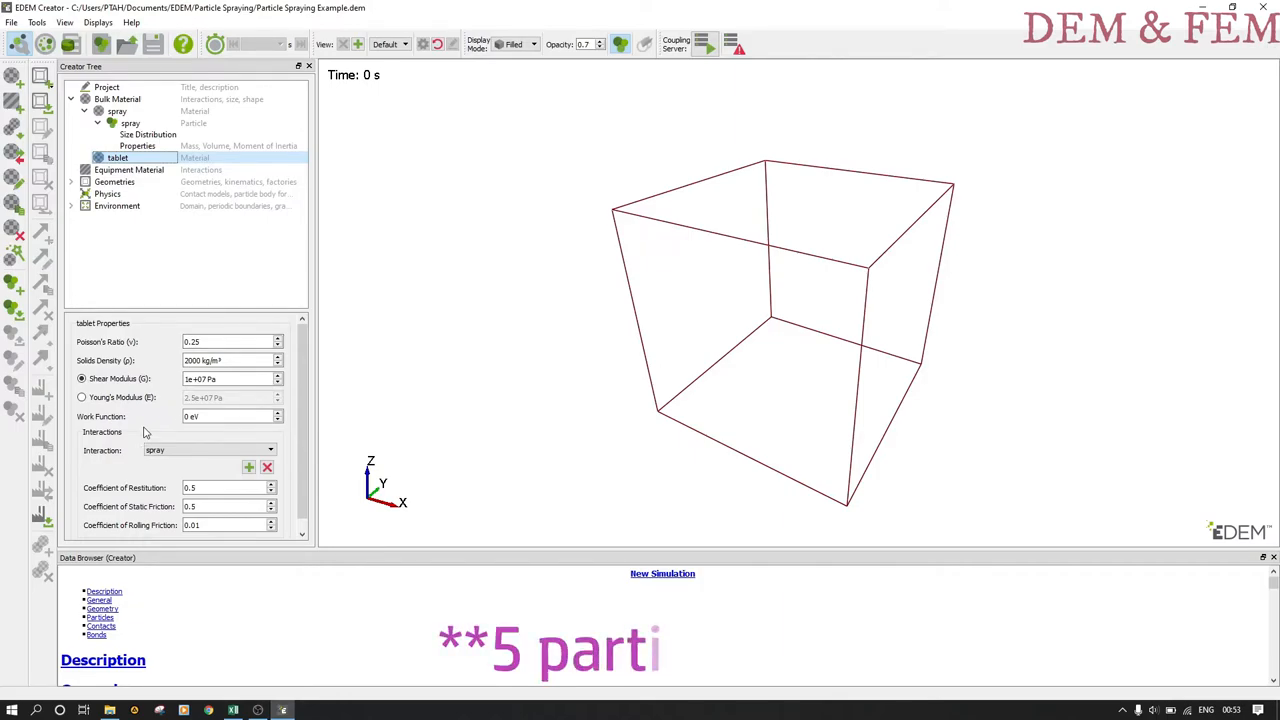
right_click(116, 156)
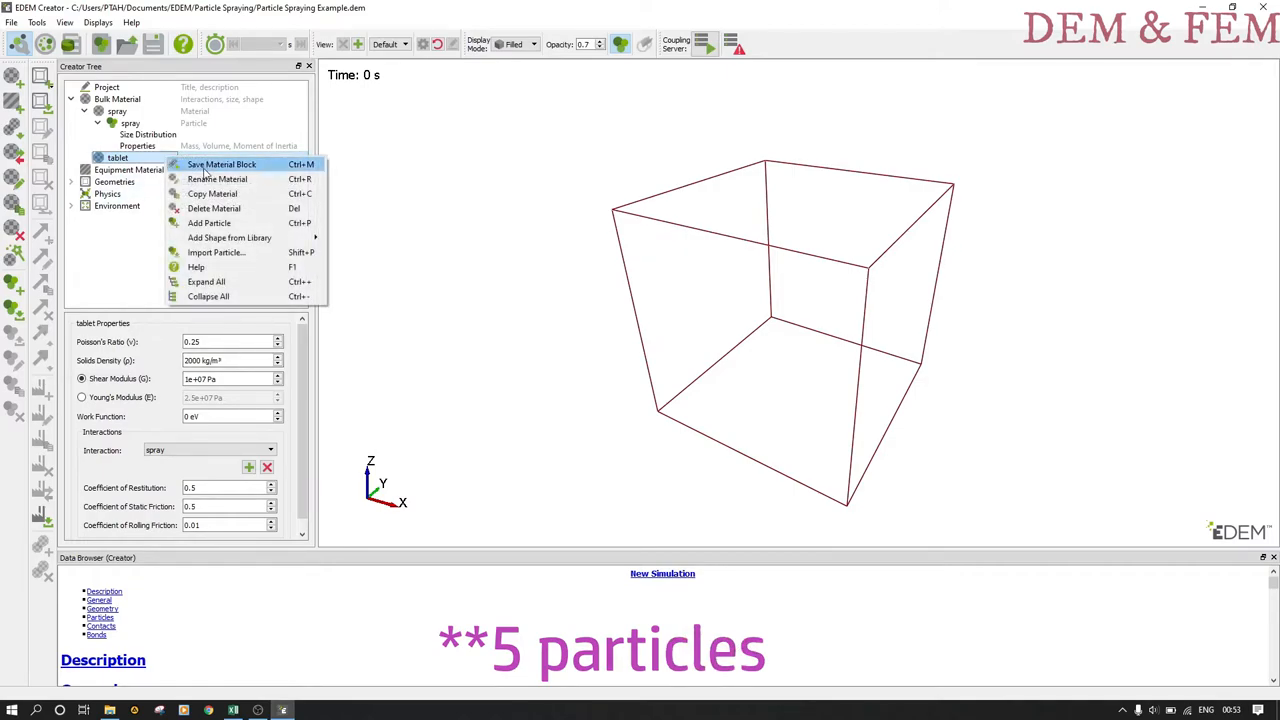
mouse_move(208, 224)
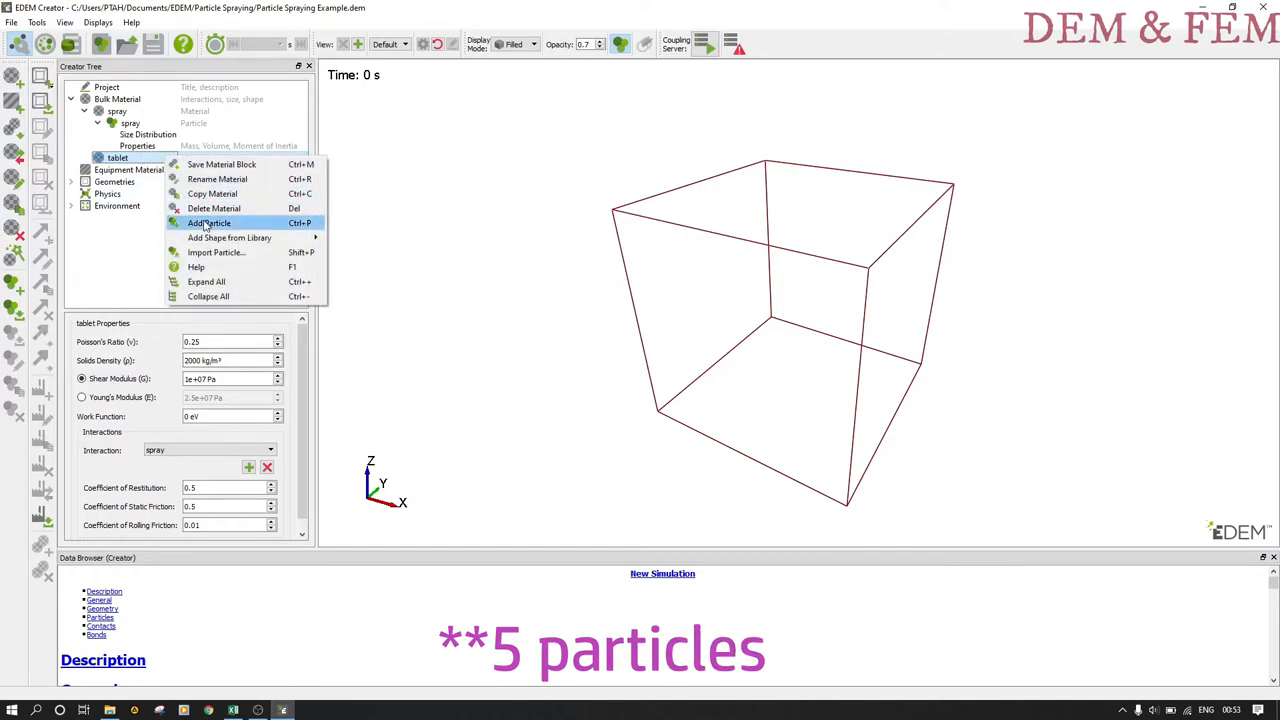
left_click(208, 224)
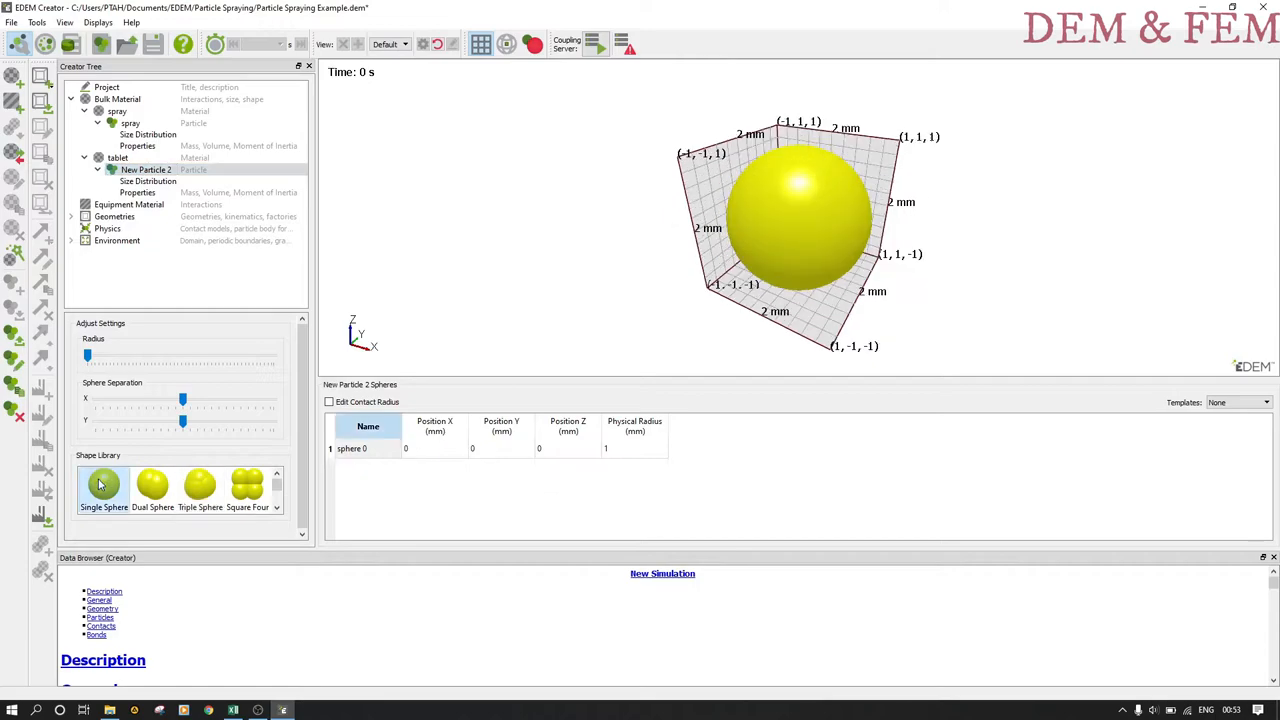
left_click(436, 448)
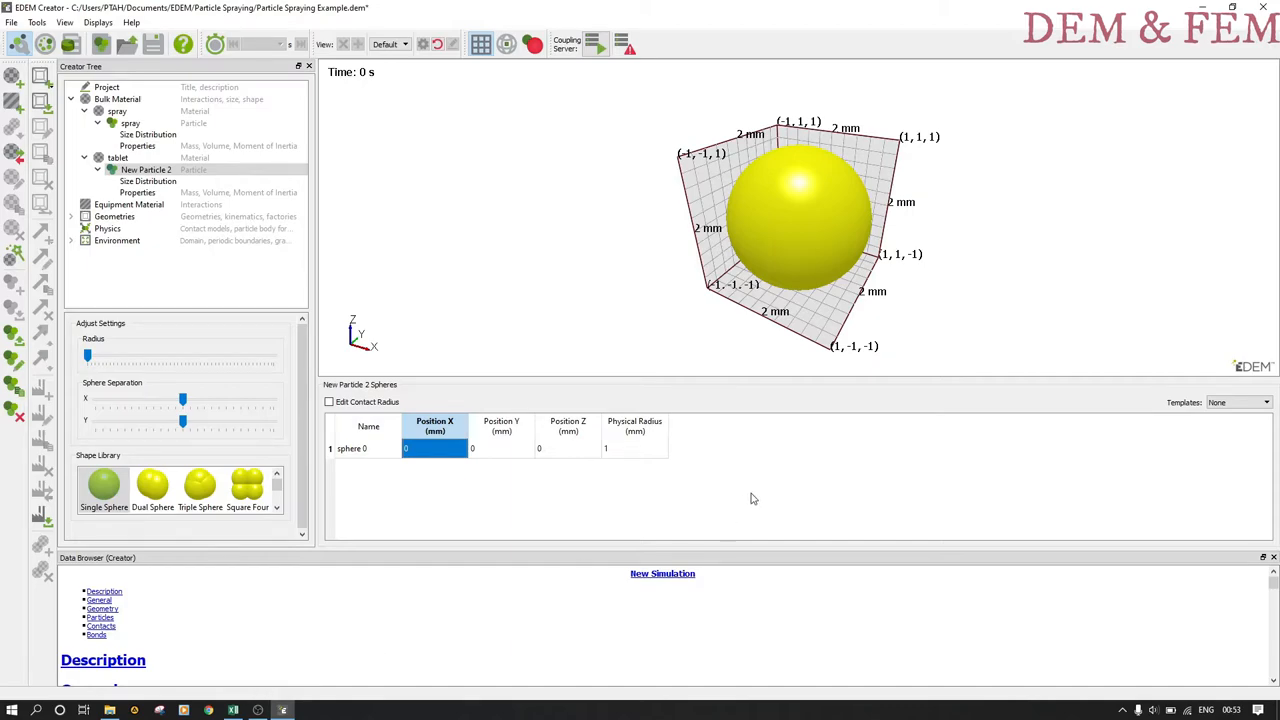
mouse_move(372, 716)
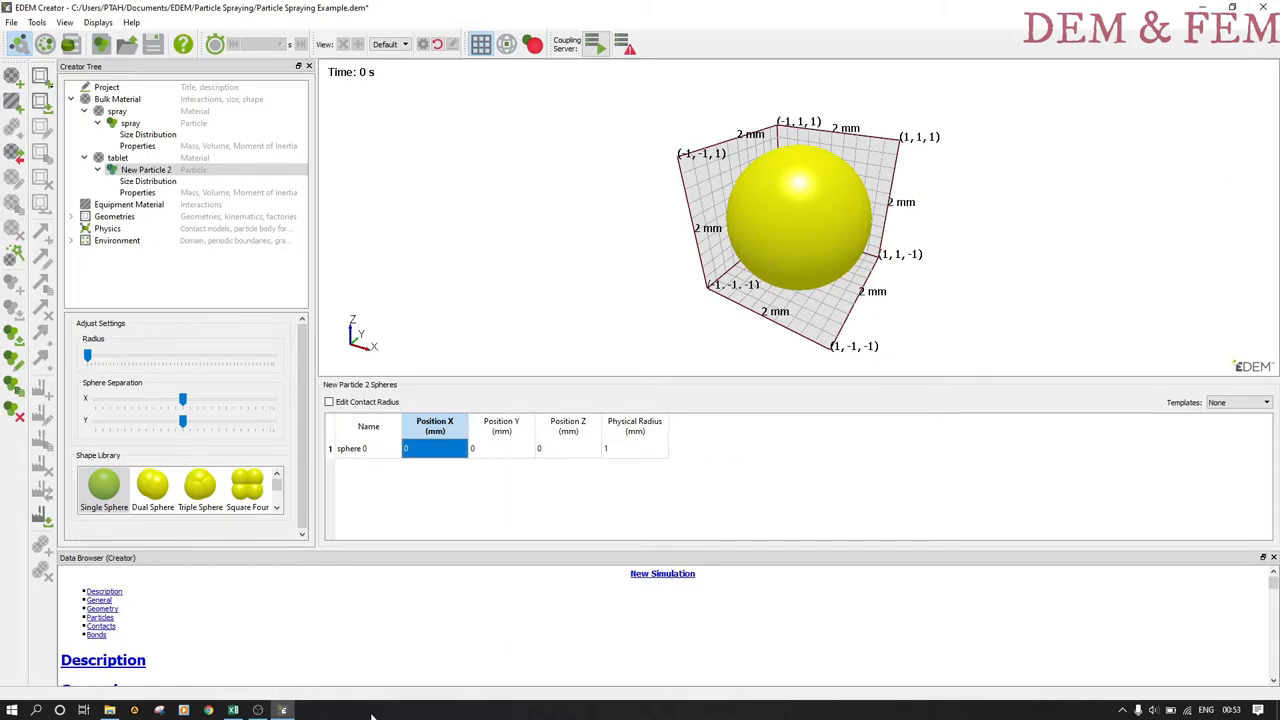
With the Excel positions sheet alongside, enter the first sphere's X, Y, Z coordinates (e.g. -4.94e-5).
left_click(232, 710)
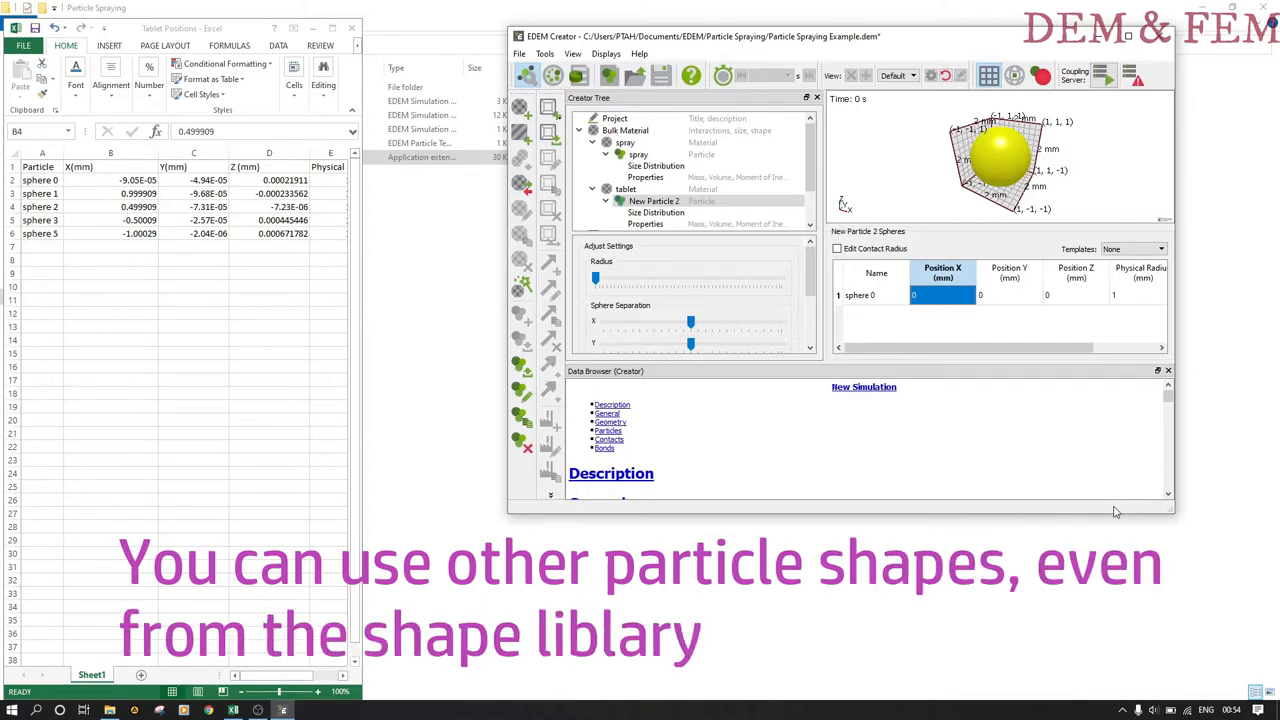
left_click_drag(1176, 512, 1244, 608)
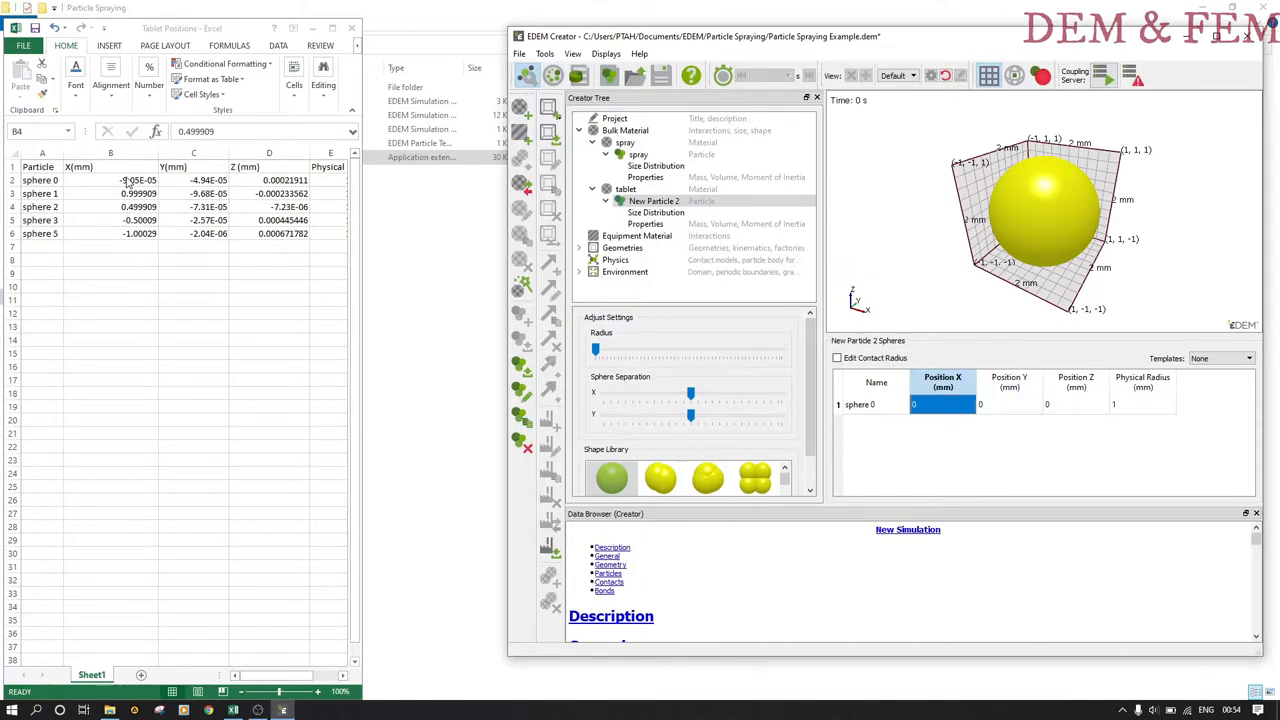
left_click(112, 180)
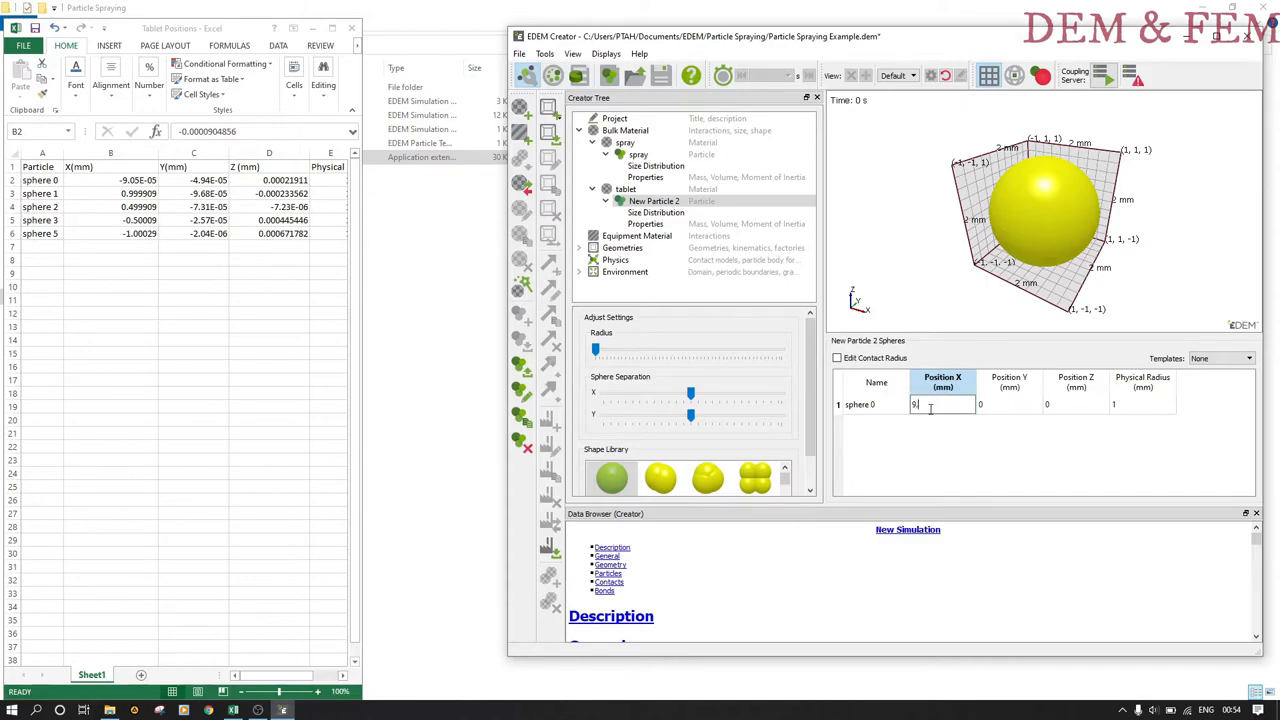
type(".05e-5")
left_click(1008, 404)
type("4")
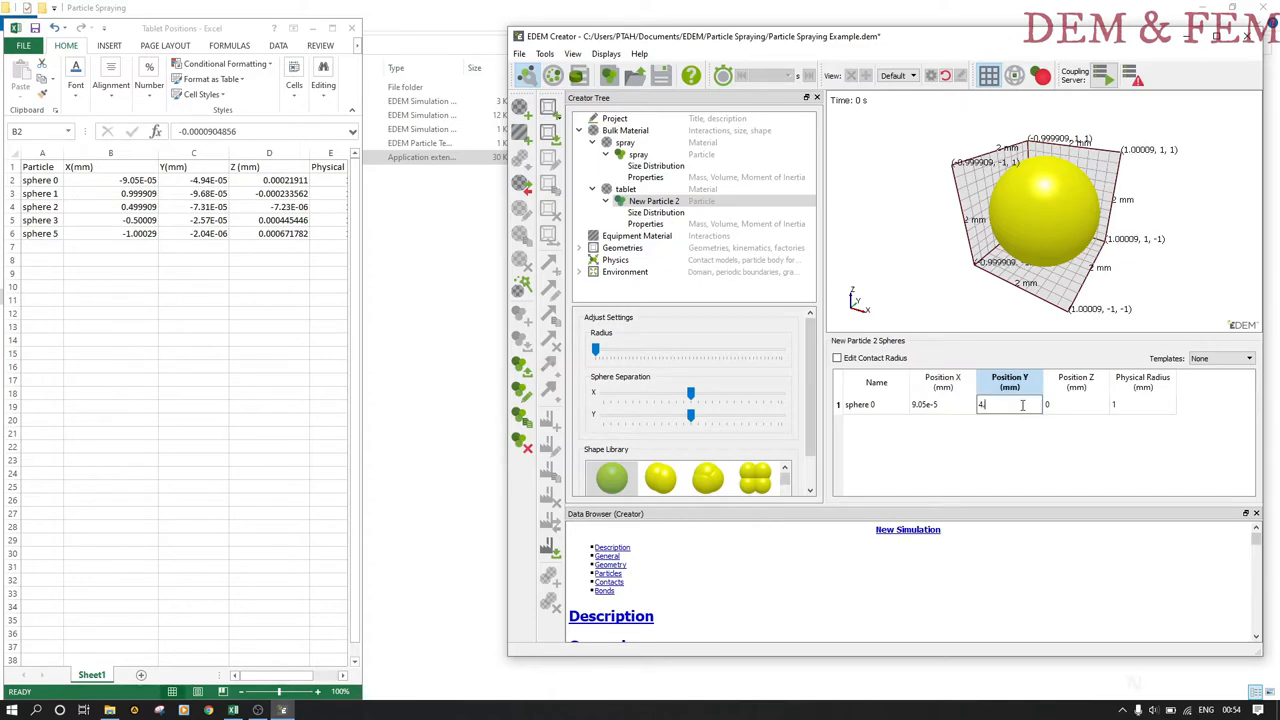
type(".94")
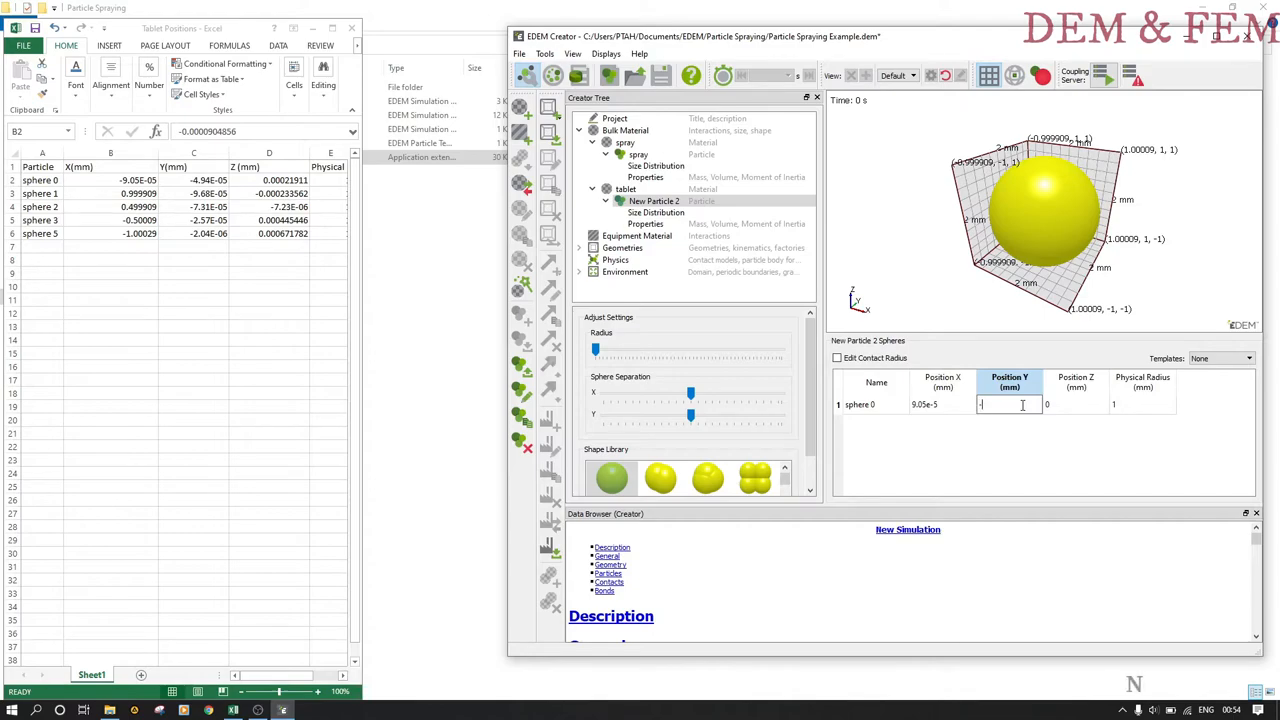
type("-4.94")
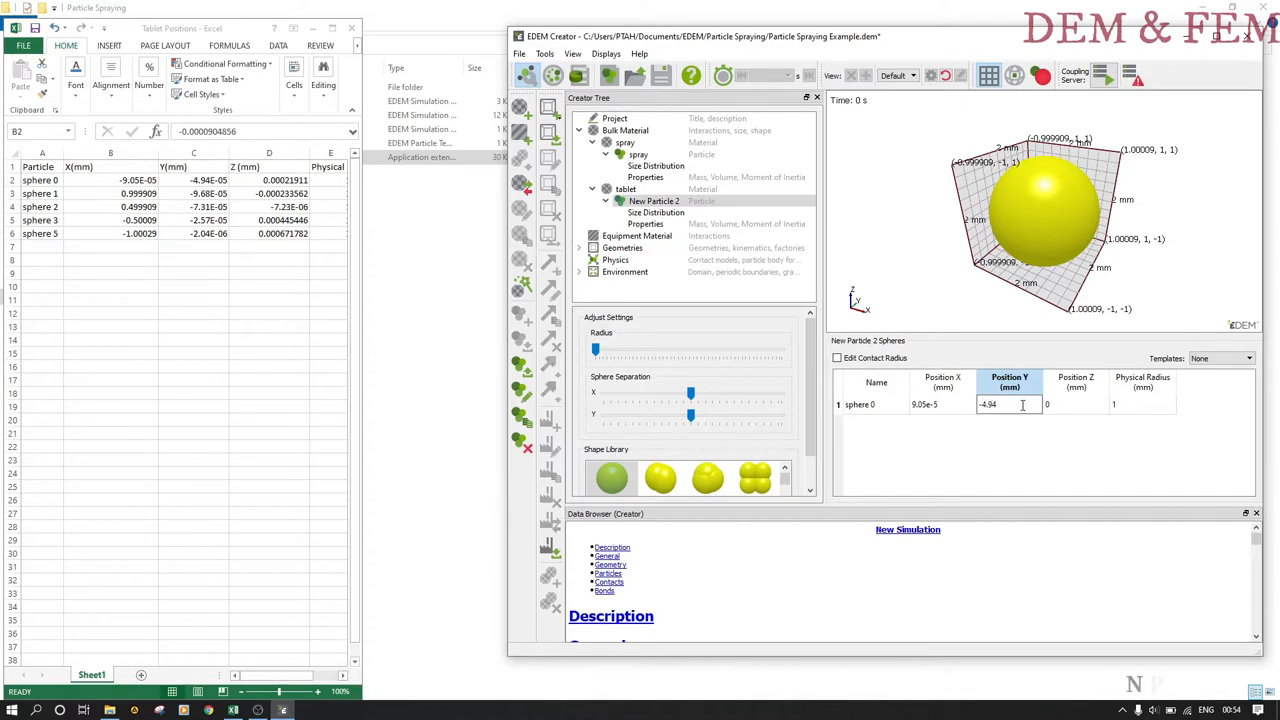
type("-4.94e-5")
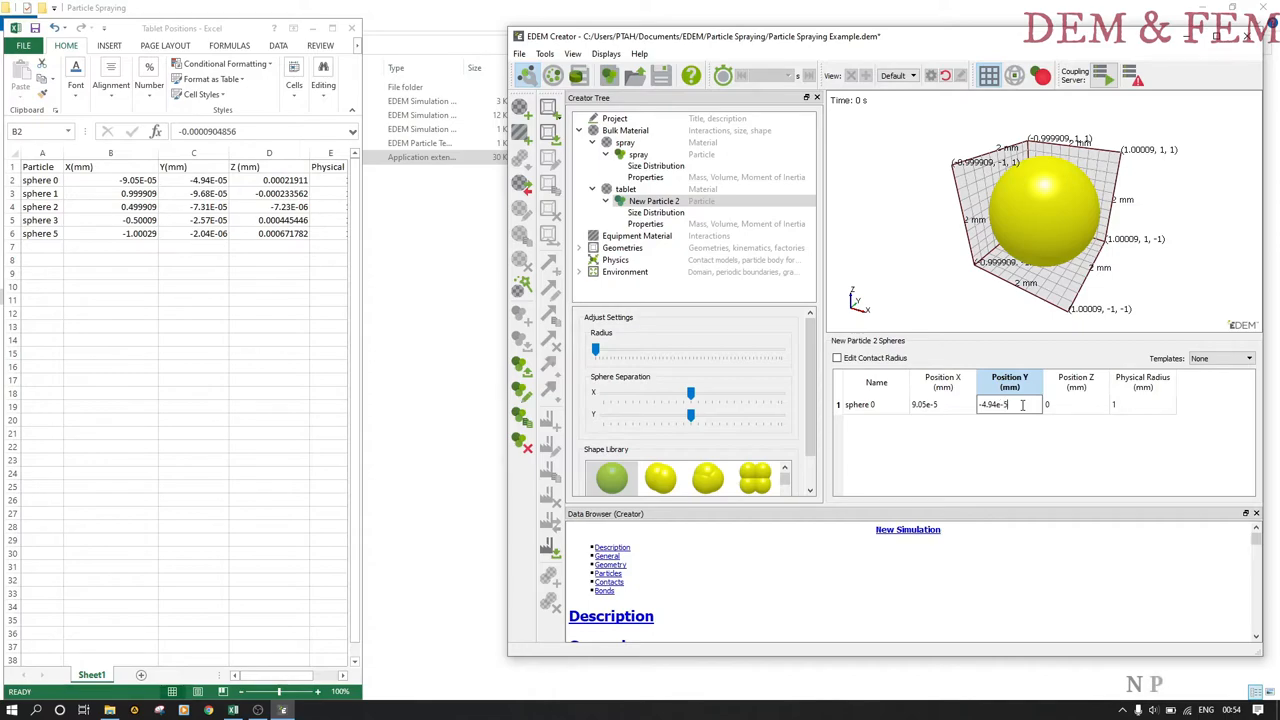
Add the remaining spheres and enter their spreadsheet coordinates (-0.000233563, -1.00029, …) to form the capsule.
left_click(1076, 404)
type(".00021911")
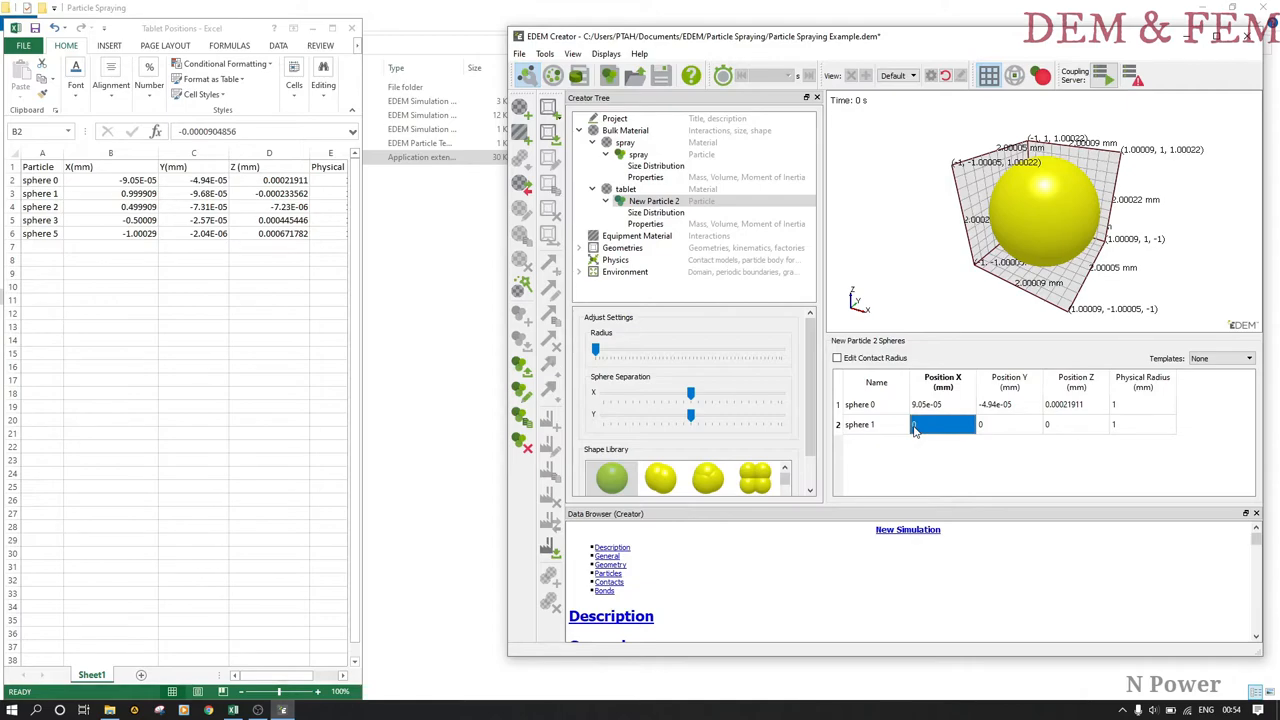
type("9.0")
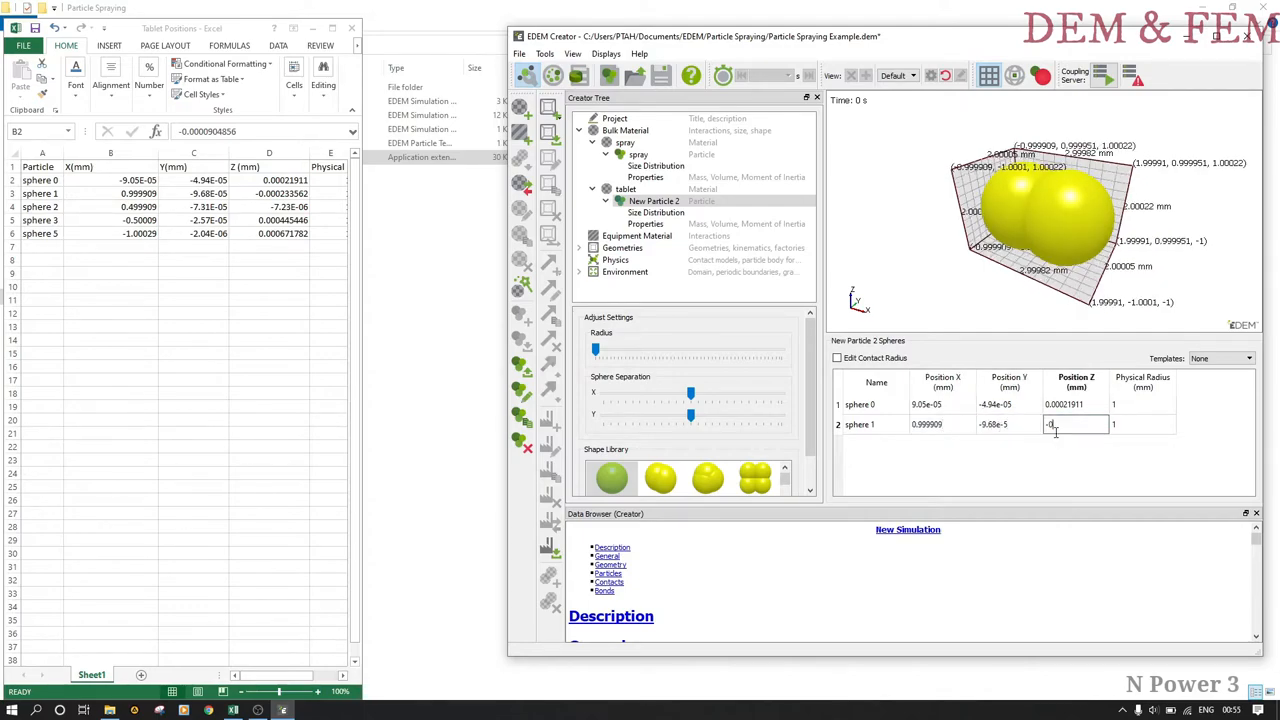
type("-0.000233563")
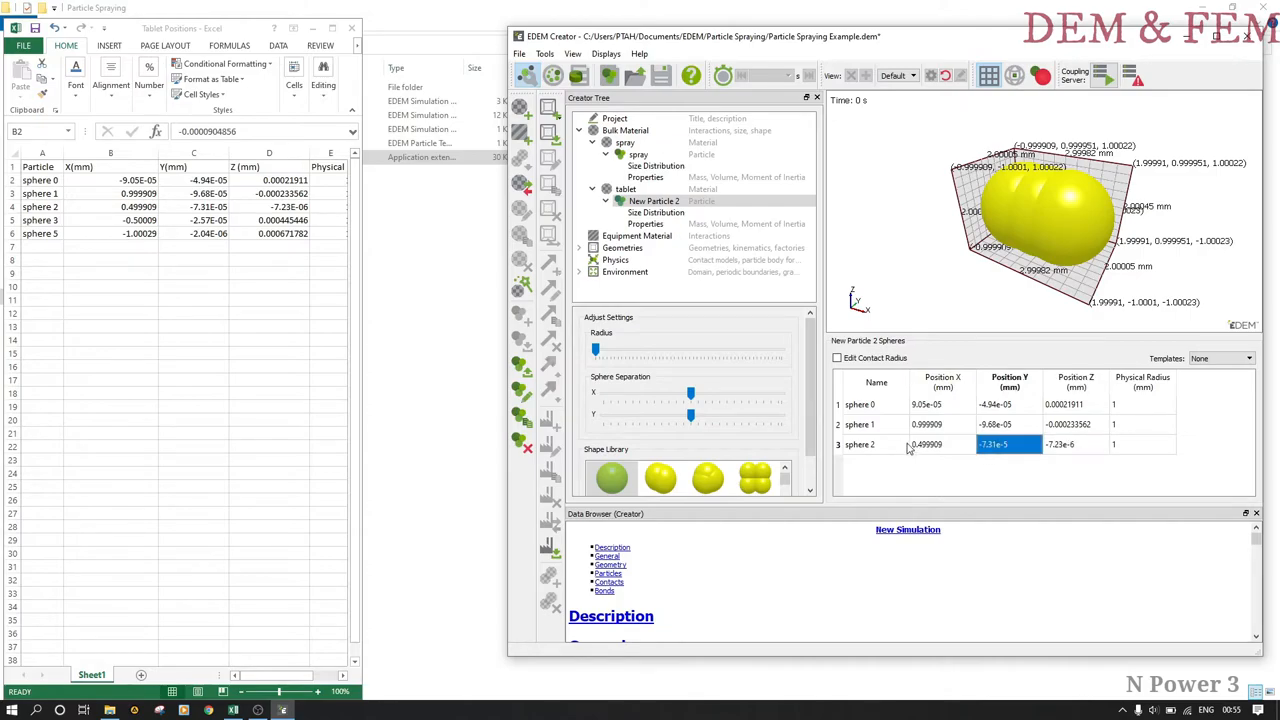
type("-5")
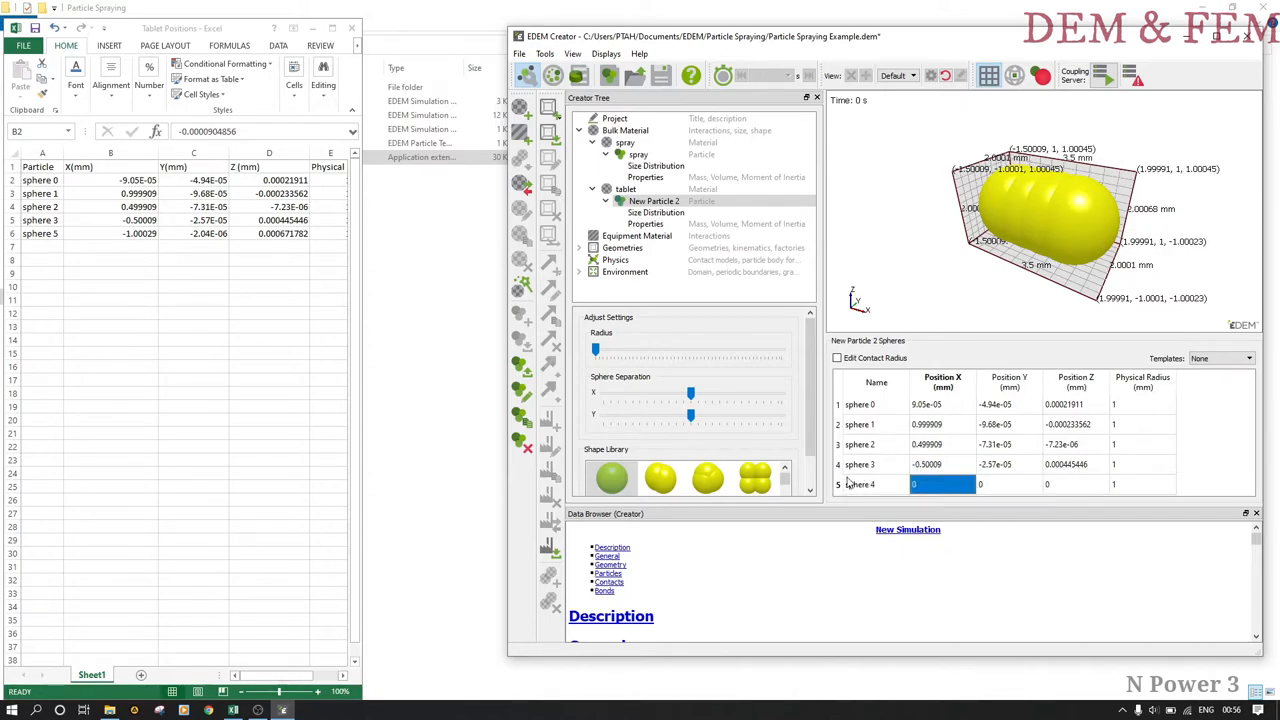
type("-1.00029")
left_click(1010, 484)
type("-2.04e-06")
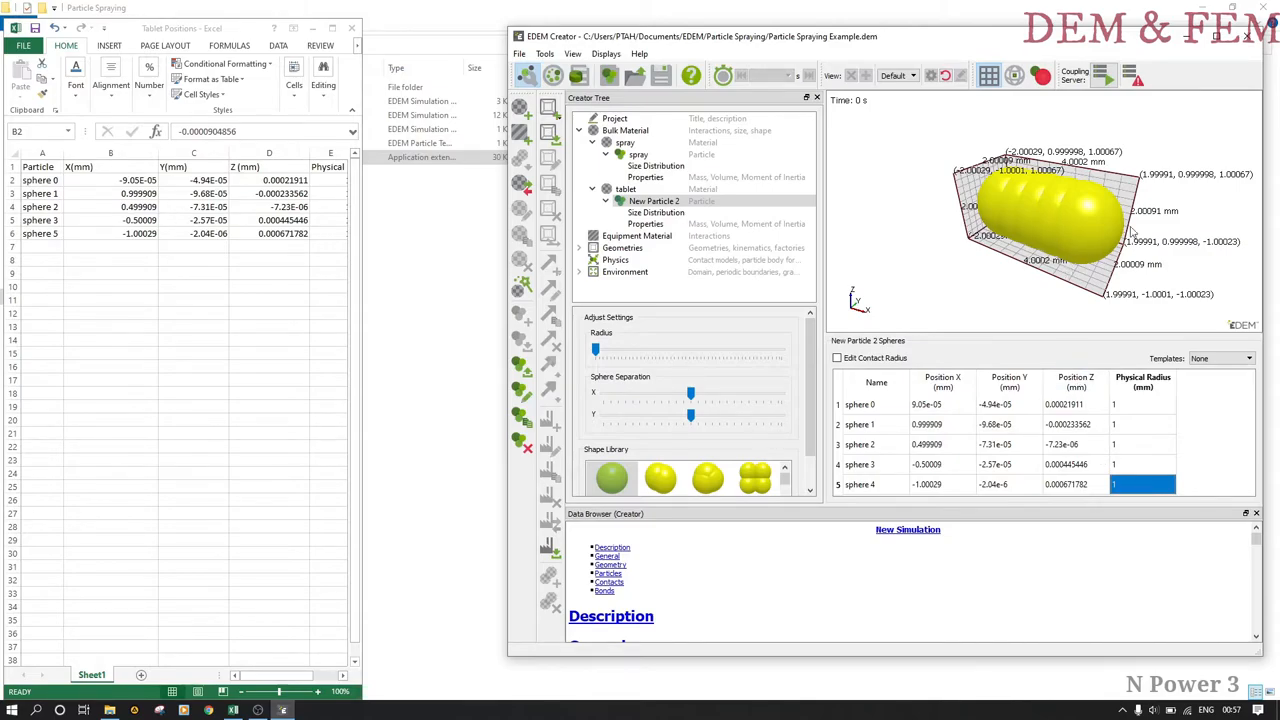
mouse_move(1166, 68)
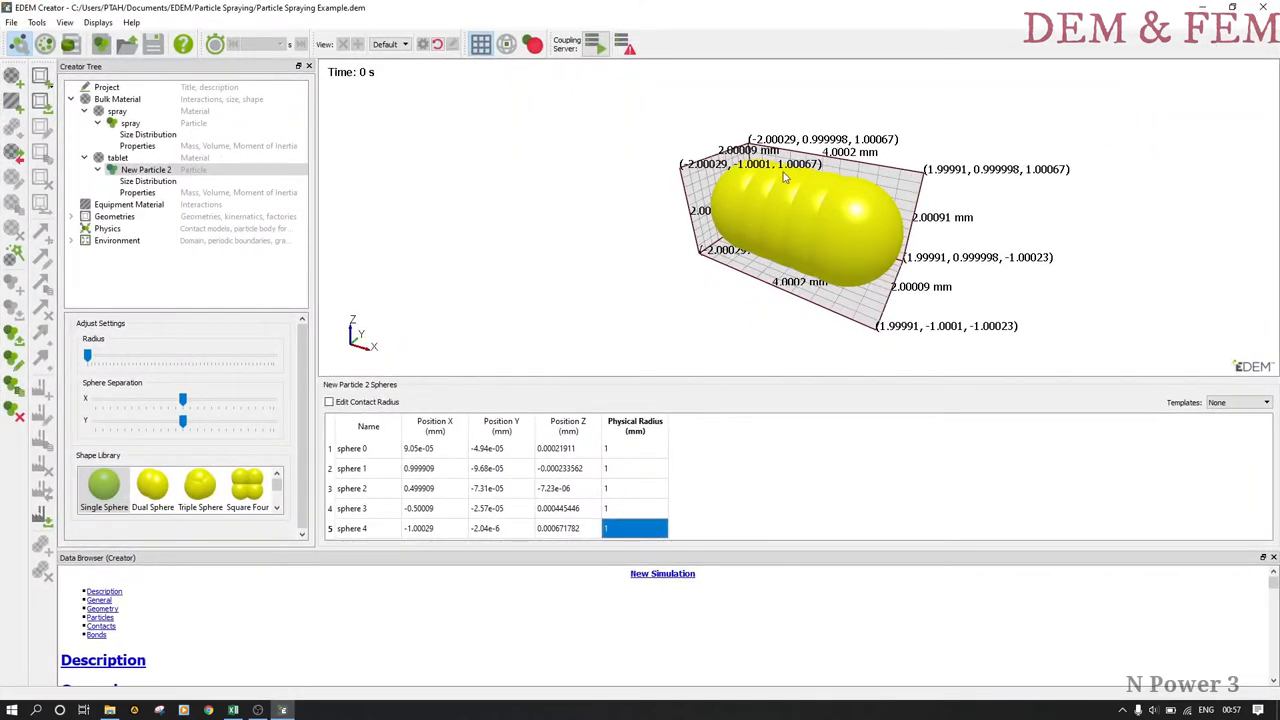
mouse_move(814, 216)
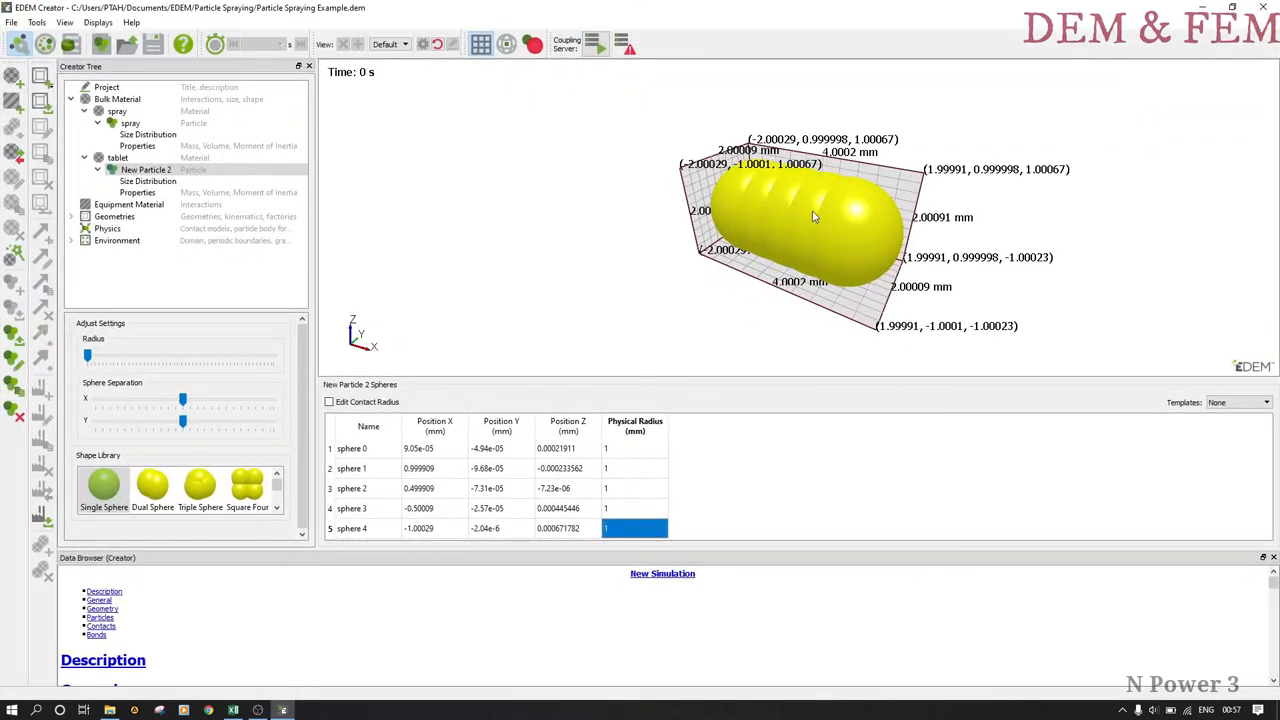
mouse_move(744, 204)
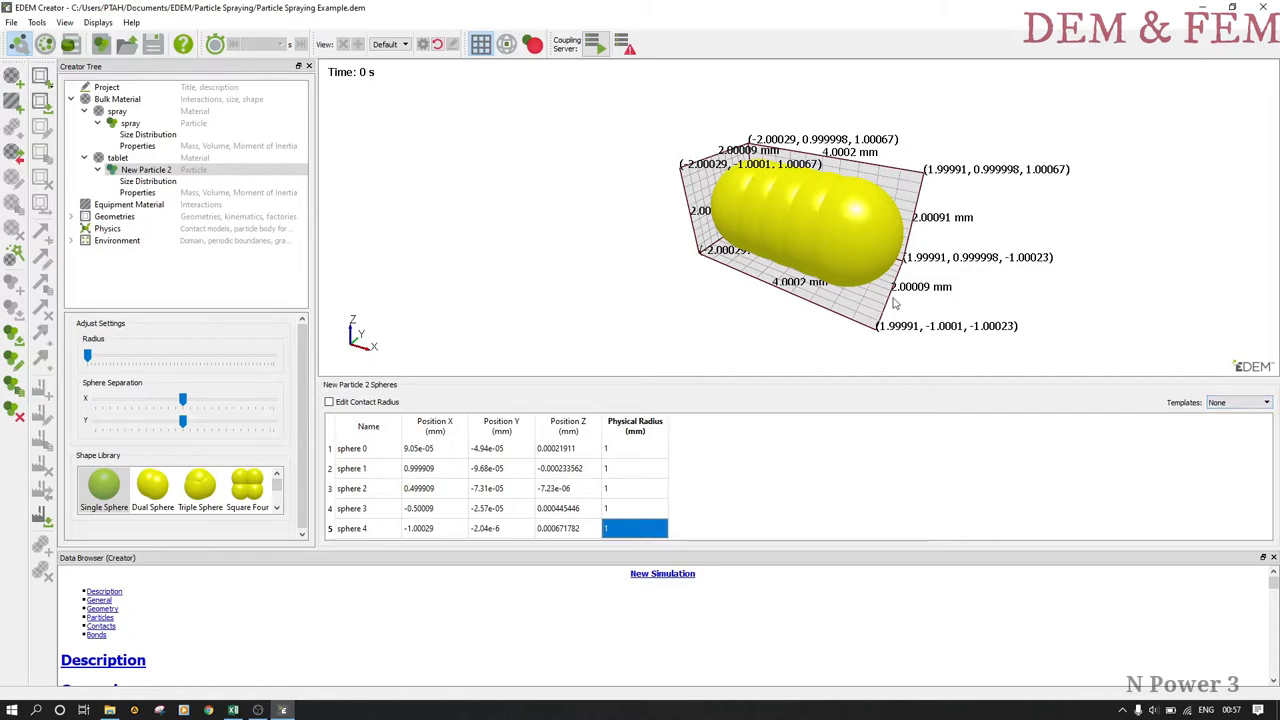
Rename New Particle 2 to 'tablet'.
right_click(130, 168)
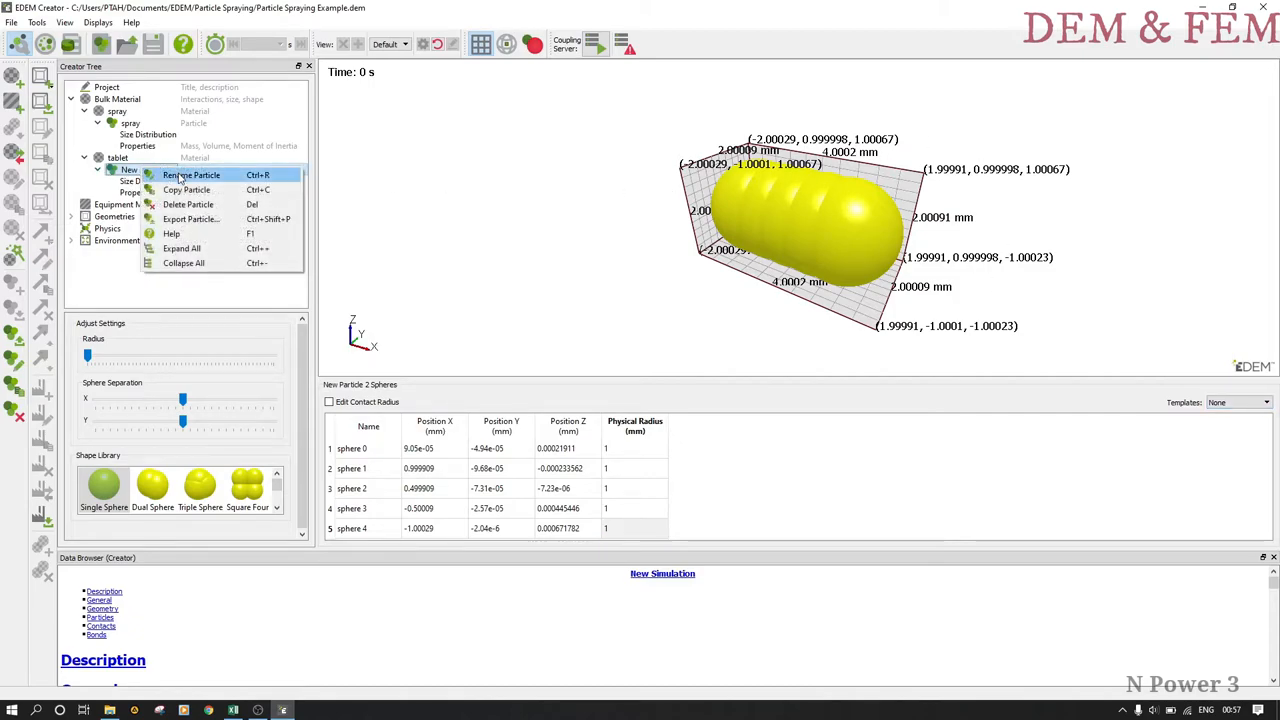
left_click(192, 176)
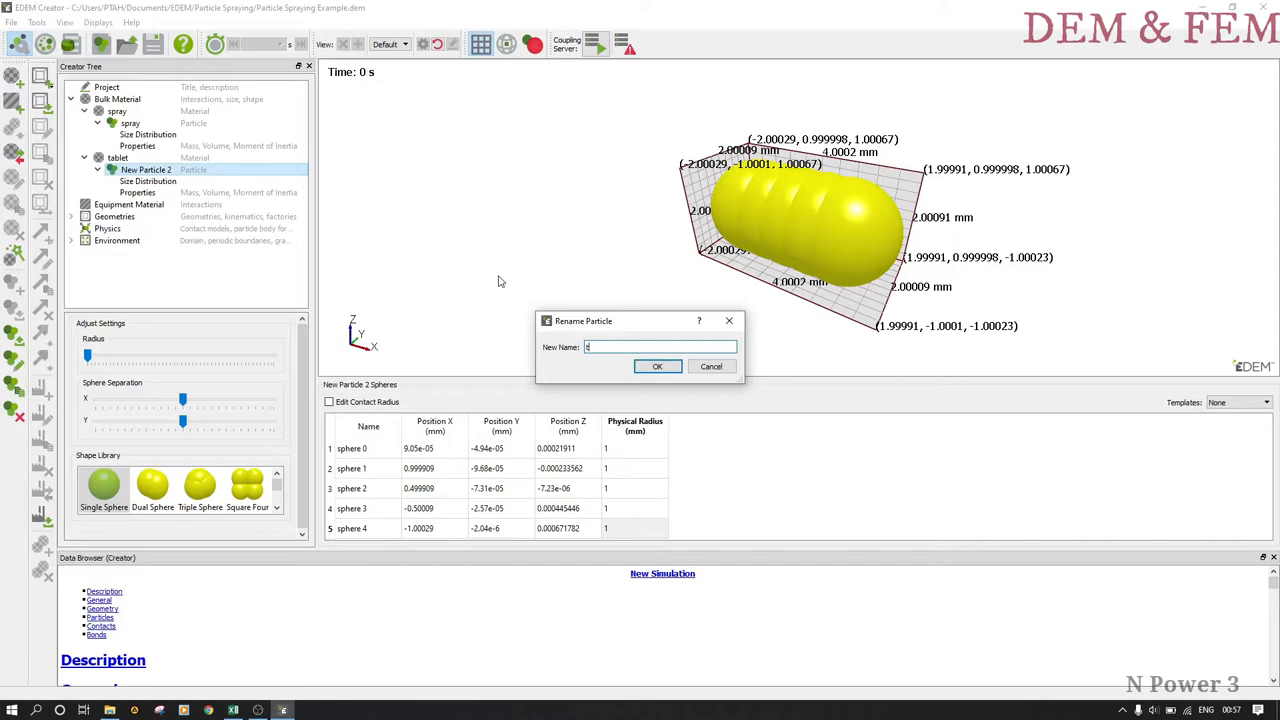
type("tbal")
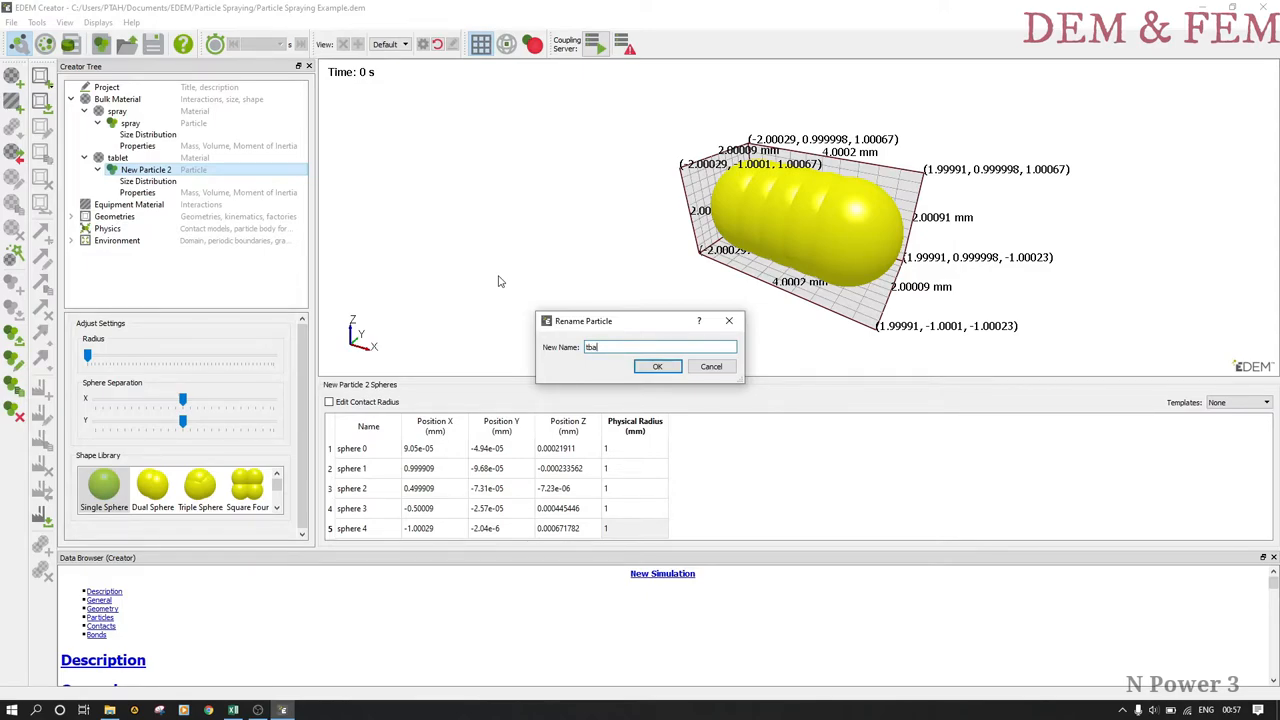
type("table")
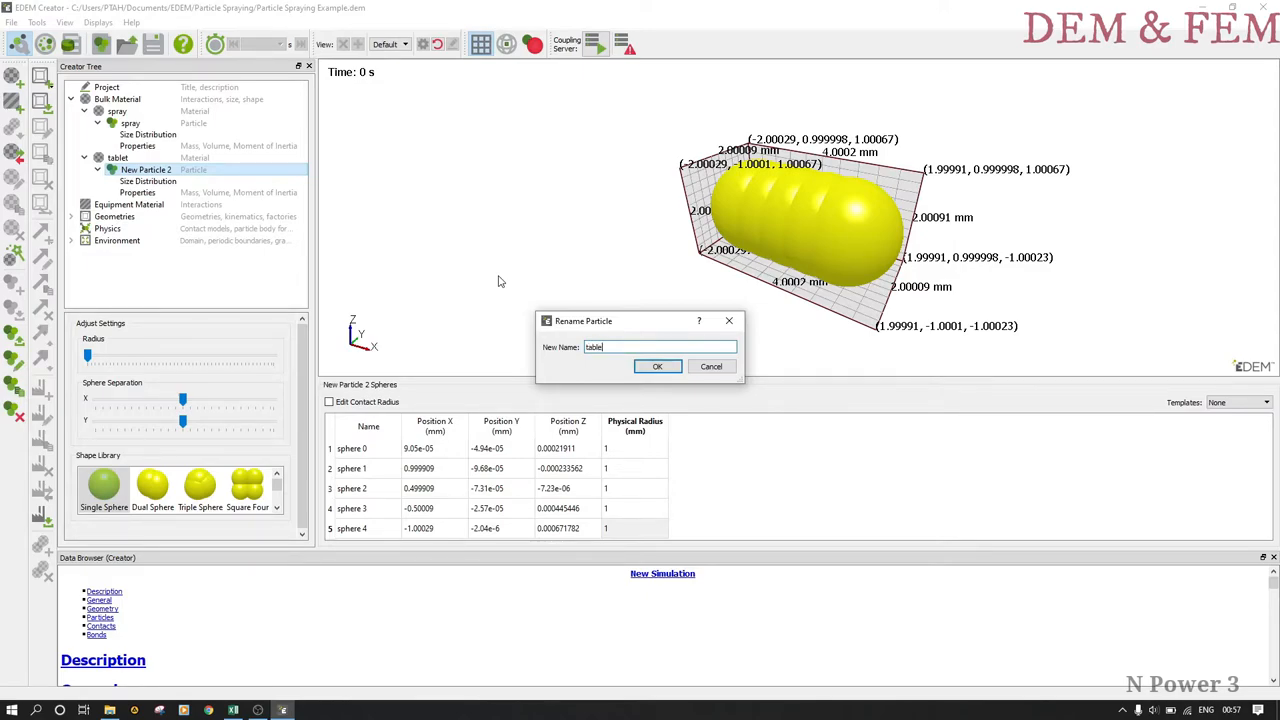
left_click(656, 366)
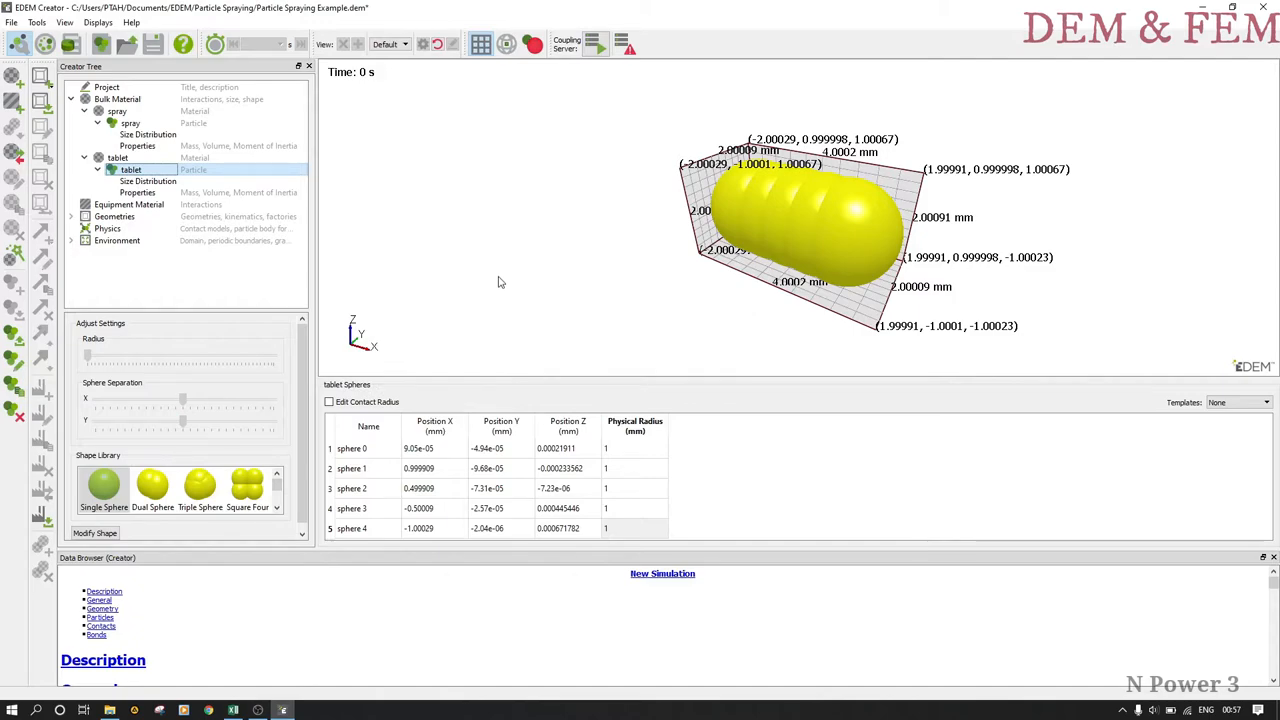
Calculate the tablet particle's mass, volume and moments of inertia from its spheres.
left_click(136, 192)
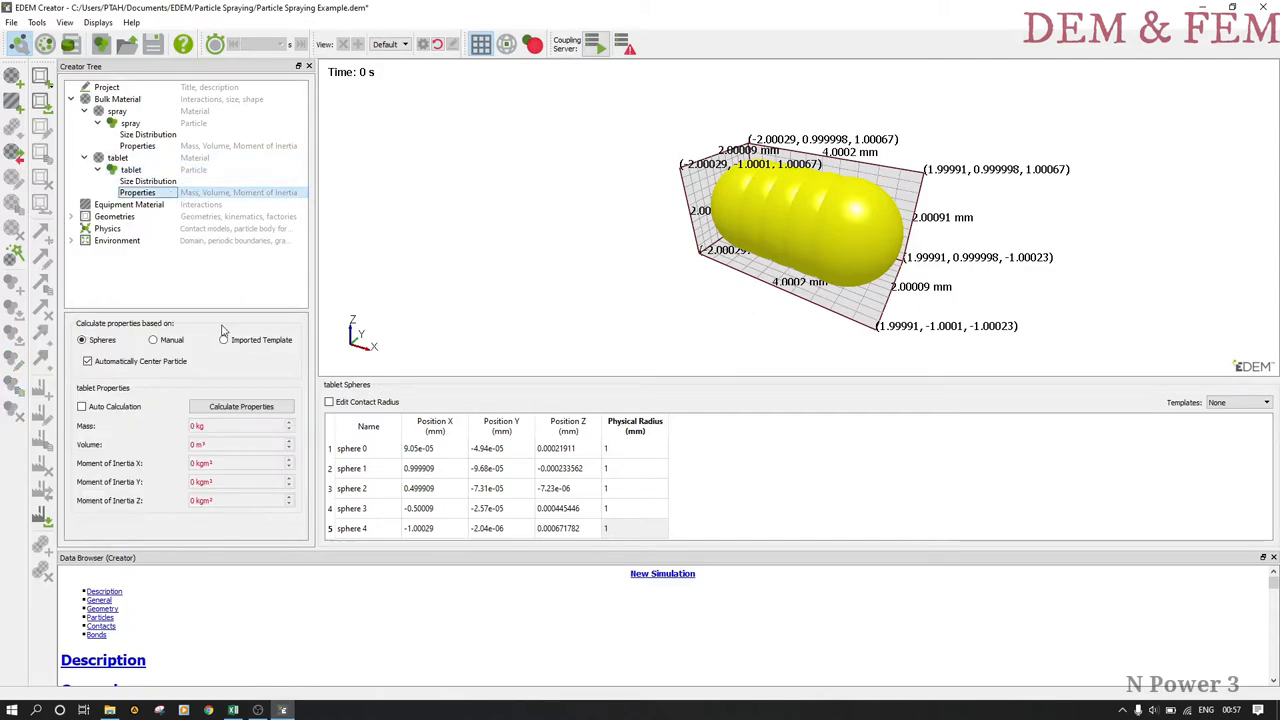
left_click(148, 180)
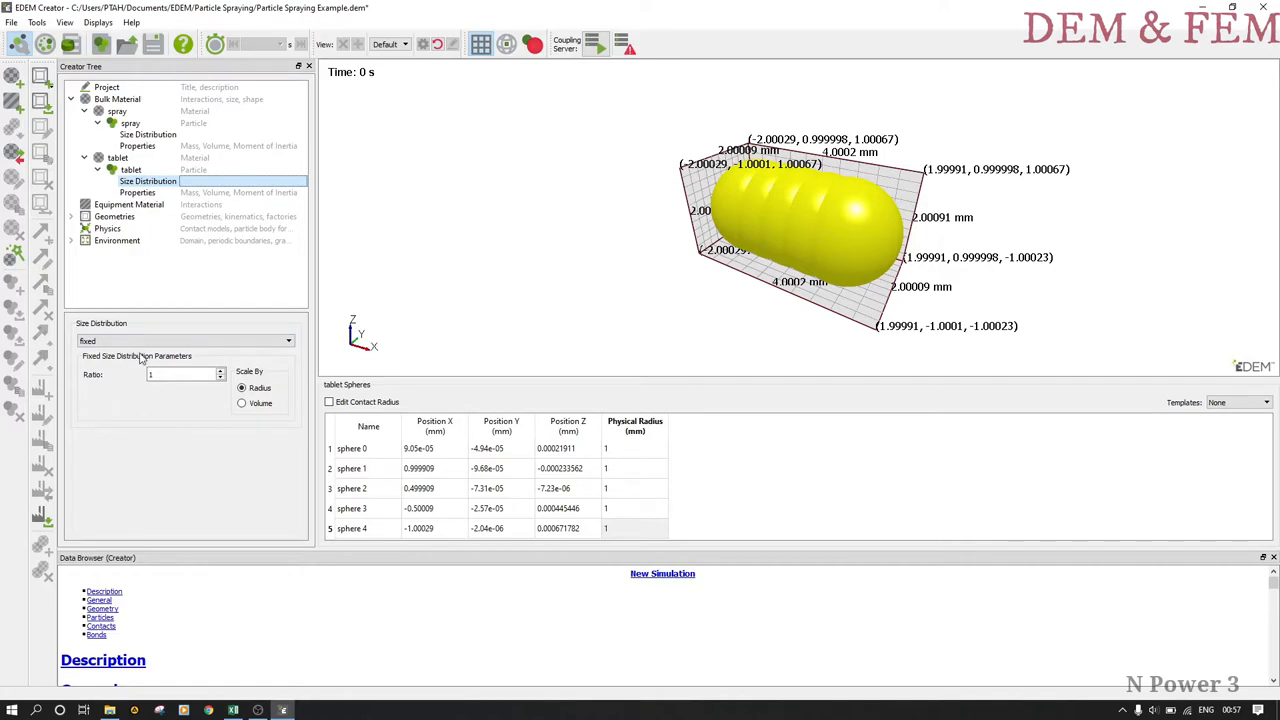
left_click(136, 192)
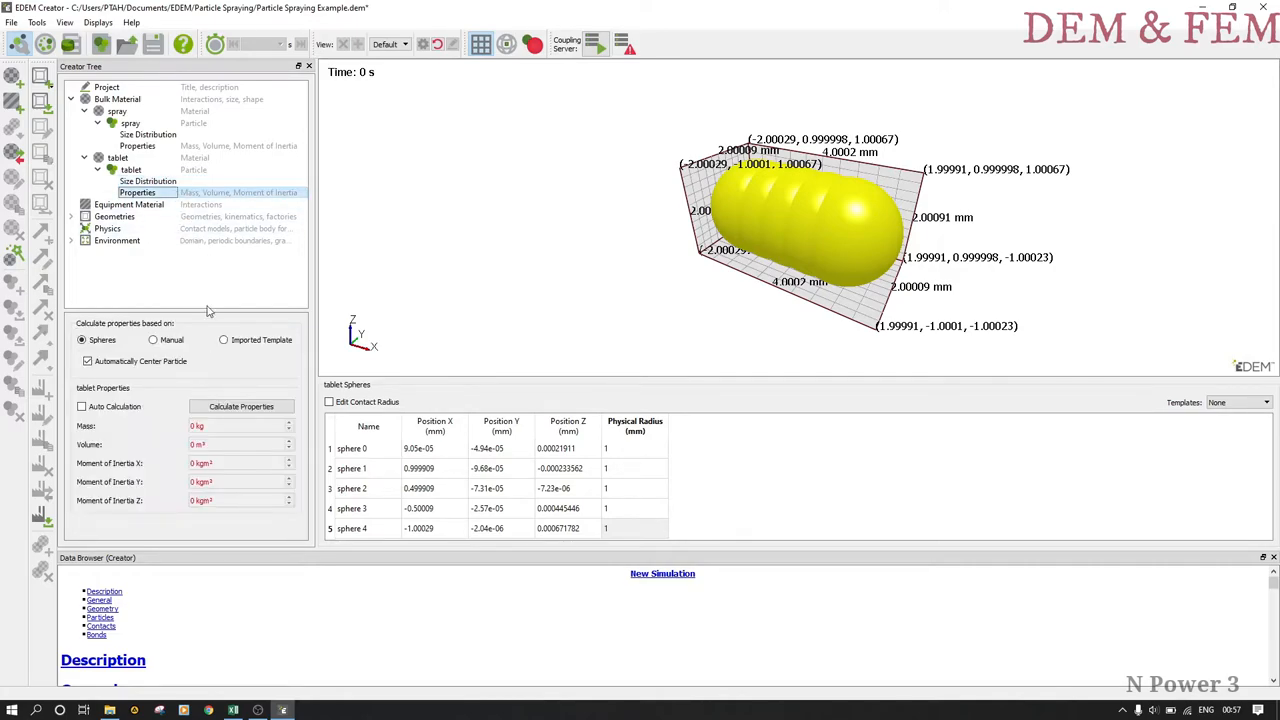
left_click(240, 406)
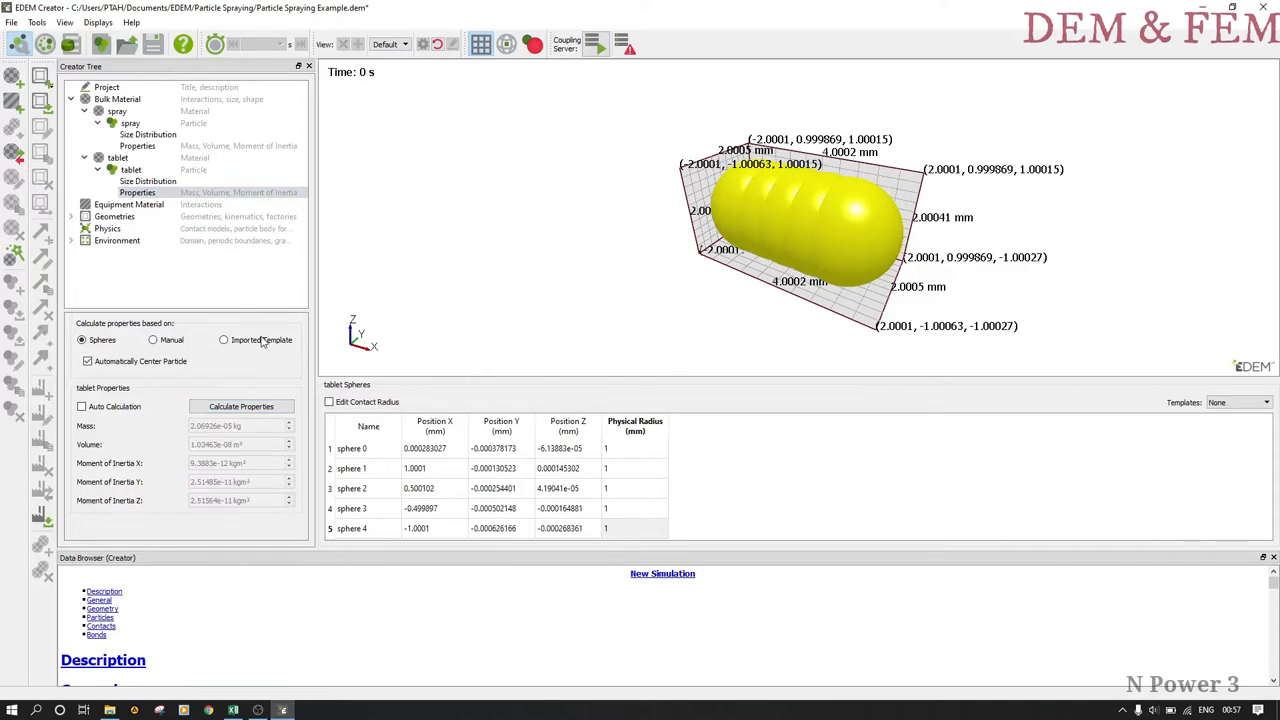
left_click(118, 156)
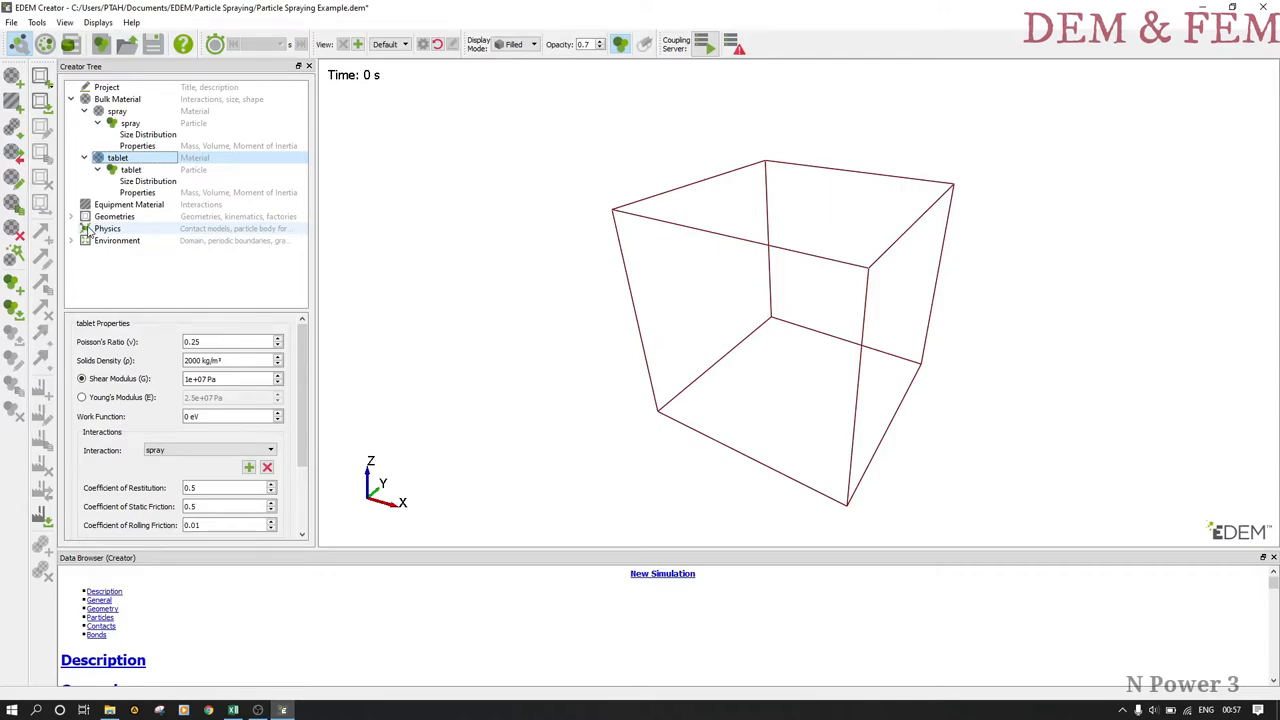
mouse_move(120, 230)
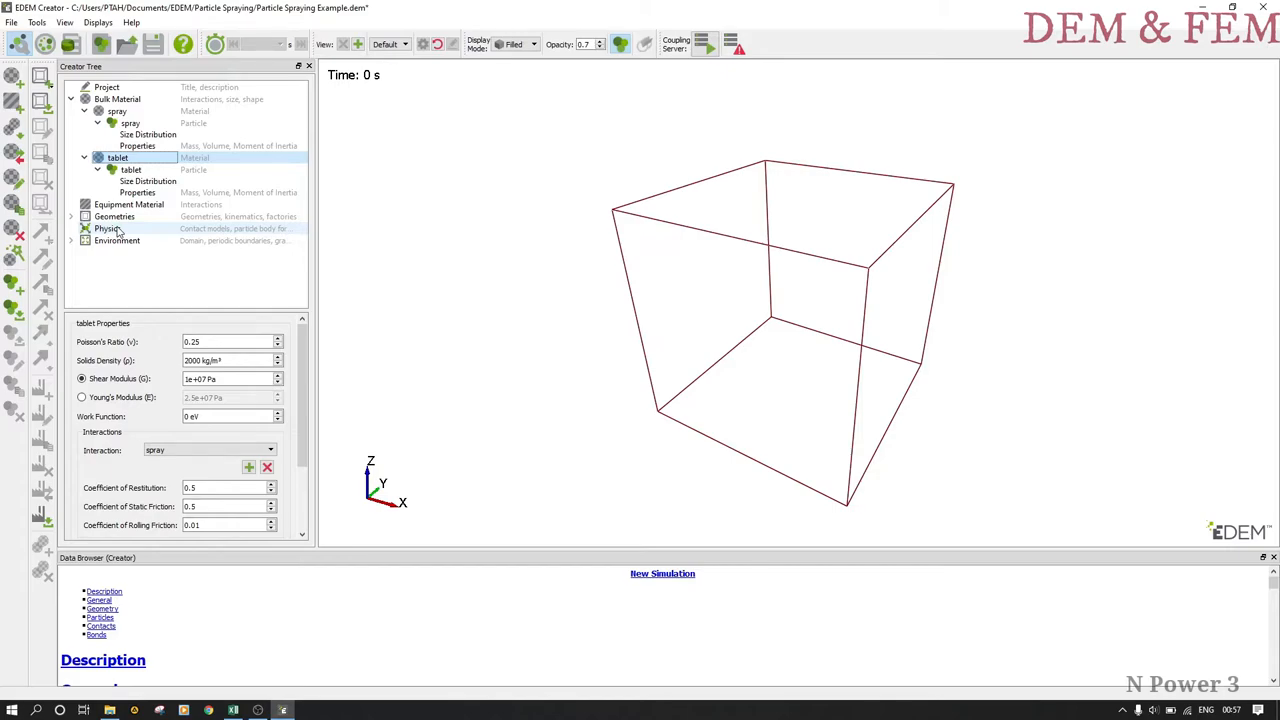
Add a new equipment material and rename it 'steel'.
right_click(128, 204)
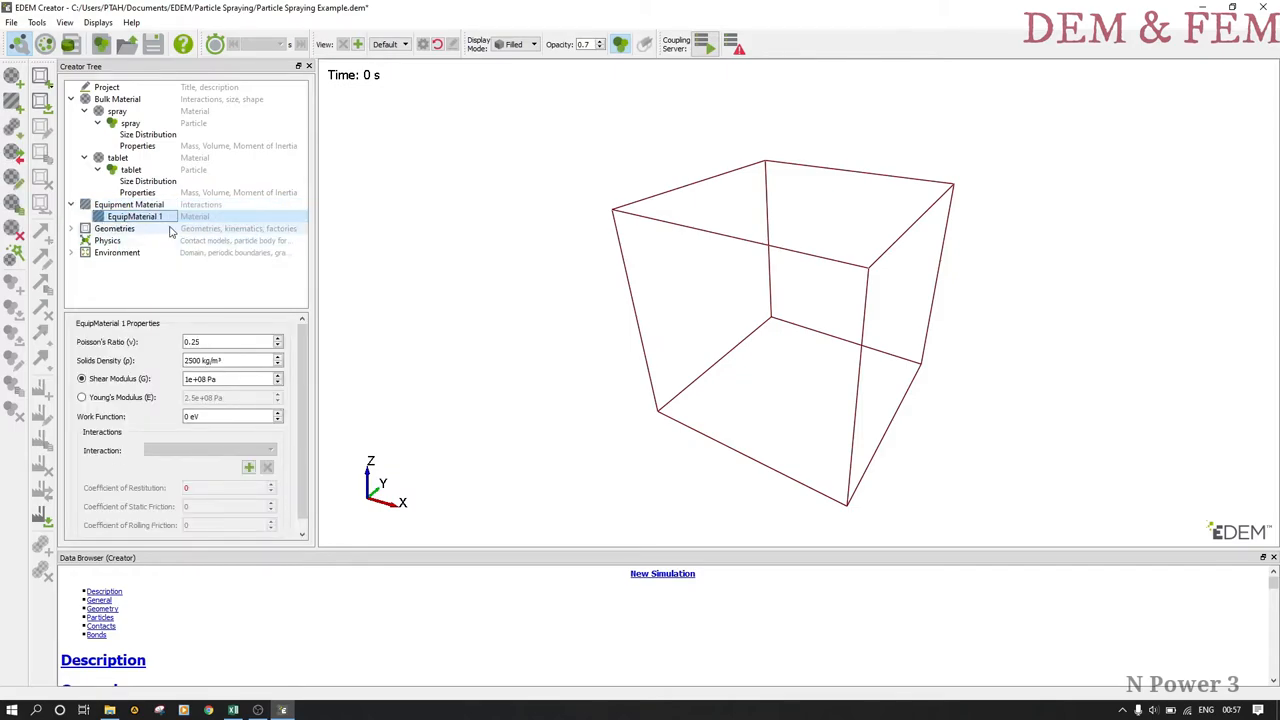
right_click(134, 216)
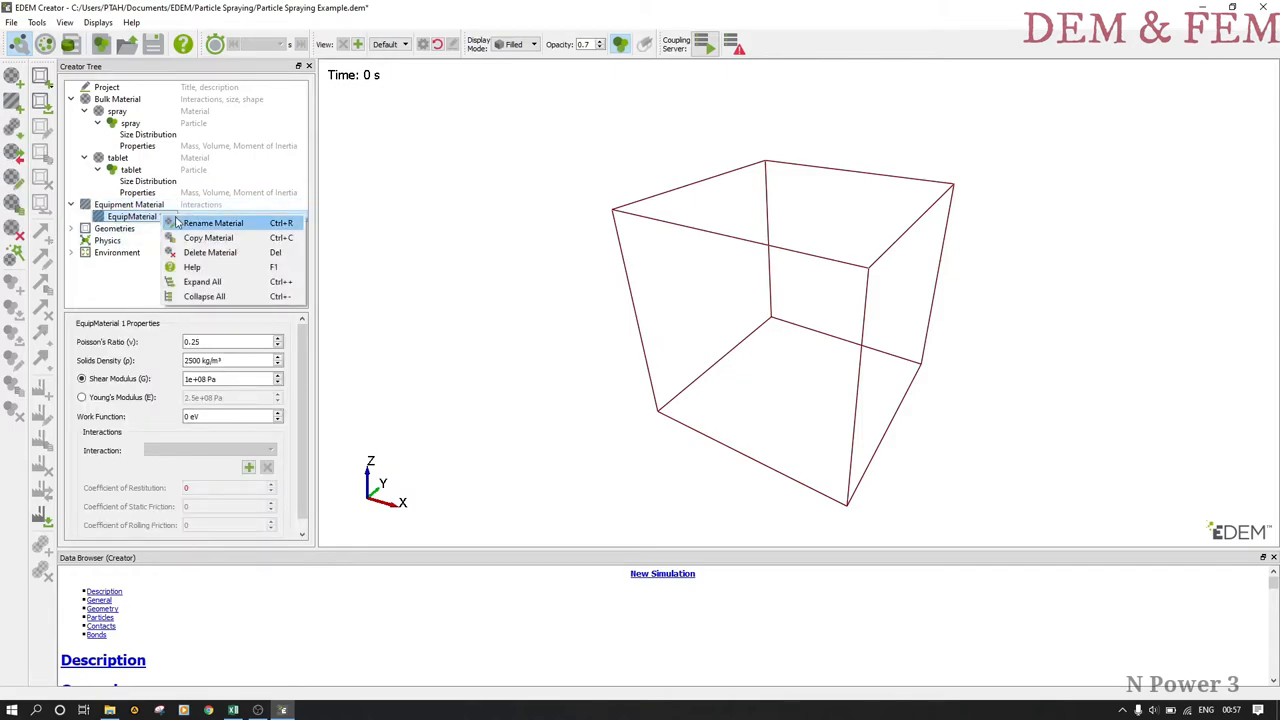
left_click(212, 222)
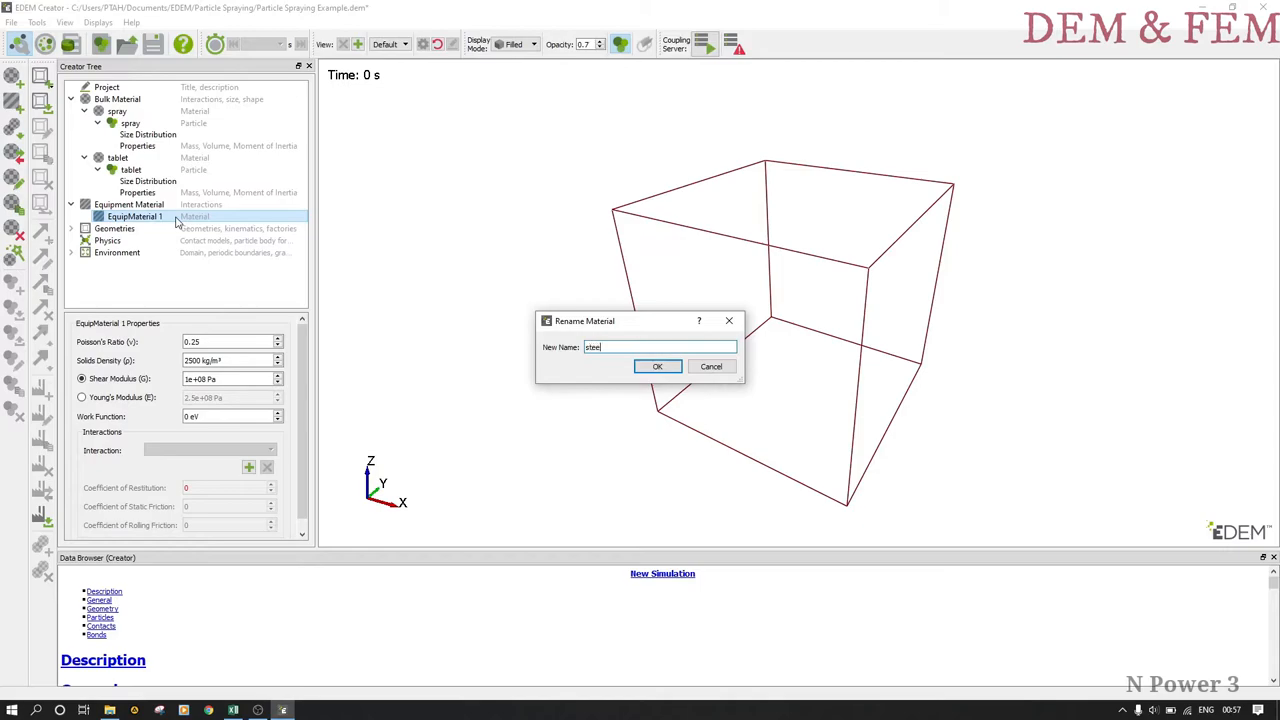
left_click(656, 366)
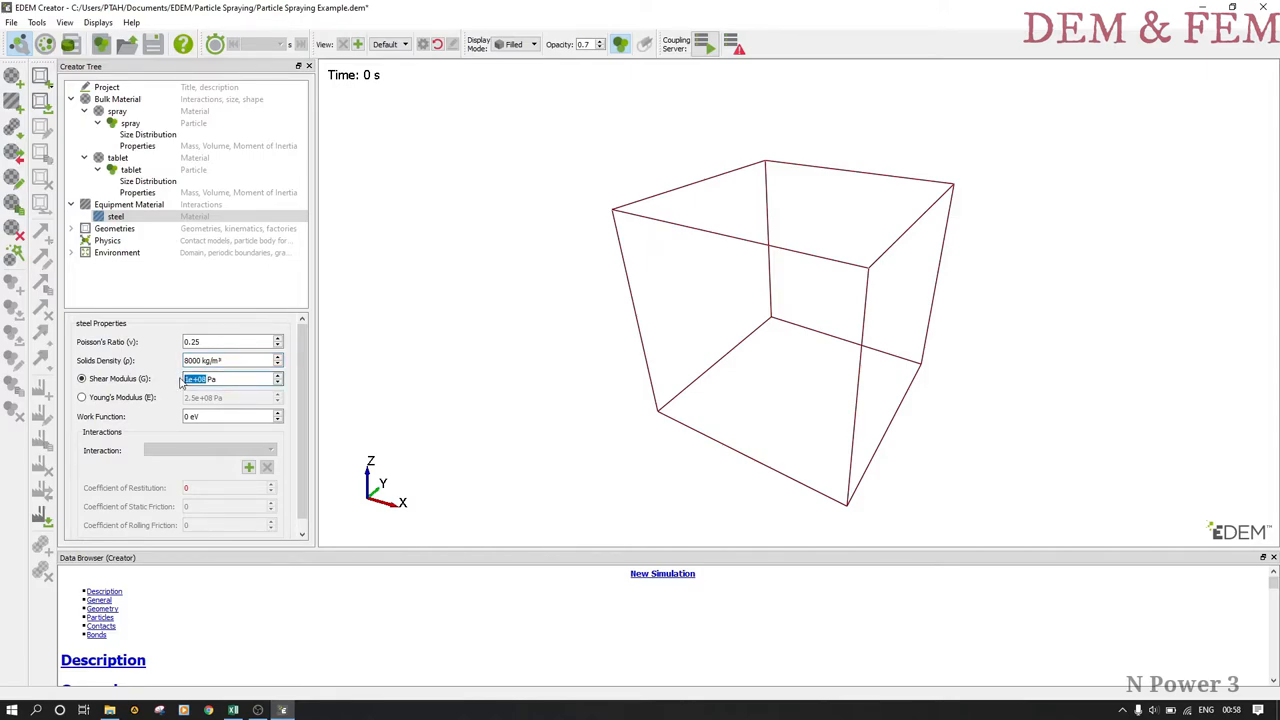
Give steel a density of 8000 kg/m³, shear modulus 8e9 Pa and an interaction with tablet.
type("8")
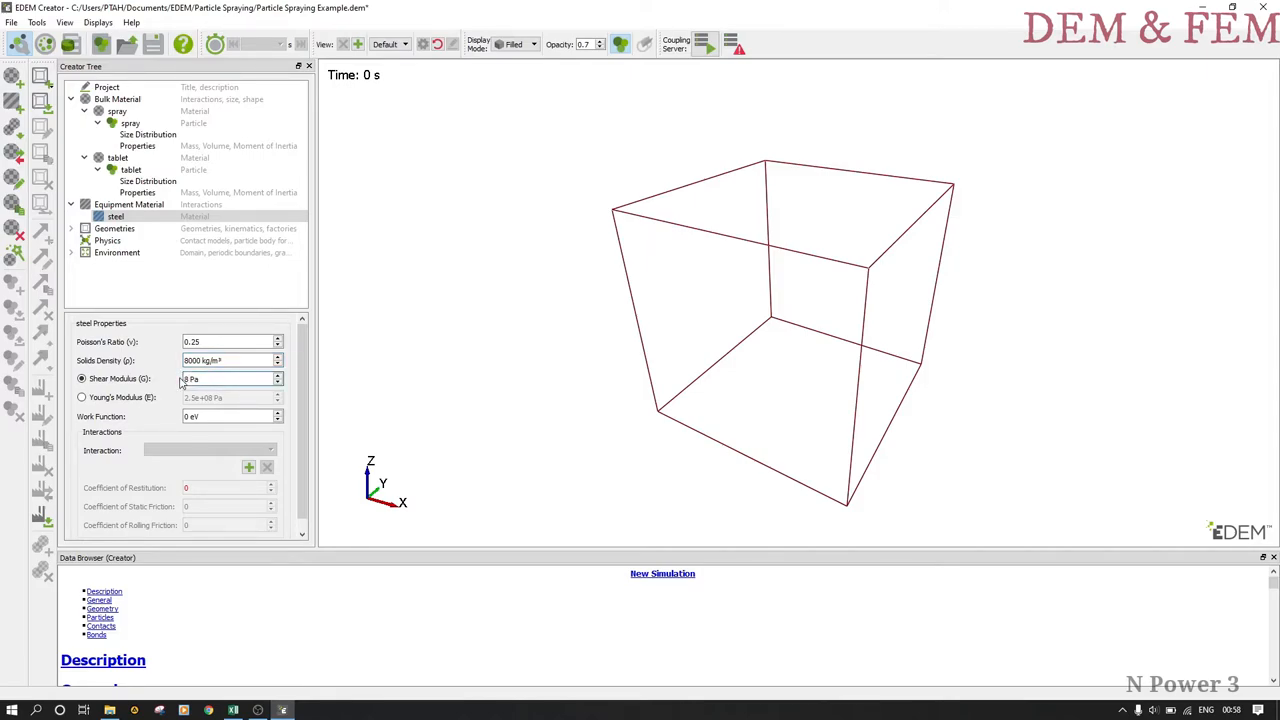
type("8e9 Pa")
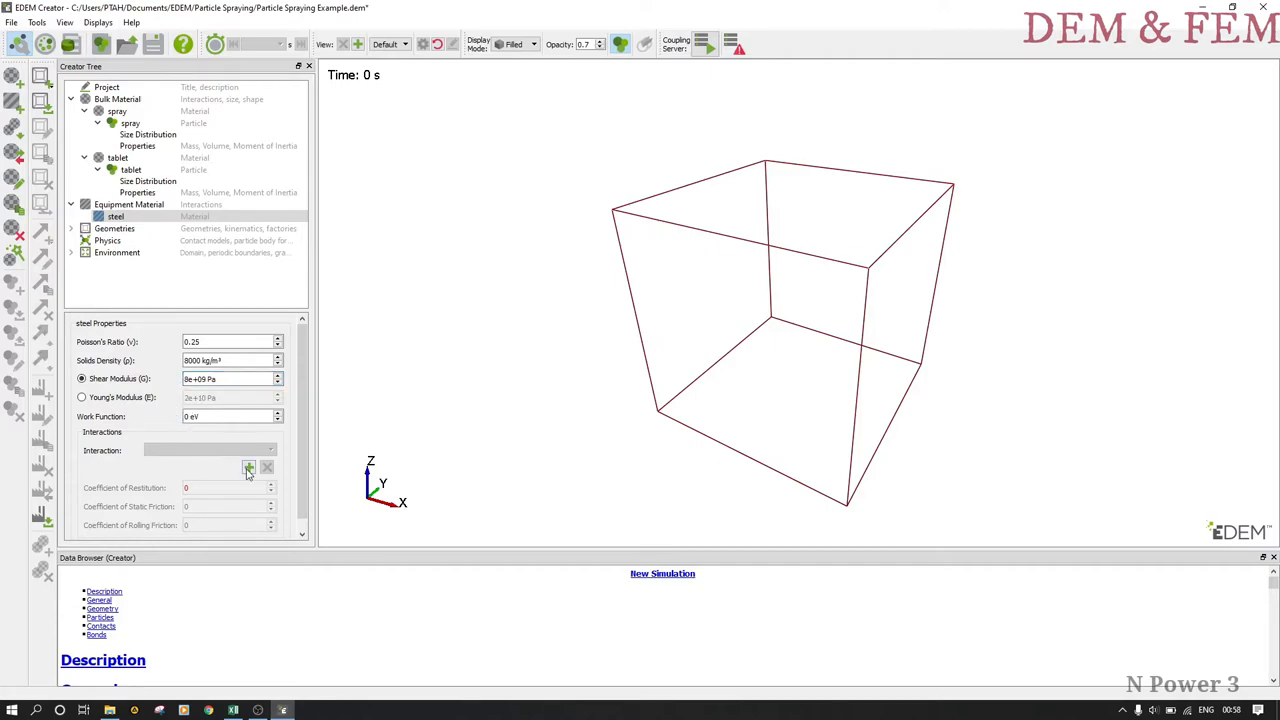
left_click(248, 468)
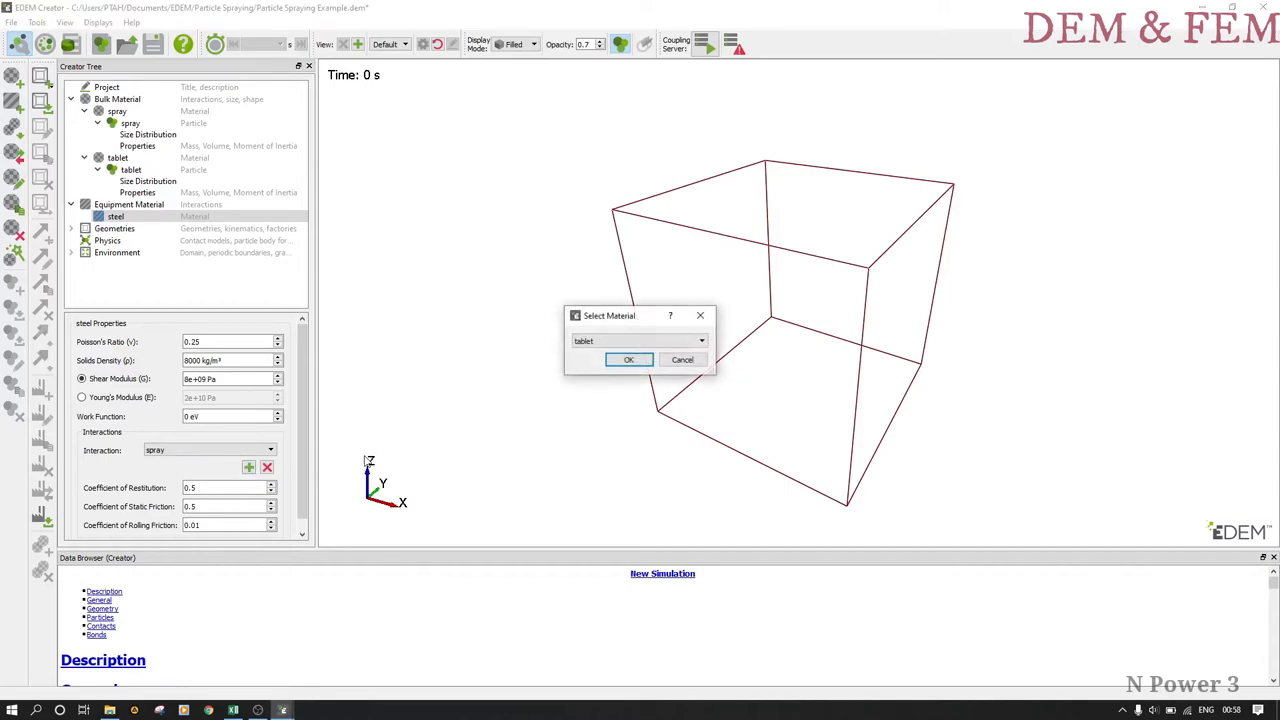
left_click(628, 360)
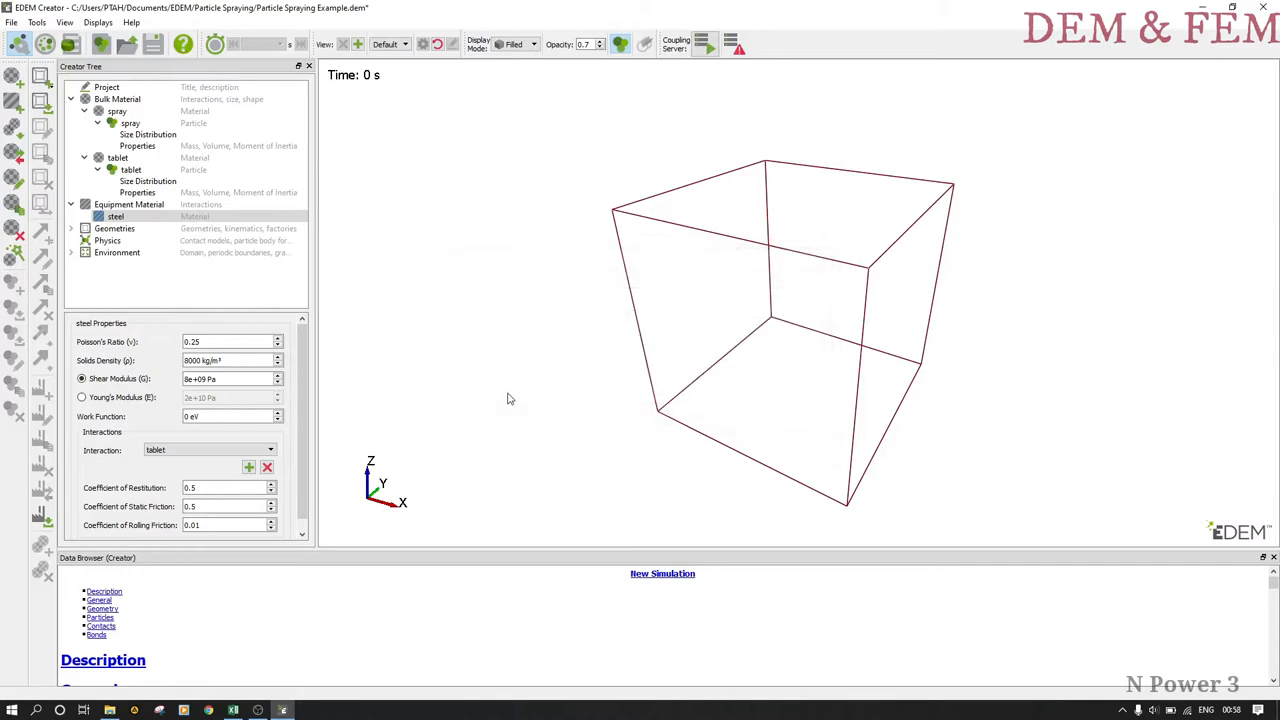
mouse_move(240, 414)
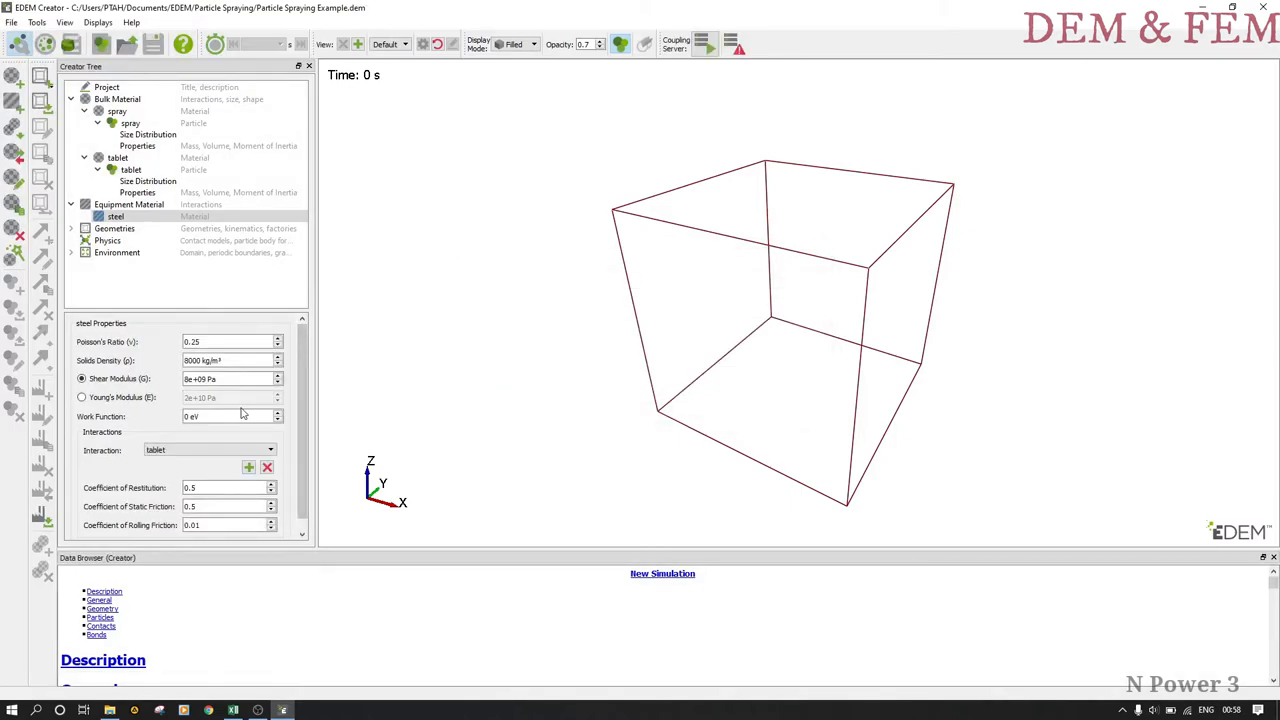
mouse_move(236, 414)
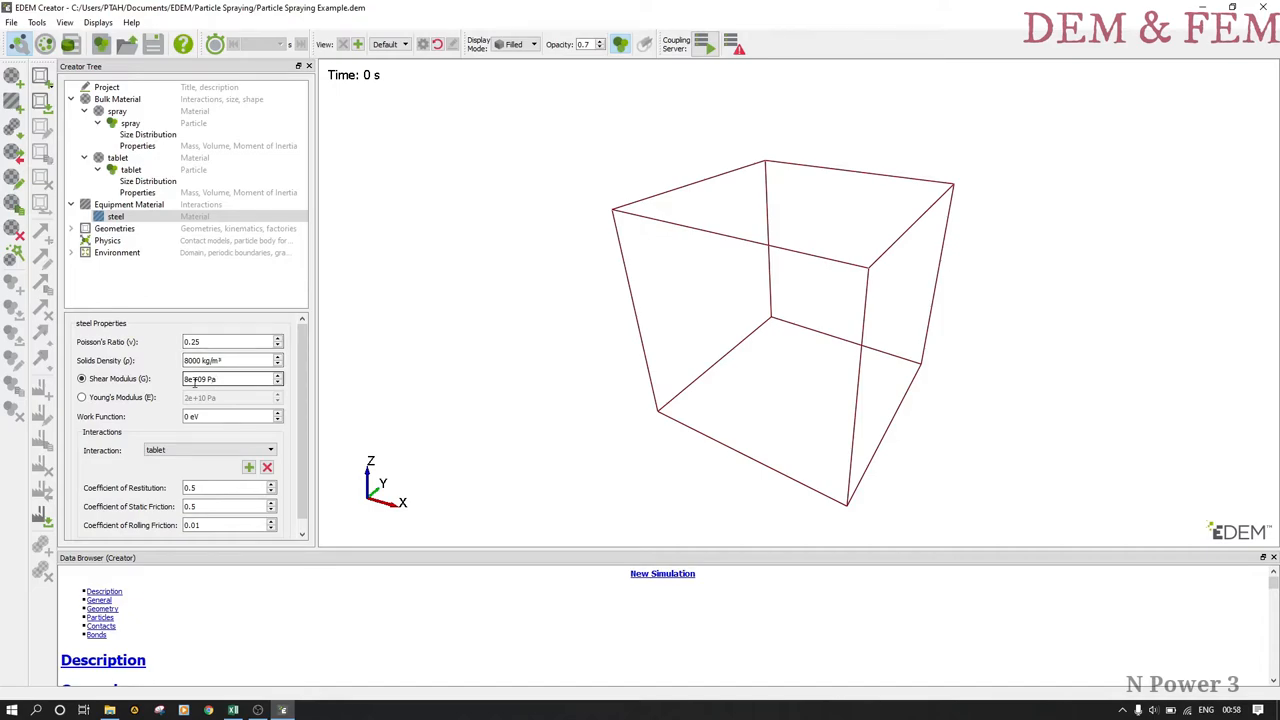
left_click(116, 216)
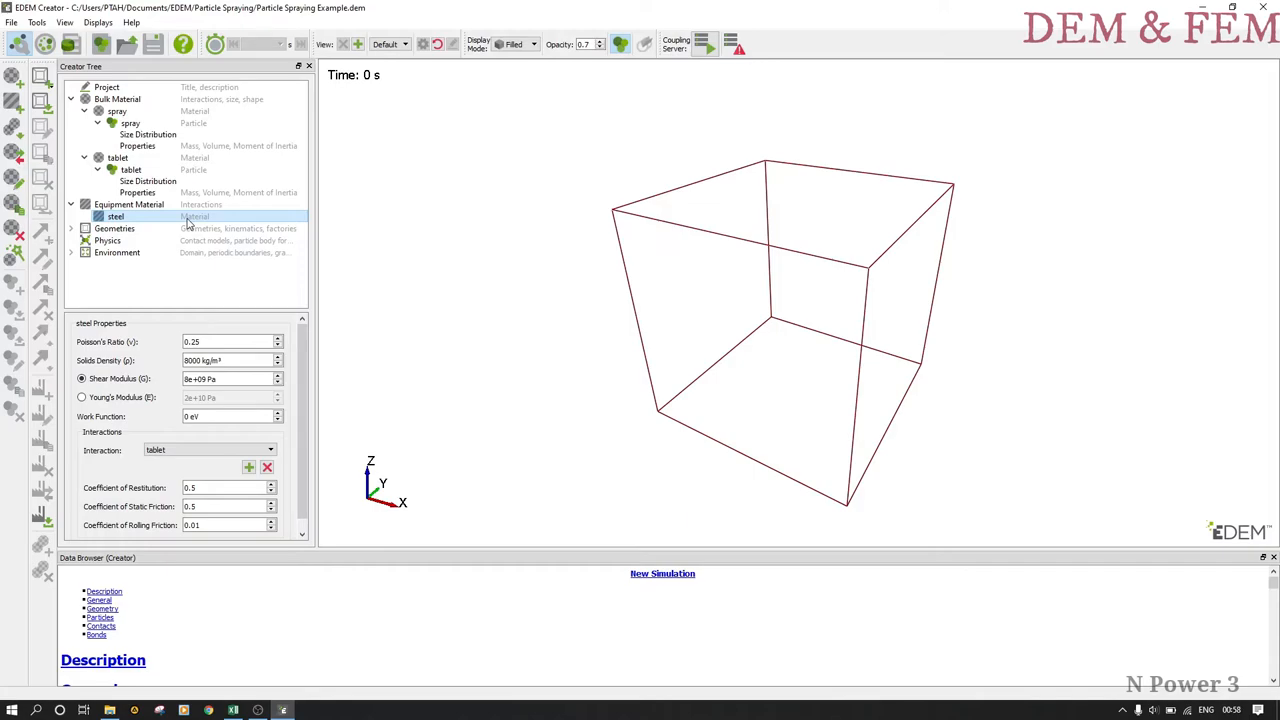
mouse_move(192, 224)
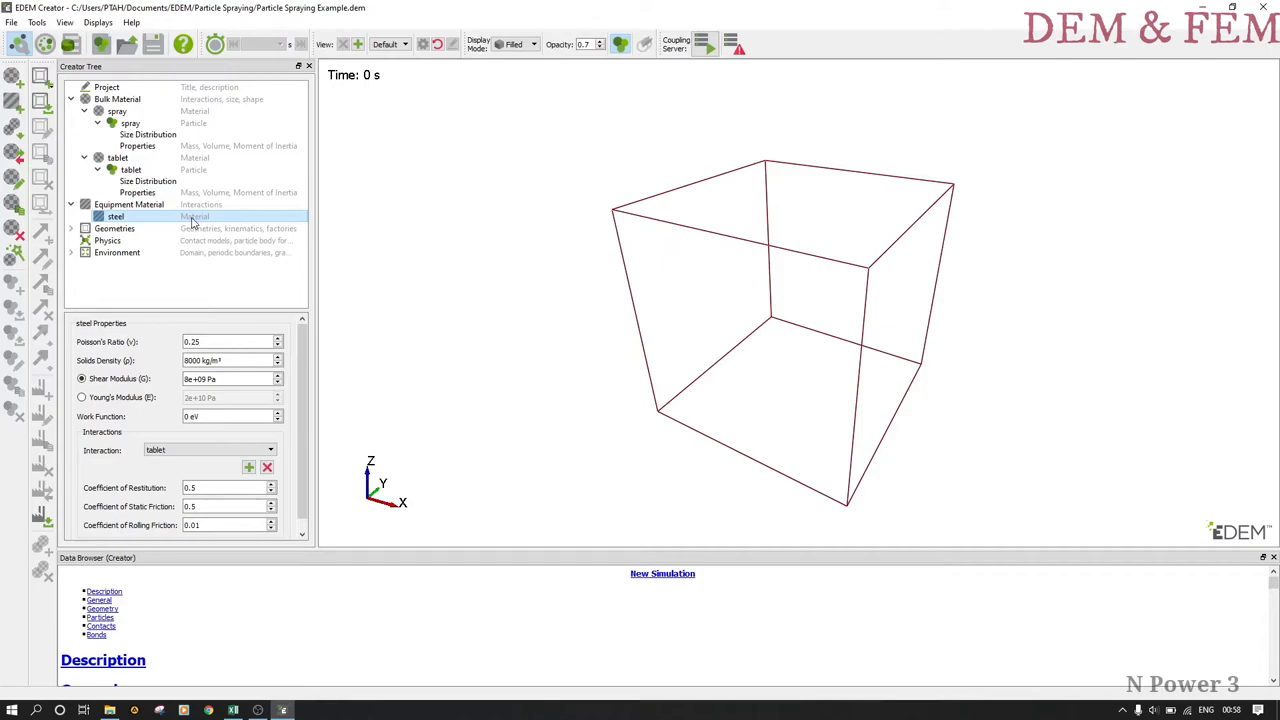
Add a box geometry section and rename it 'Container'.
right_click(114, 228)
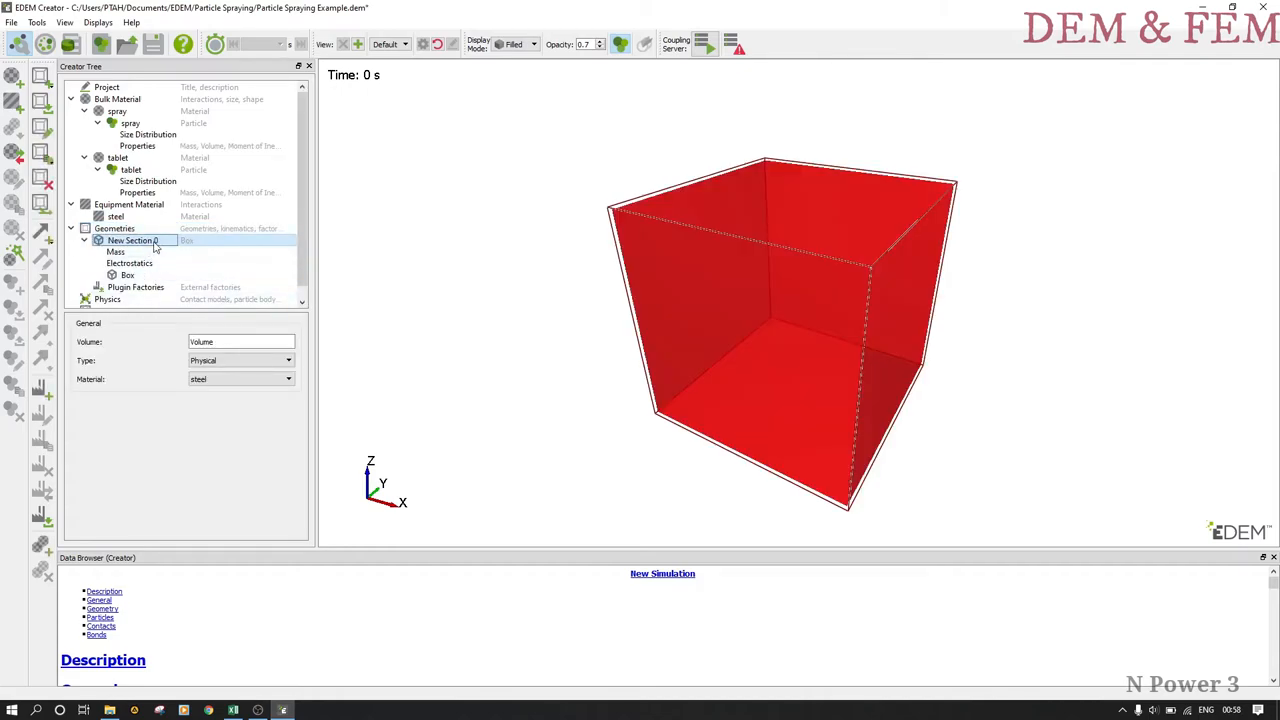
double_click(132, 240)
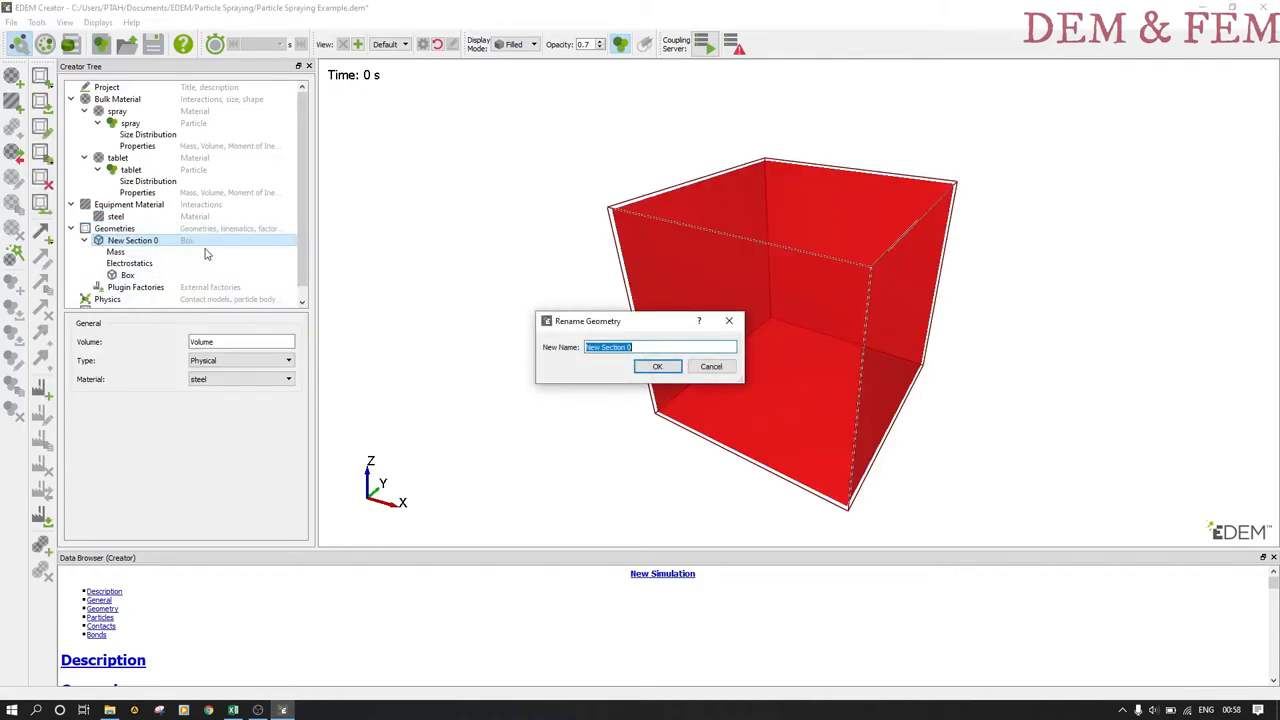
type("Container")
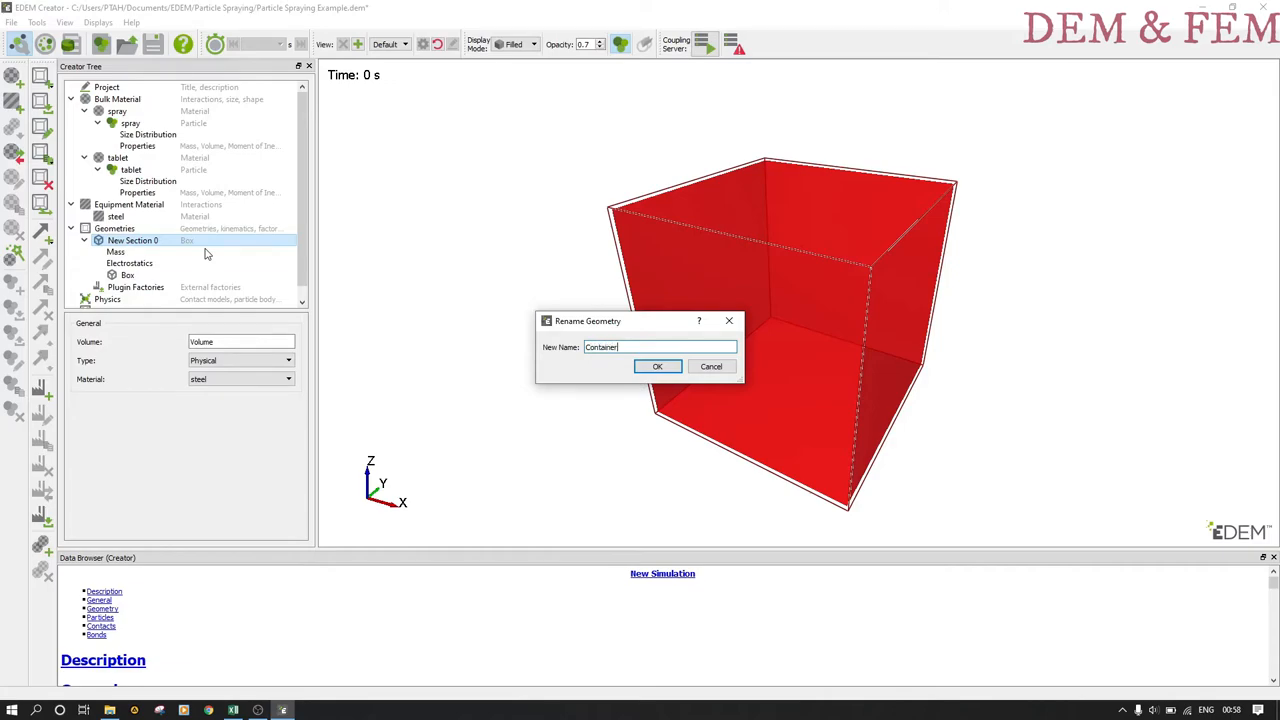
left_click(656, 366)
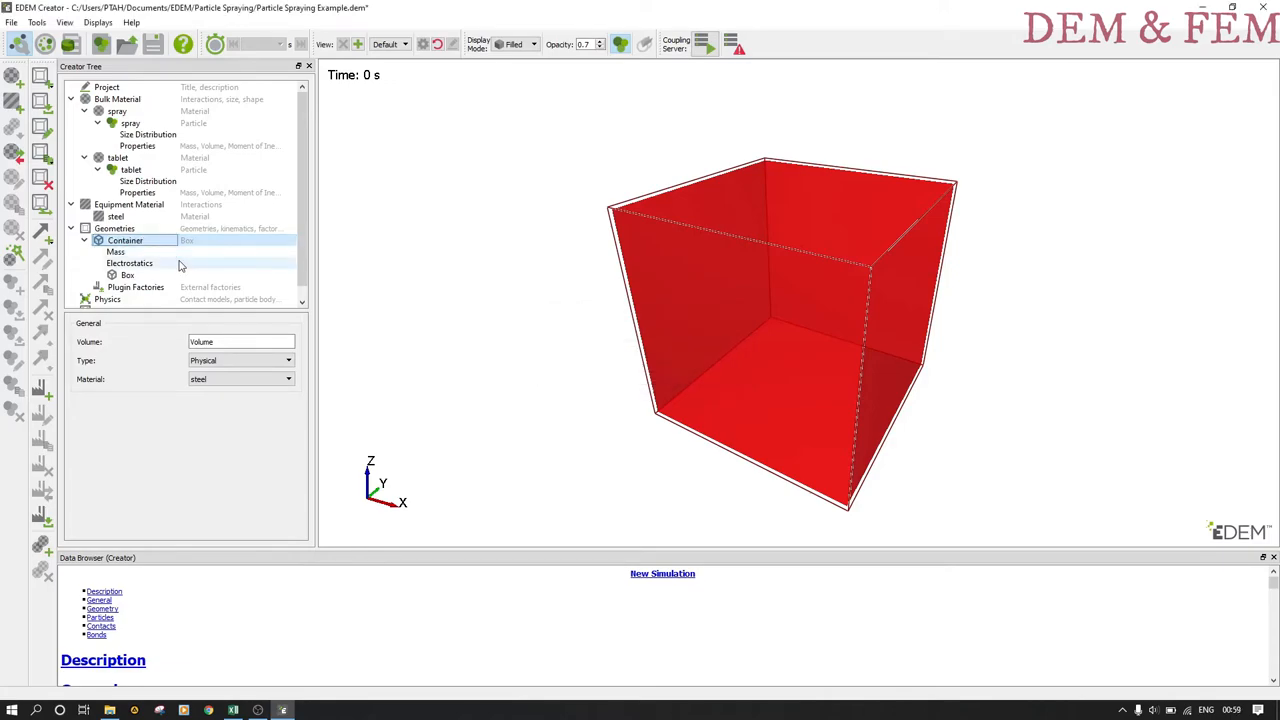
Set the Container box's X, Y and Z lengths to 75 mm.
left_click(128, 276)
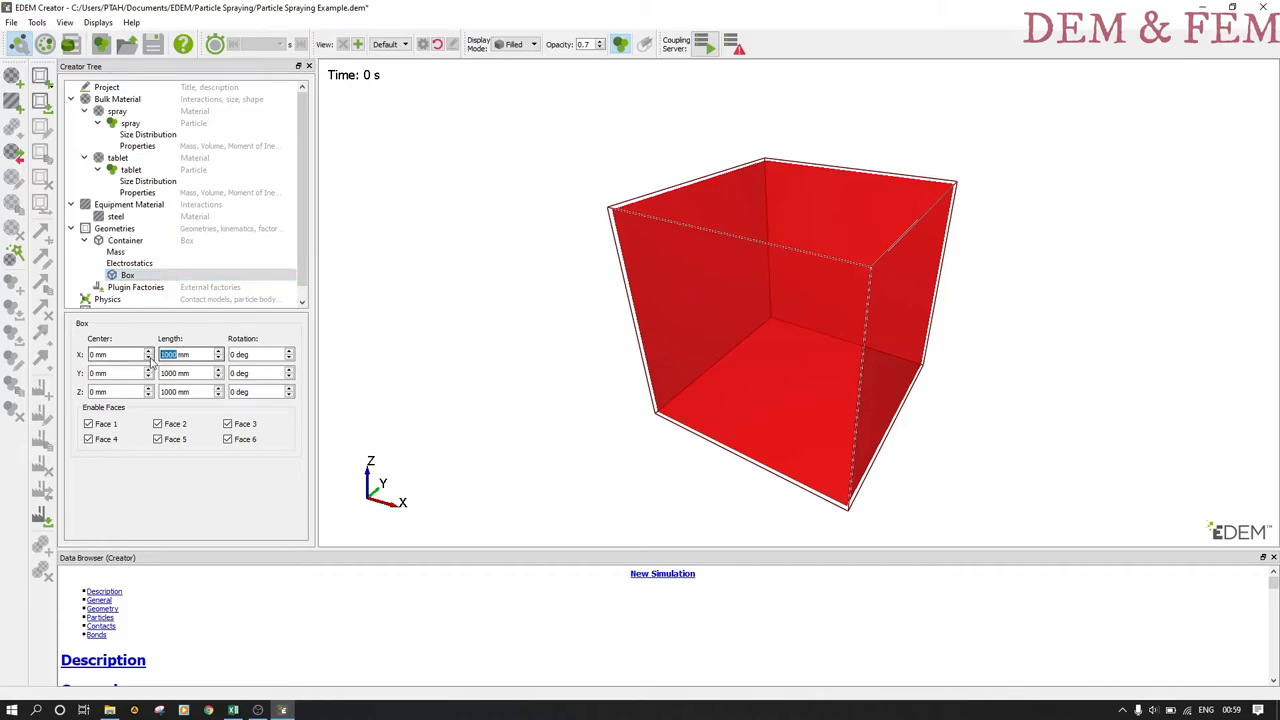
type("75 mm")
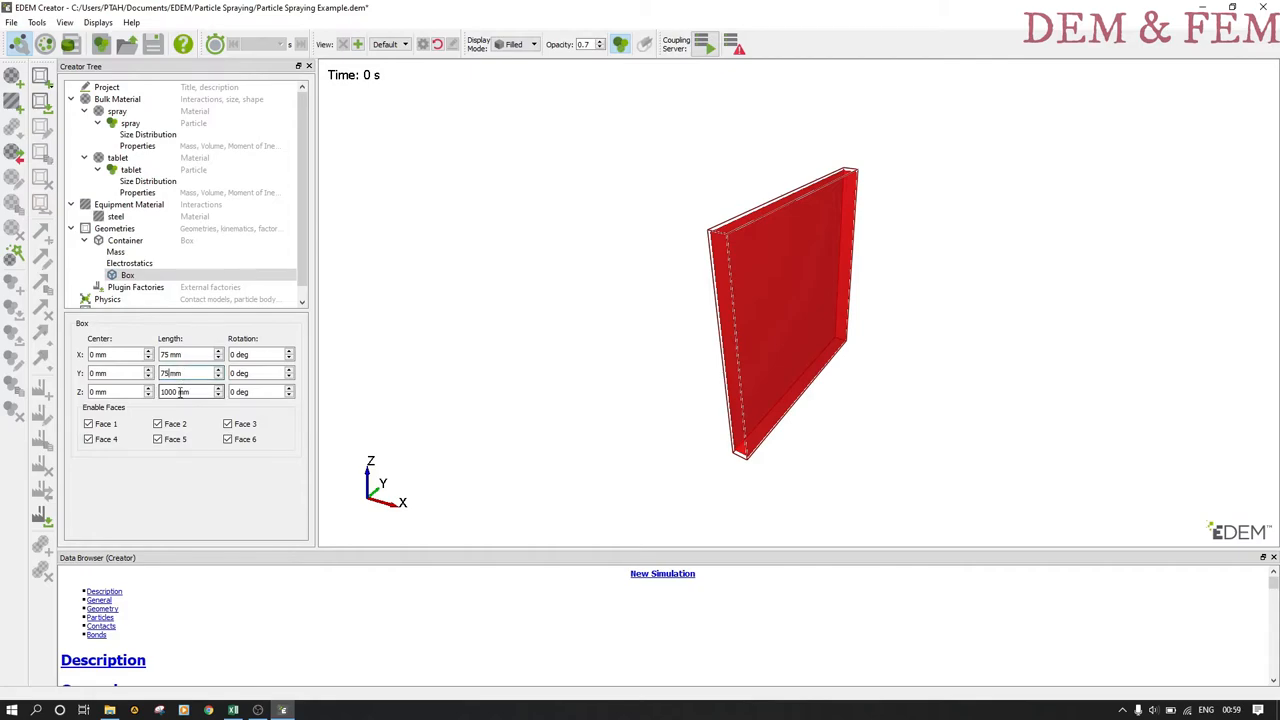
type("1mm")
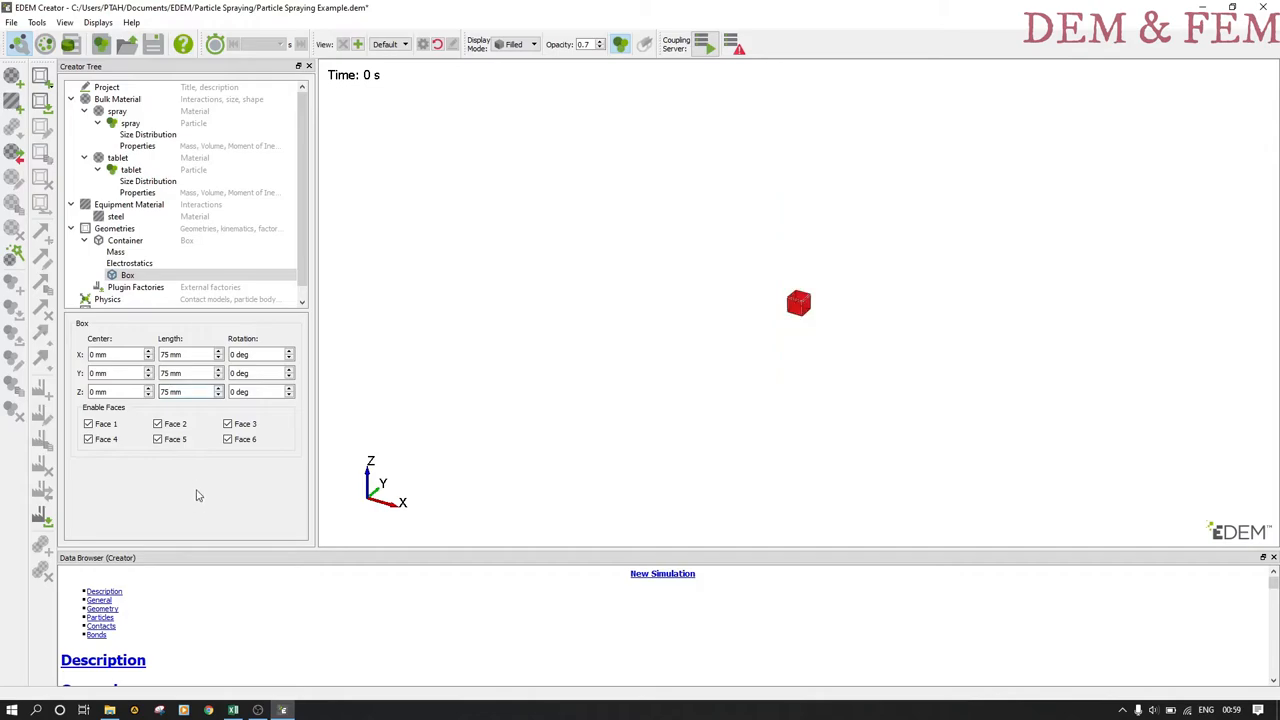
Fit the Container in view and review its box faces and General settings (Physical, steel).
left_click(404, 44)
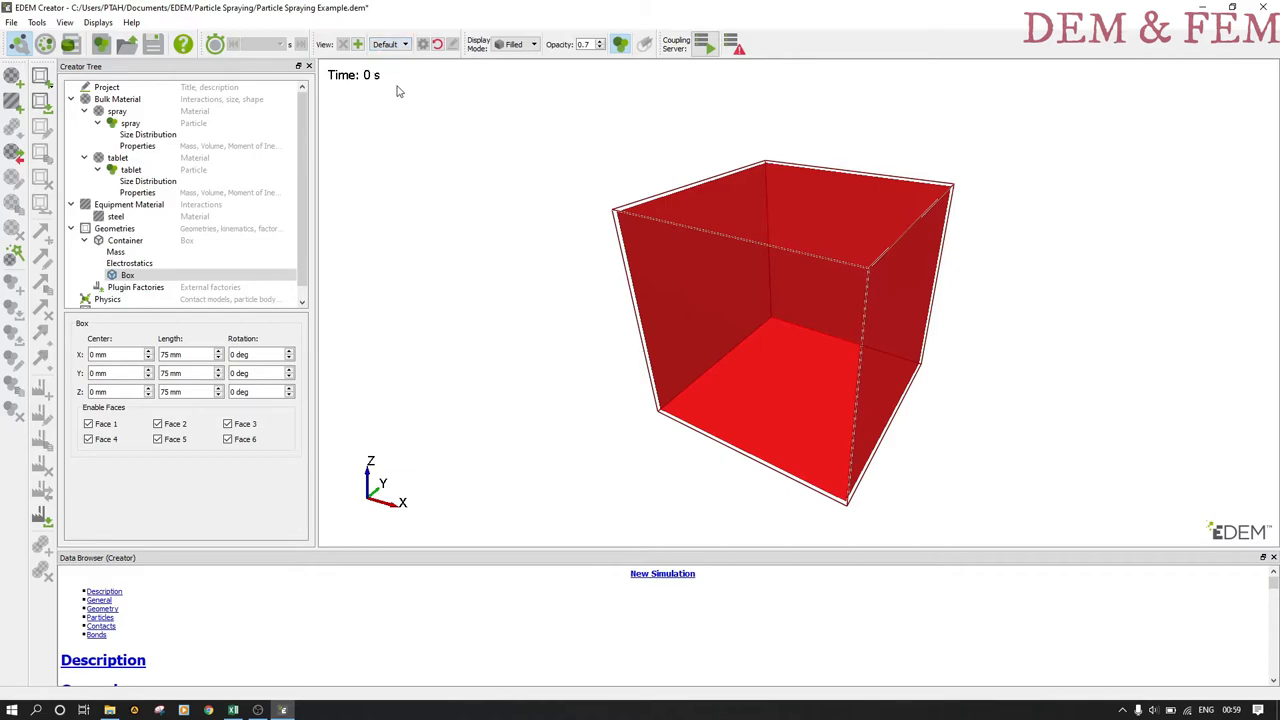
mouse_move(216, 452)
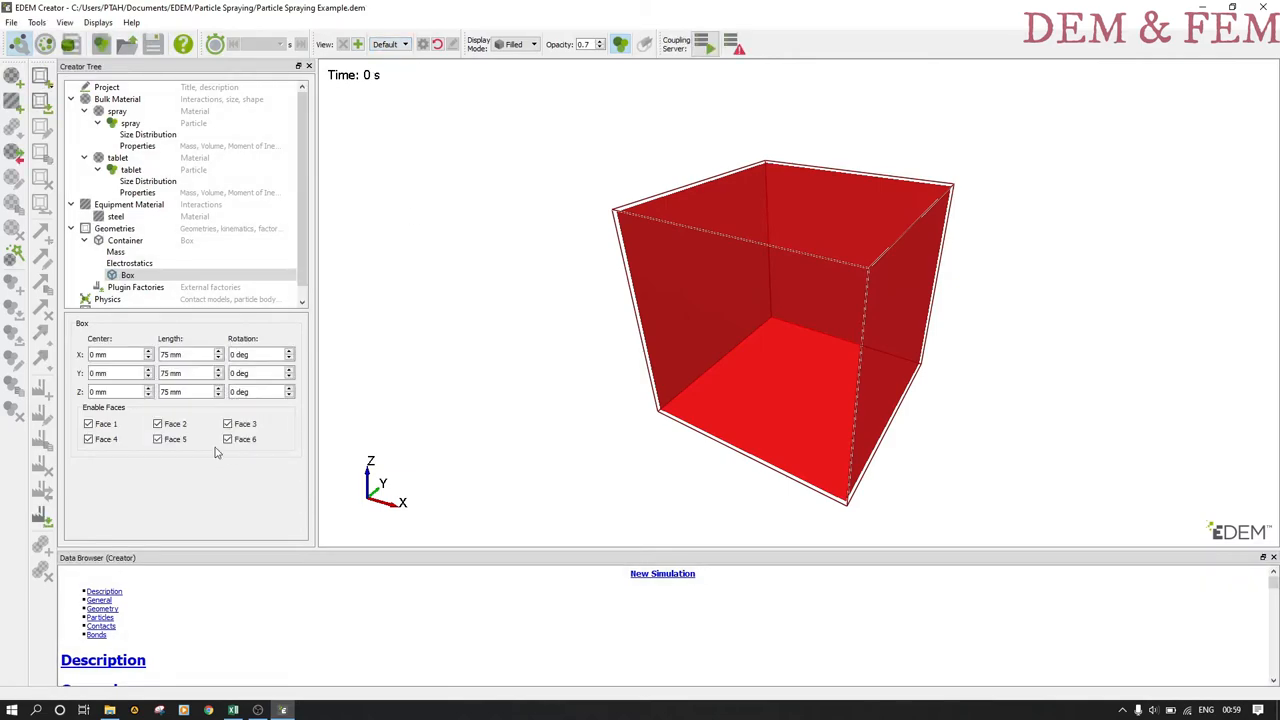
left_click(128, 276)
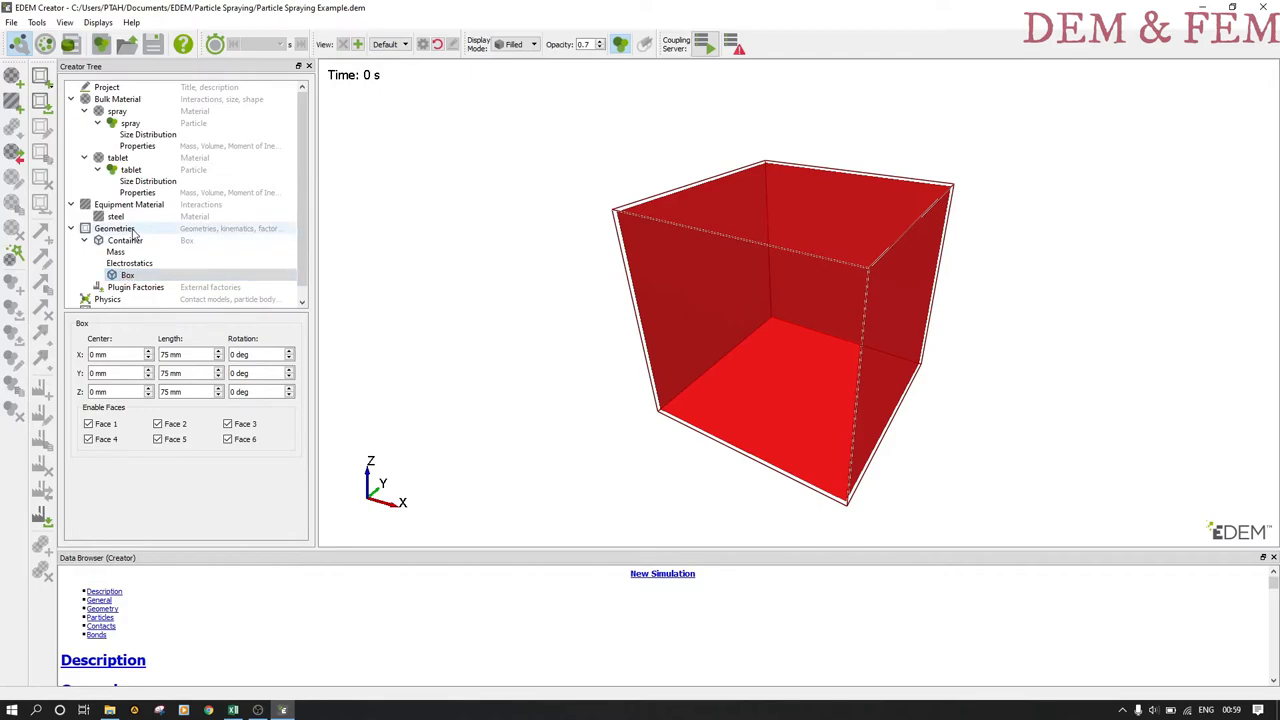
right_click(118, 240)
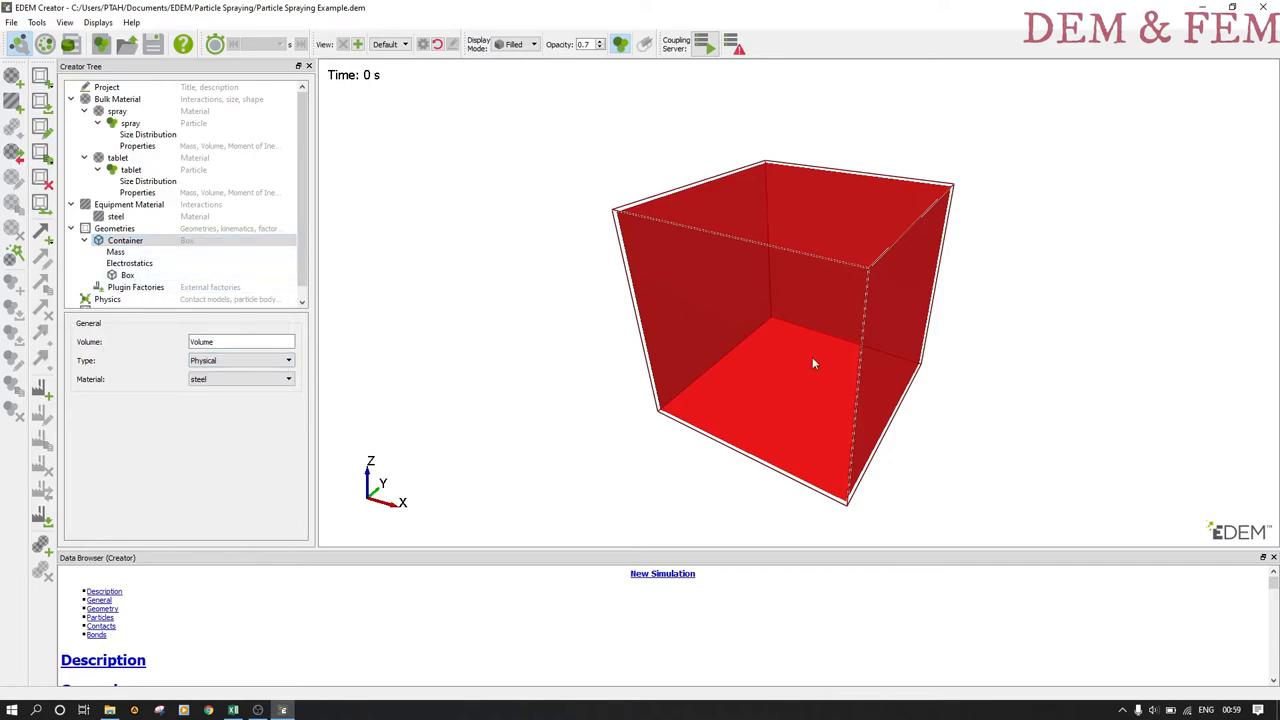
mouse_move(824, 306)
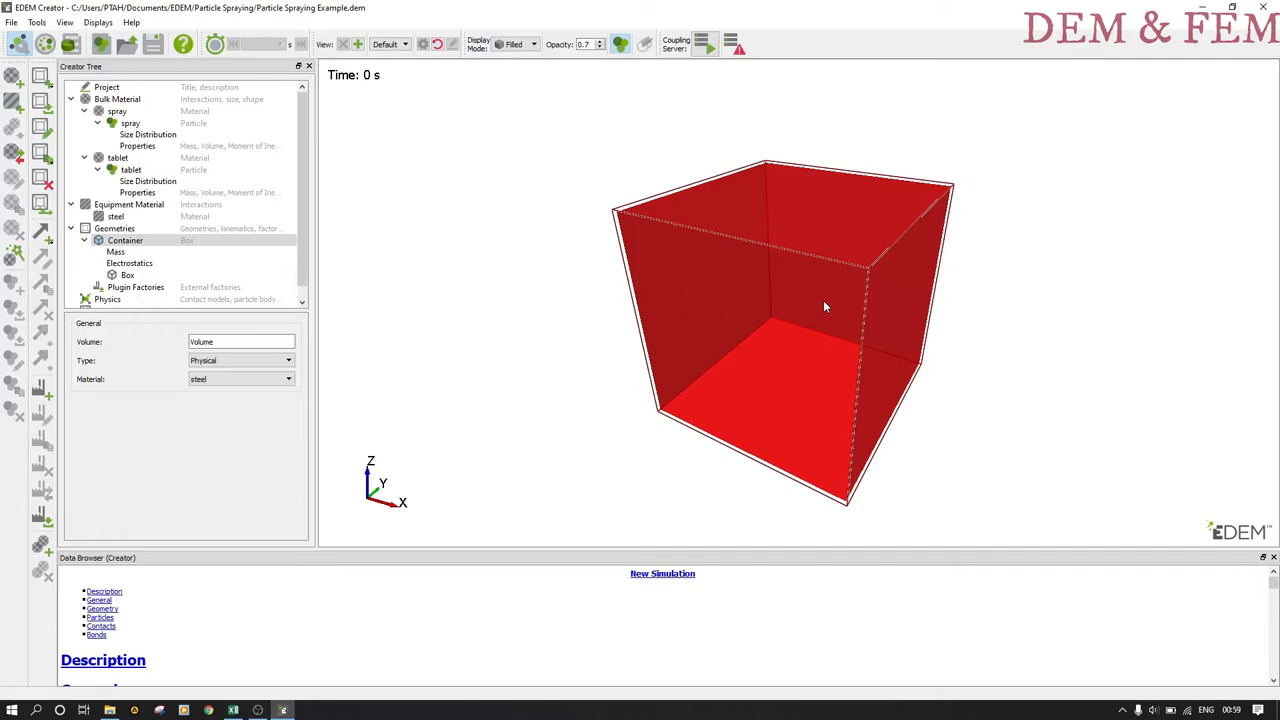
mouse_move(820, 348)
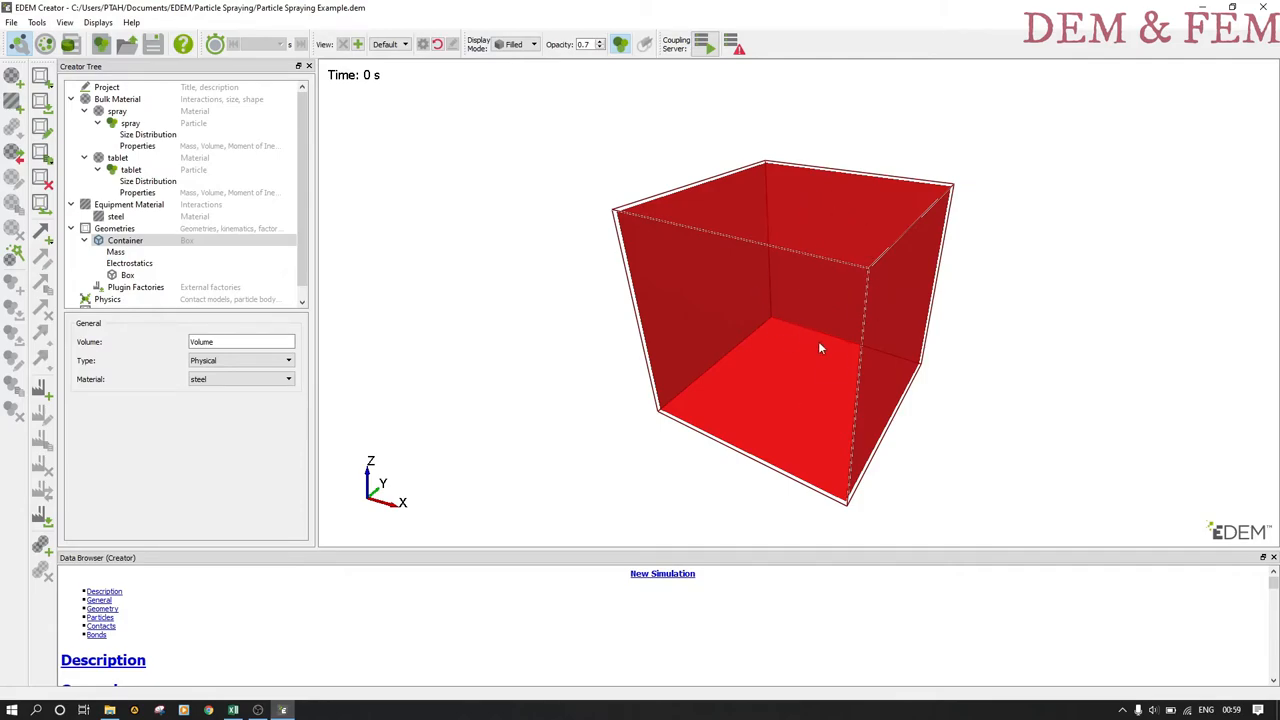
left_click(130, 264)
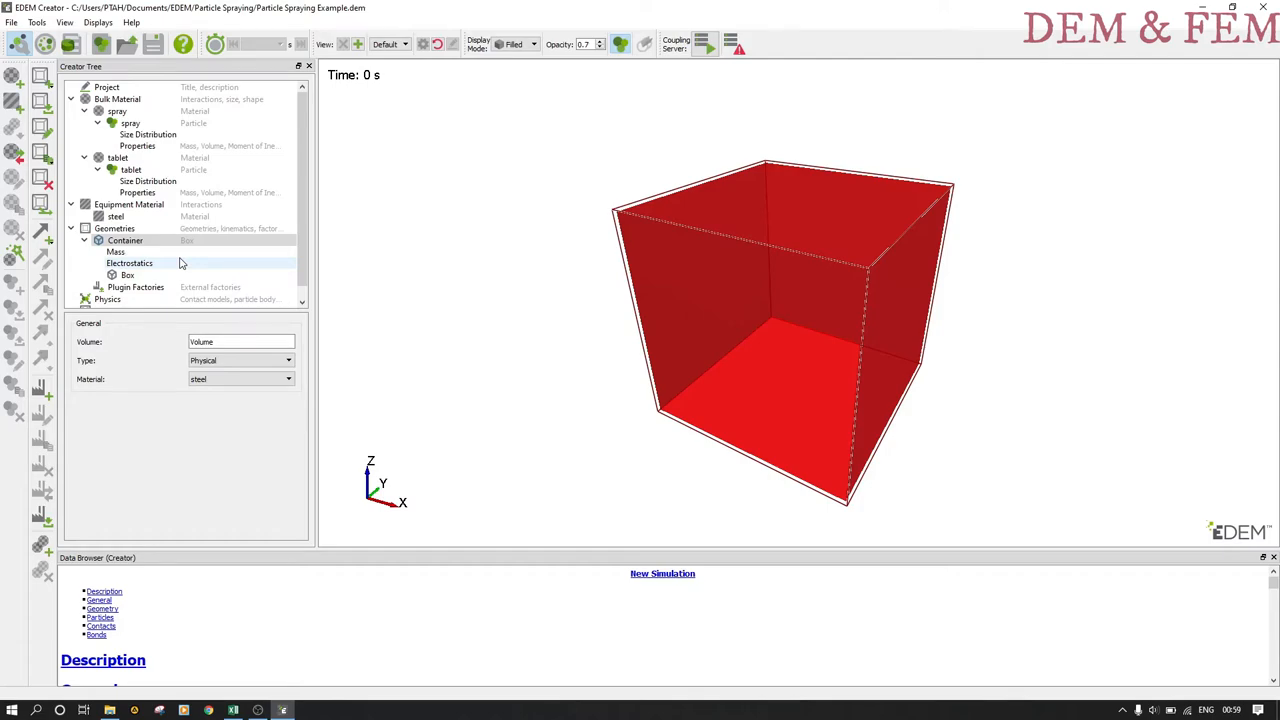
left_click(124, 240)
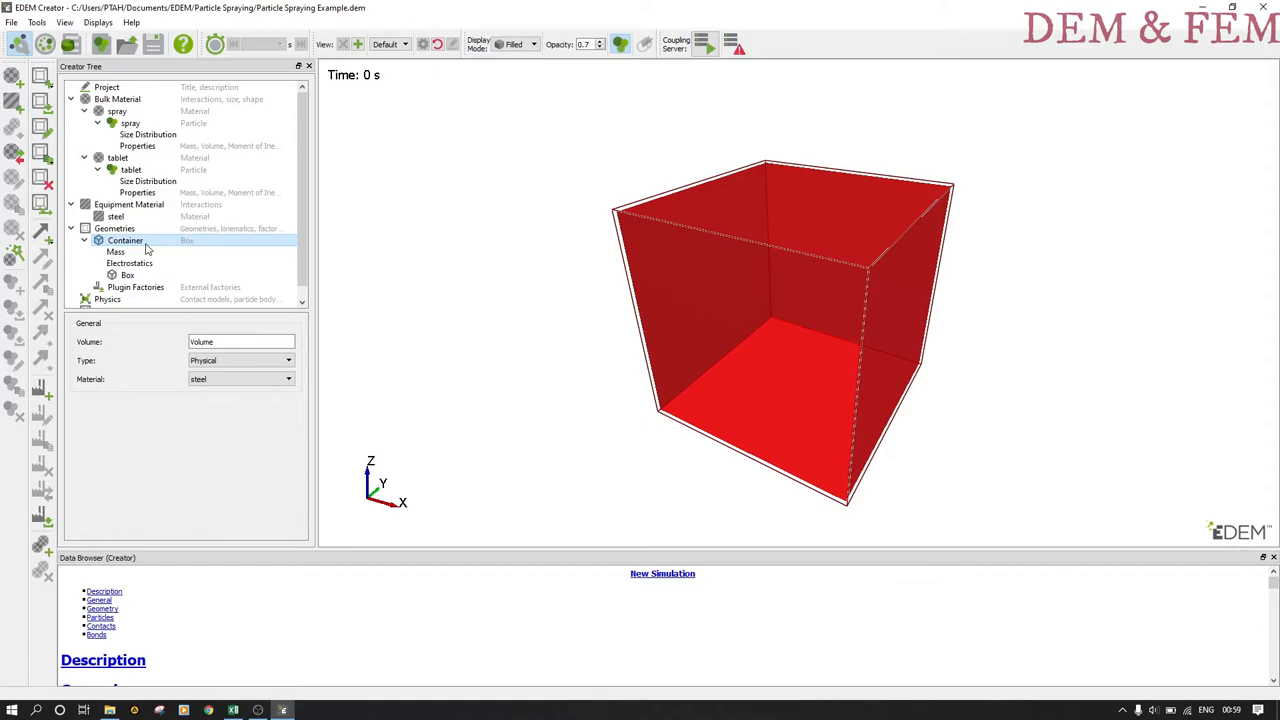
Add a particle factory to the Container and rename it 'Static'.
right_click(124, 240)
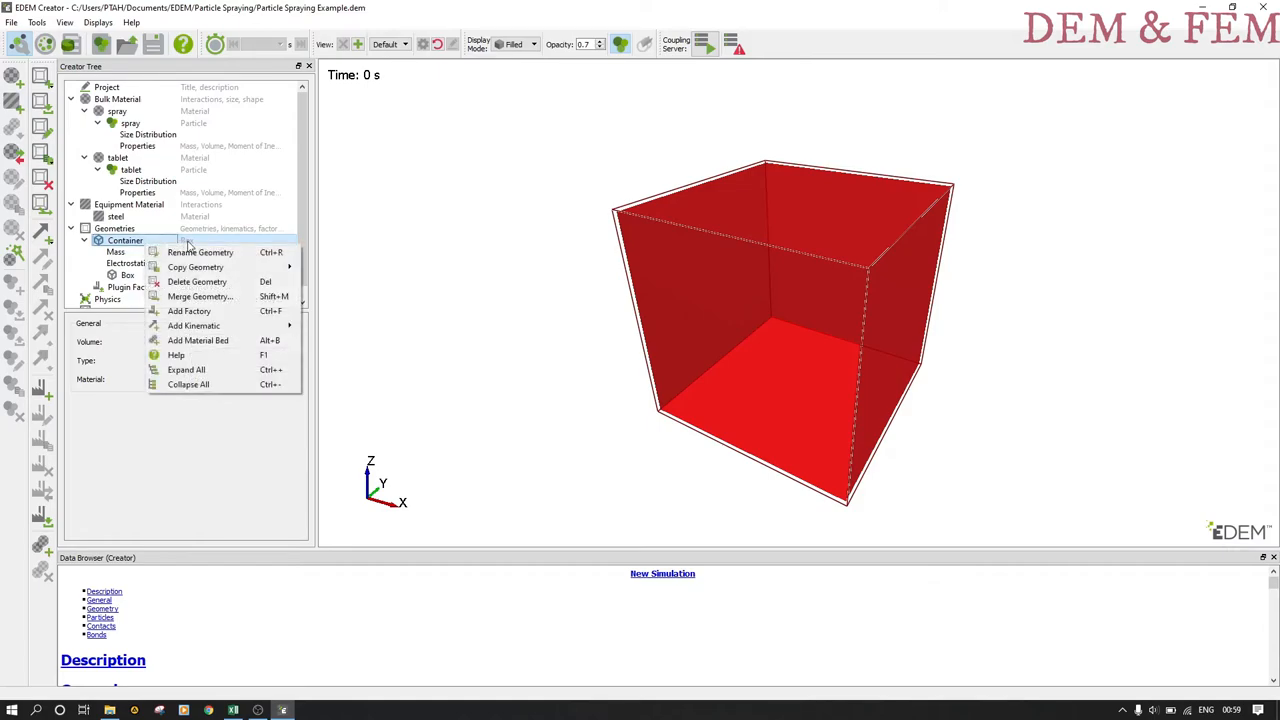
mouse_move(196, 268)
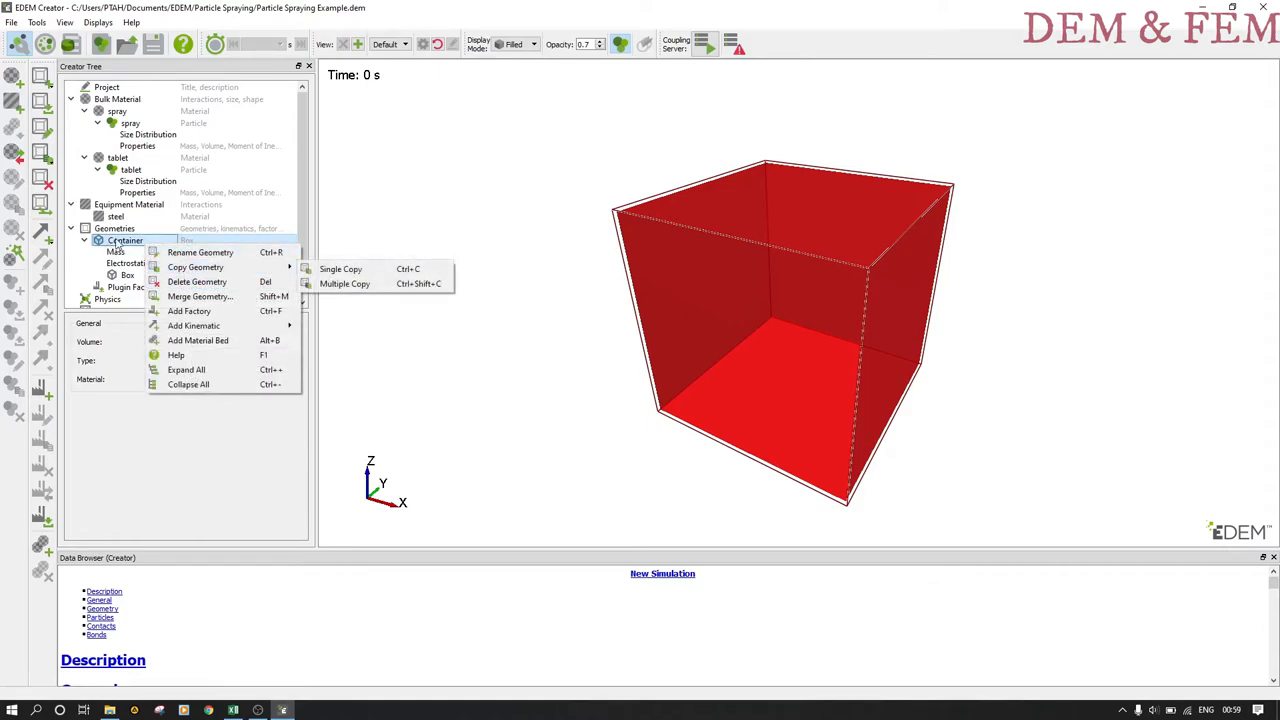
left_click(188, 312)
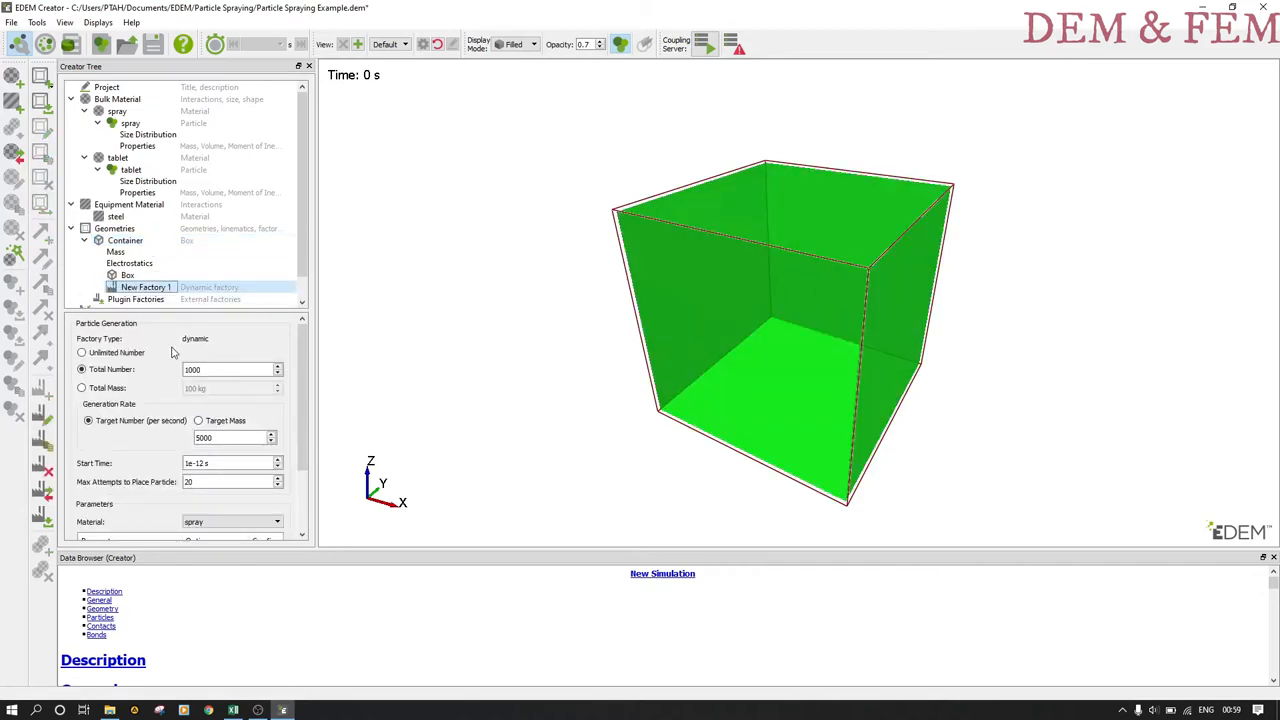
mouse_move(212, 344)
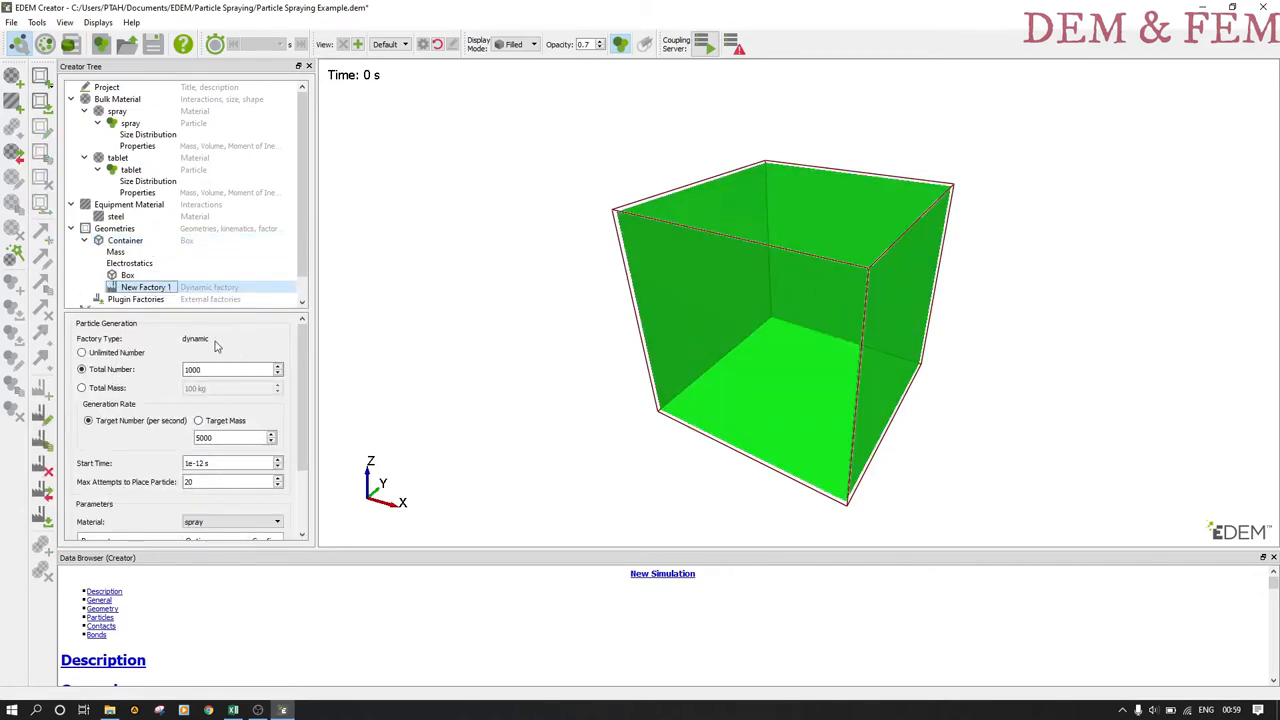
right_click(148, 288)
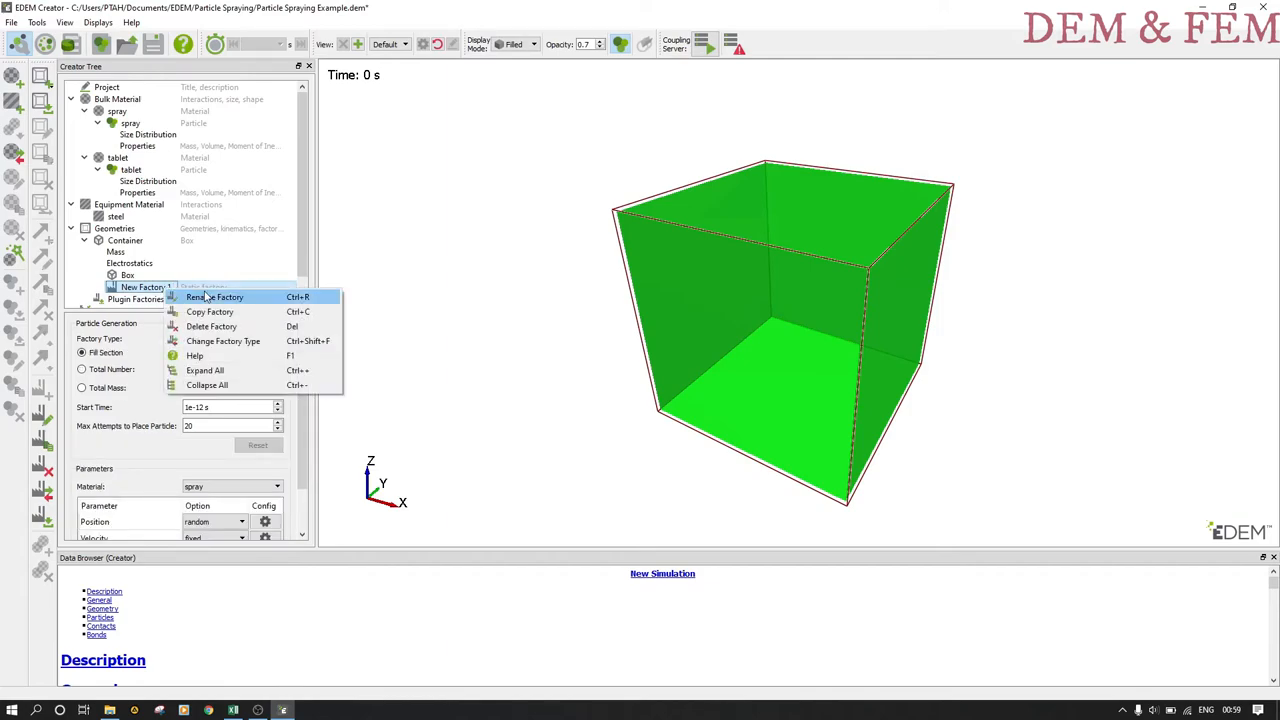
left_click(216, 296)
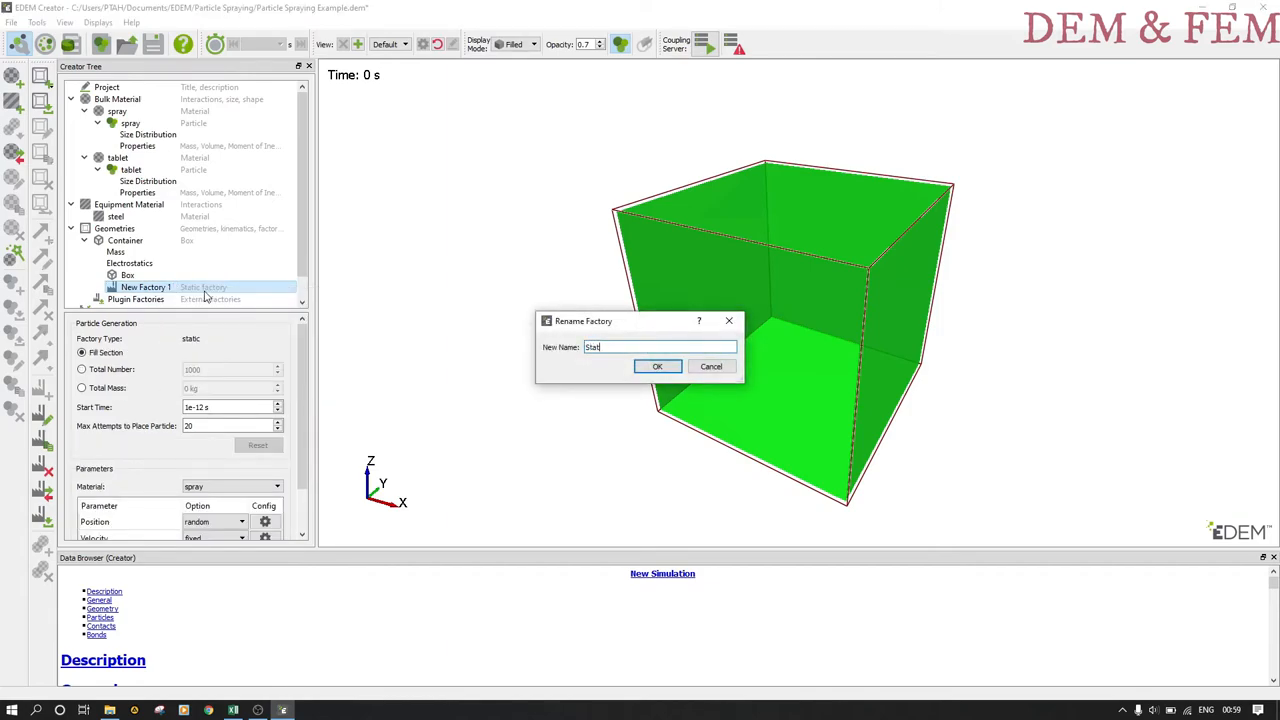
left_click(656, 366)
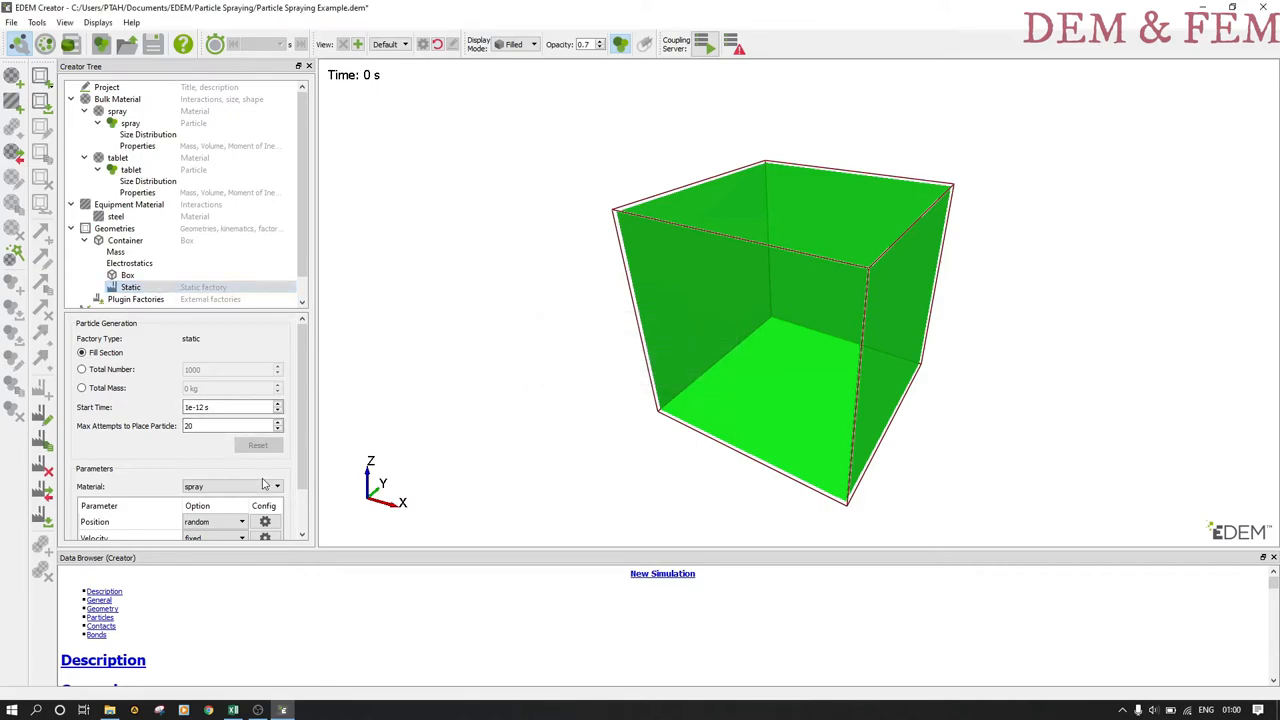
Set the Static factory's material to tablet and review its remaining options.
left_click(230, 486)
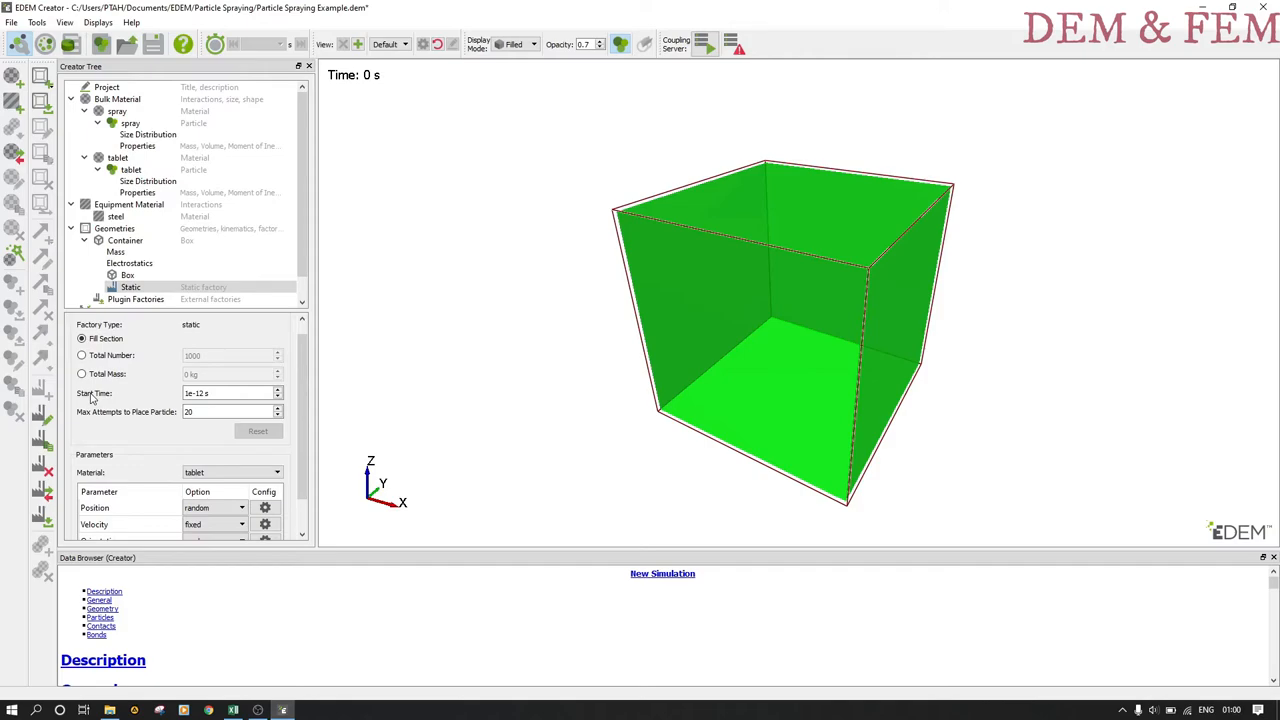
scroll("down", 3)
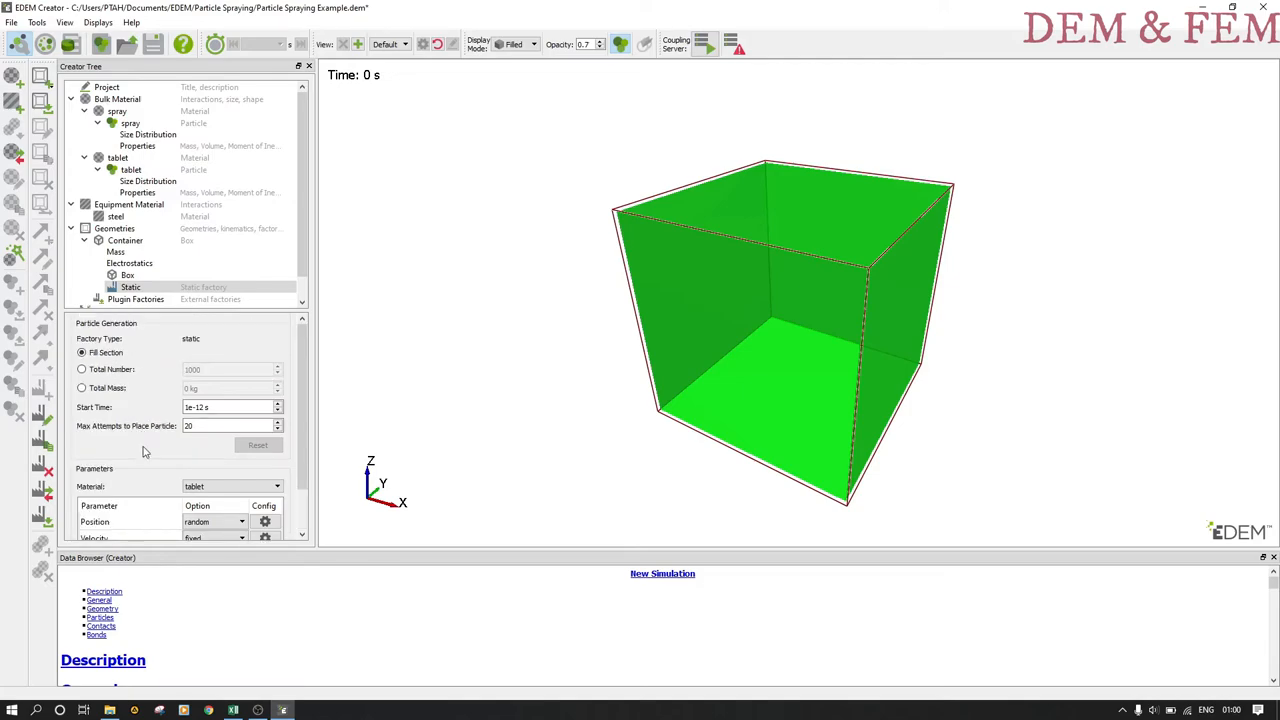
scroll("down", 3)
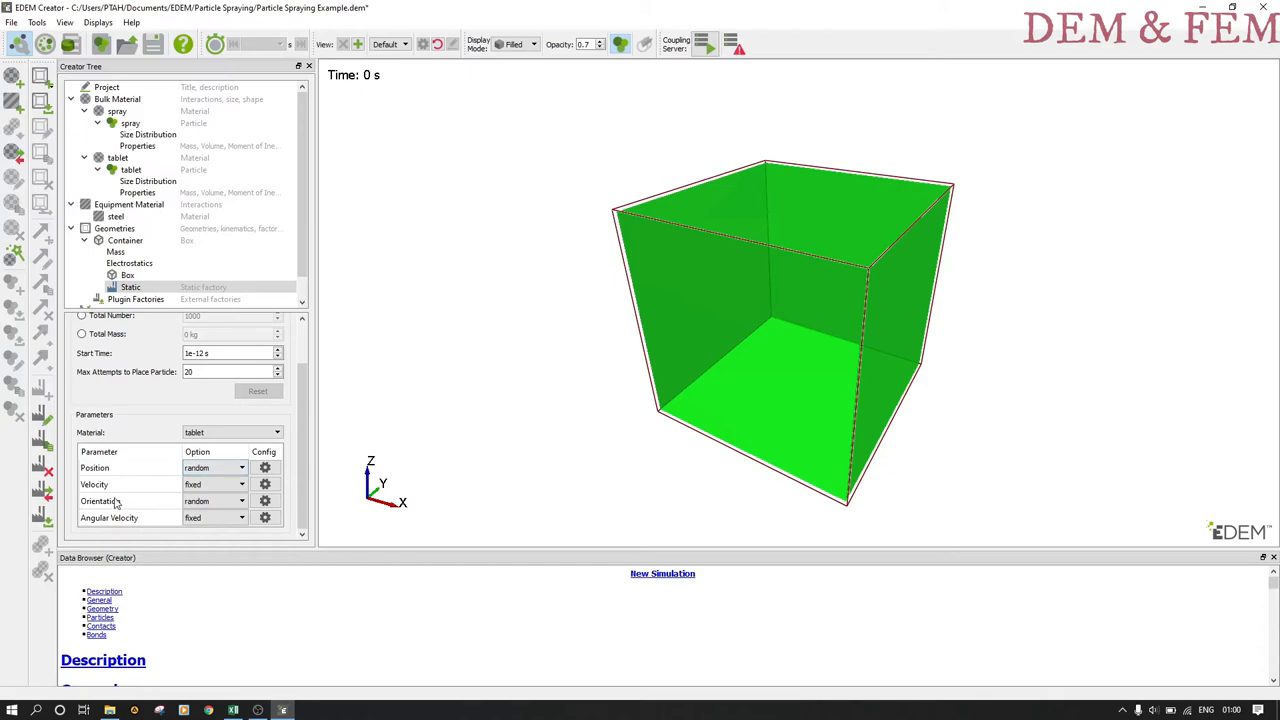
Position the tablets on a cubic lattice and confirm its edited start point and separation.
left_click(240, 468)
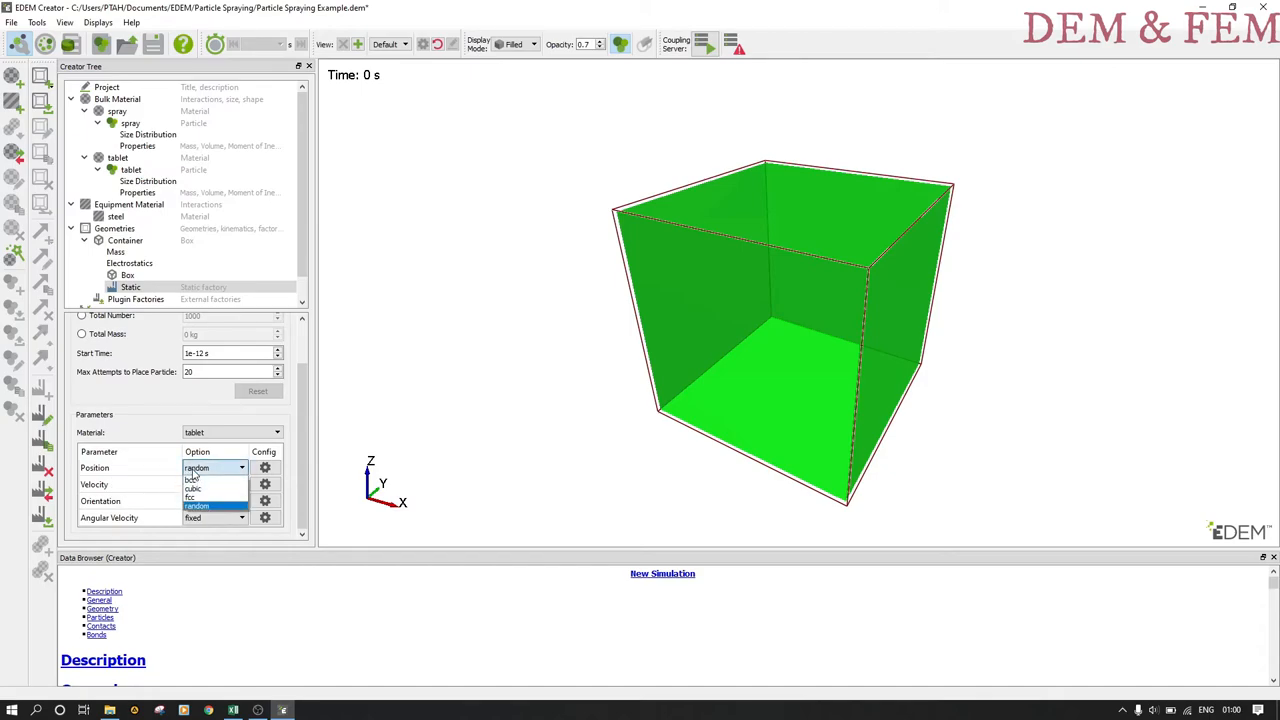
left_click(196, 488)
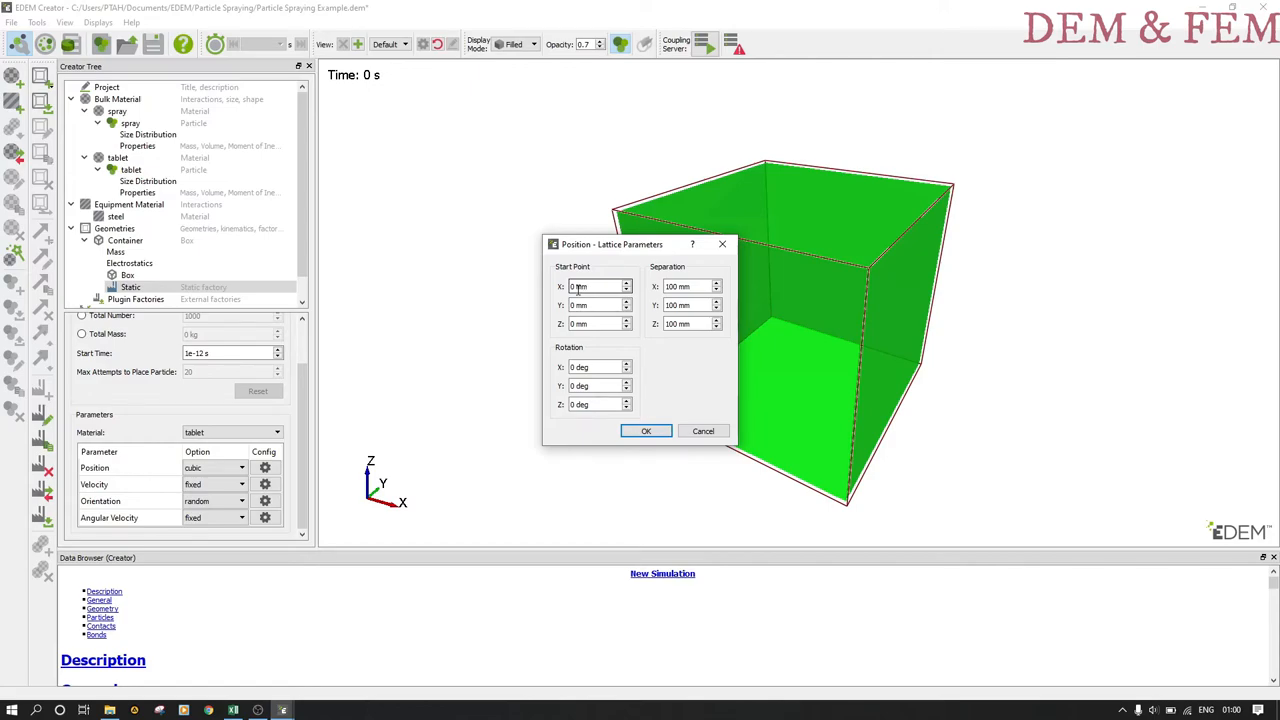
left_click(598, 304)
type("-20")
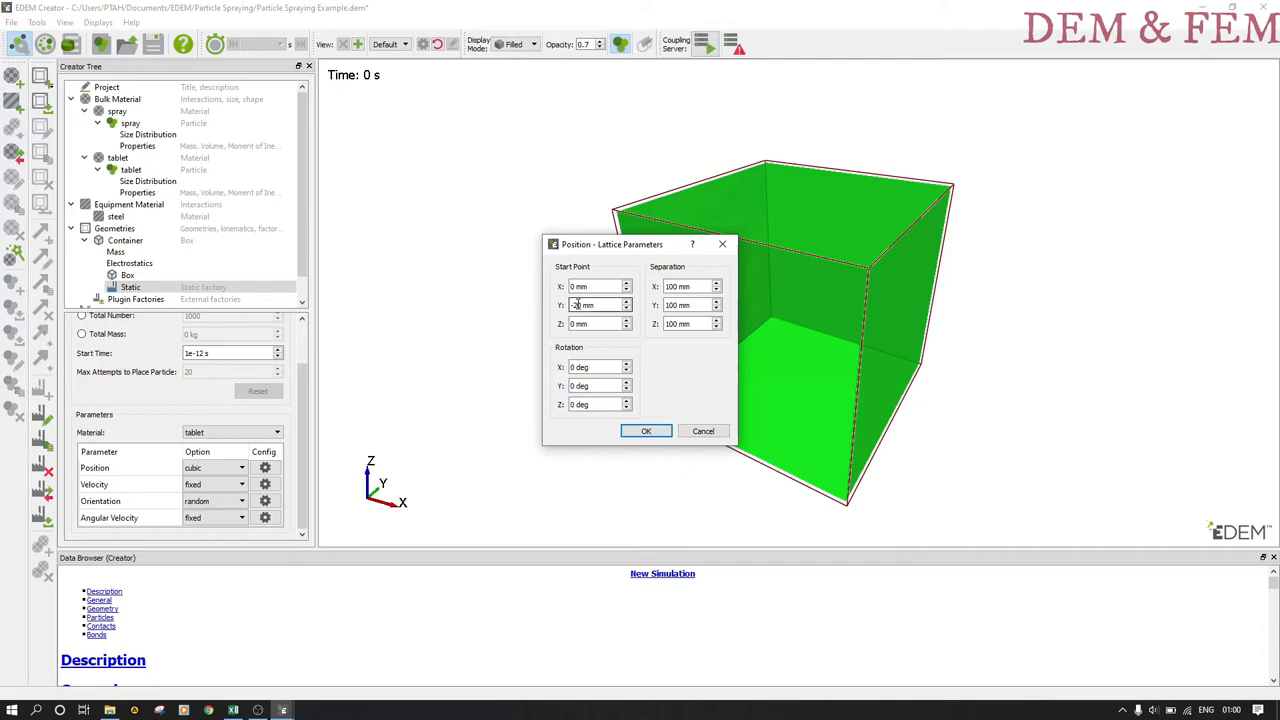
left_click(690, 288)
type("50")
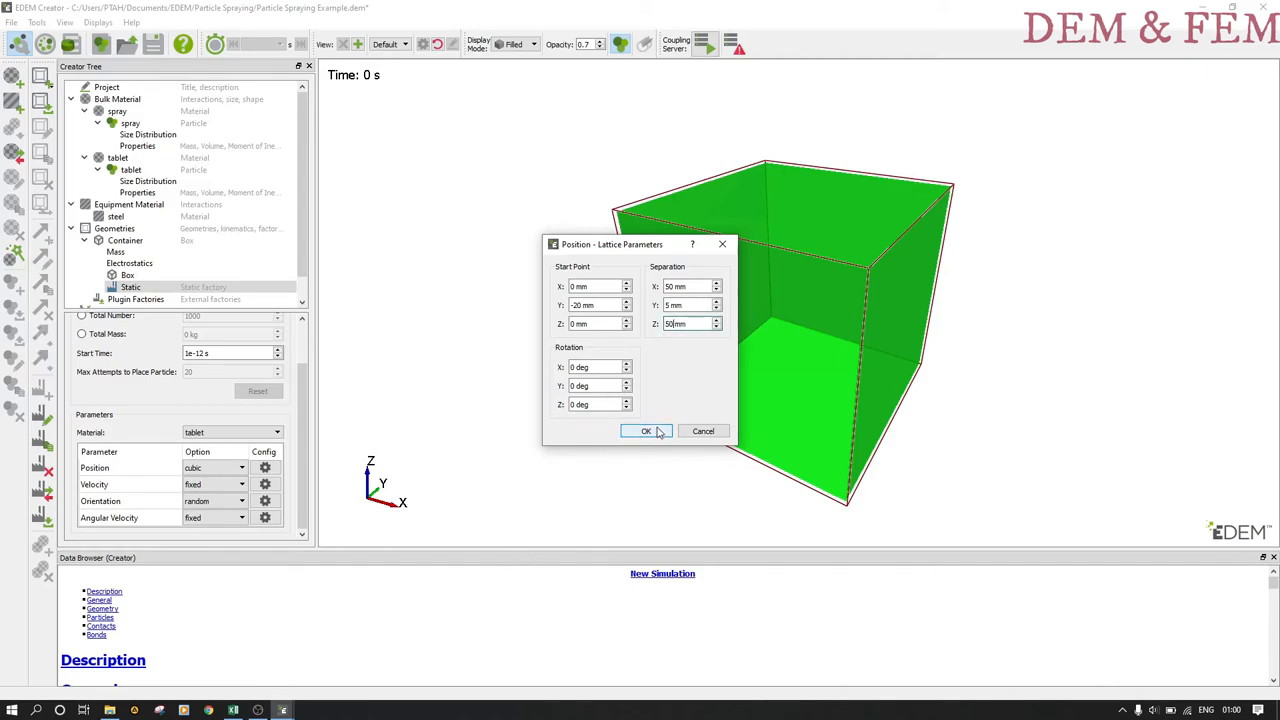
left_click(646, 432)
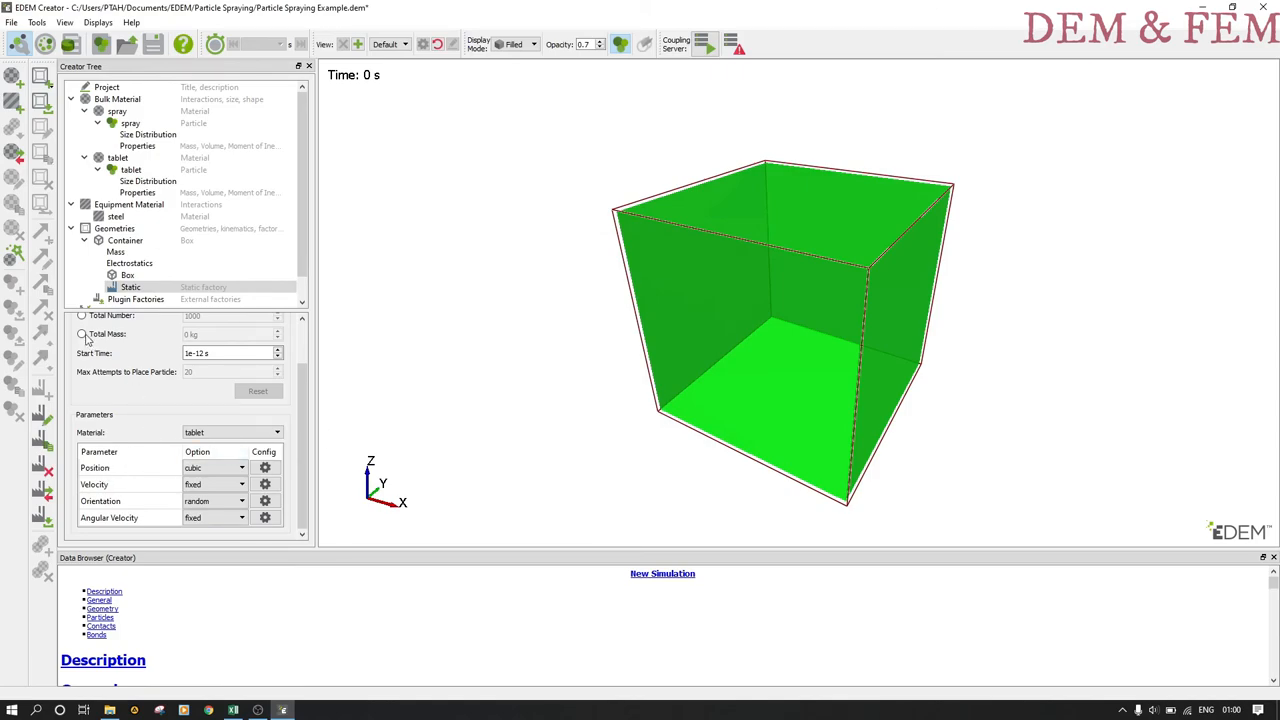
Add a polygon geometry section and rename it 'Outlet'.
right_click(114, 228)
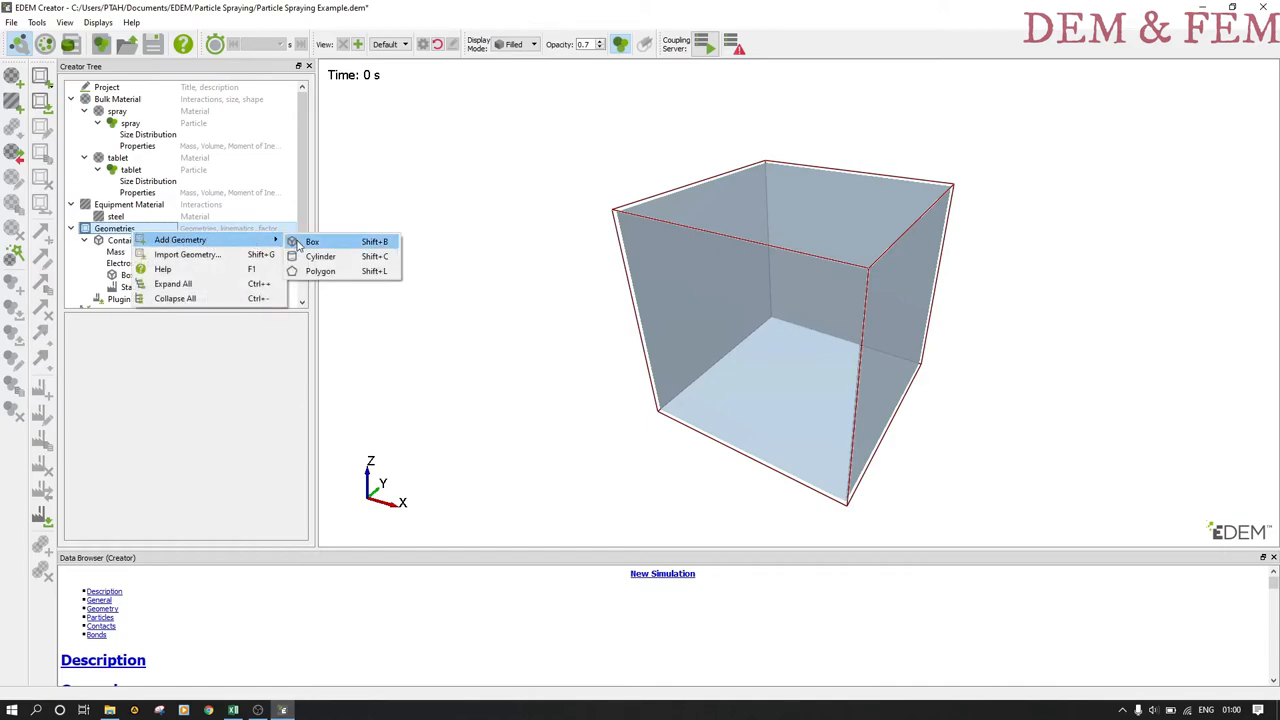
left_click(312, 240)
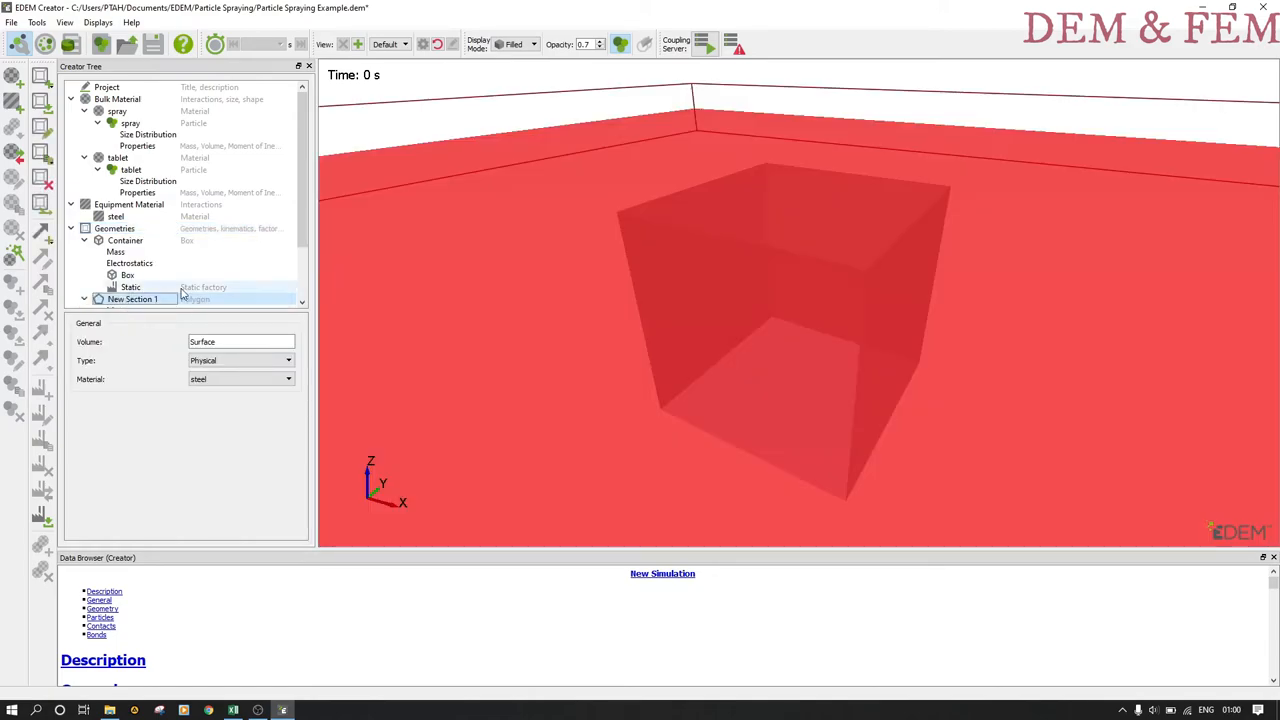
right_click(132, 264)
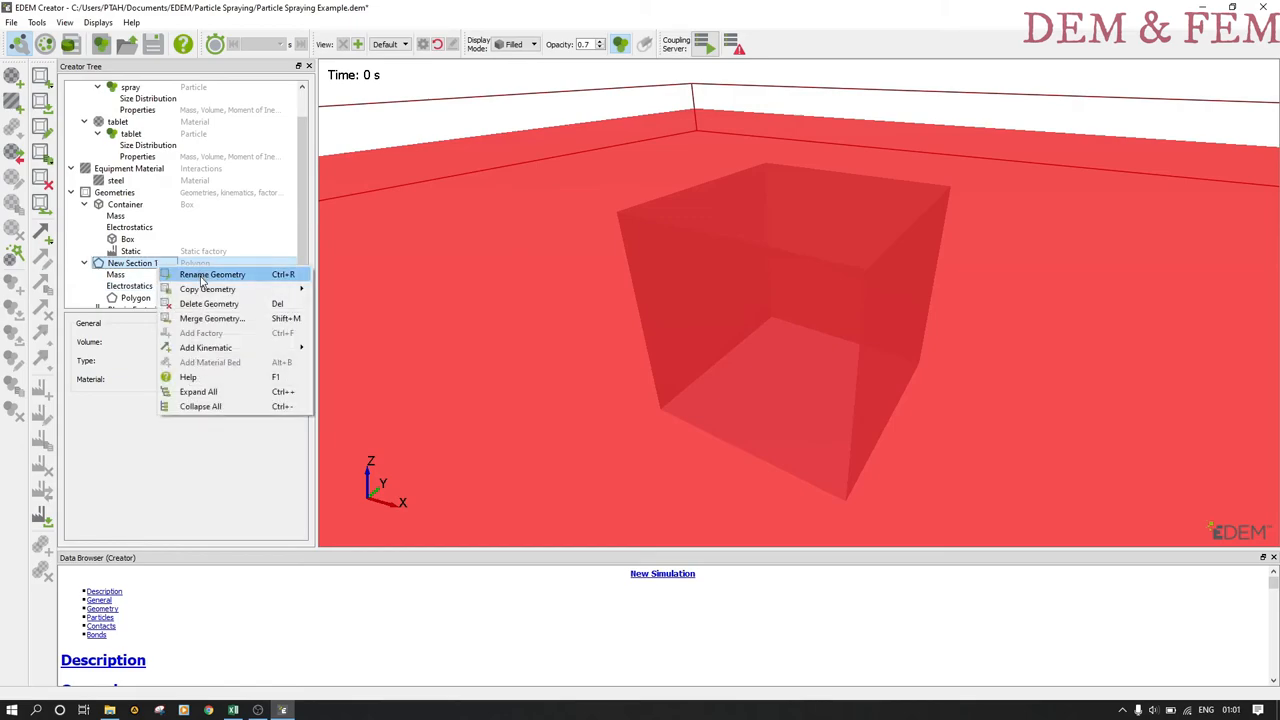
left_click(212, 274)
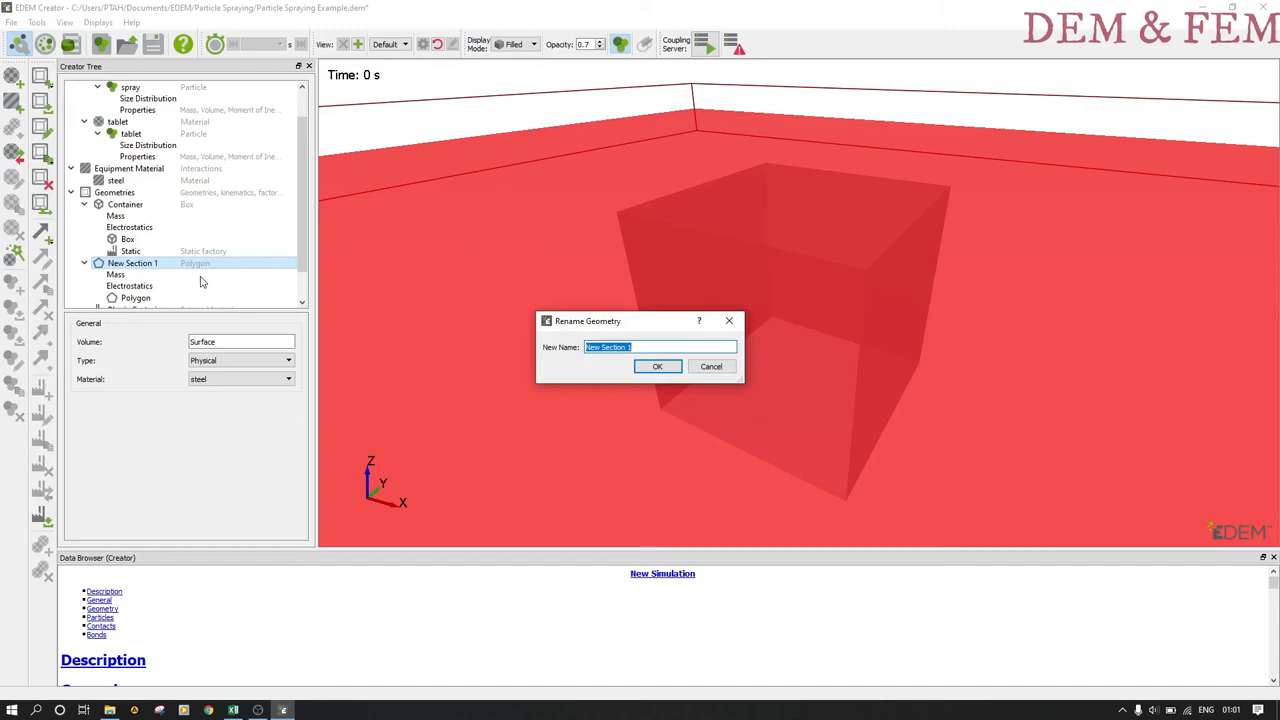
type("Outlet")
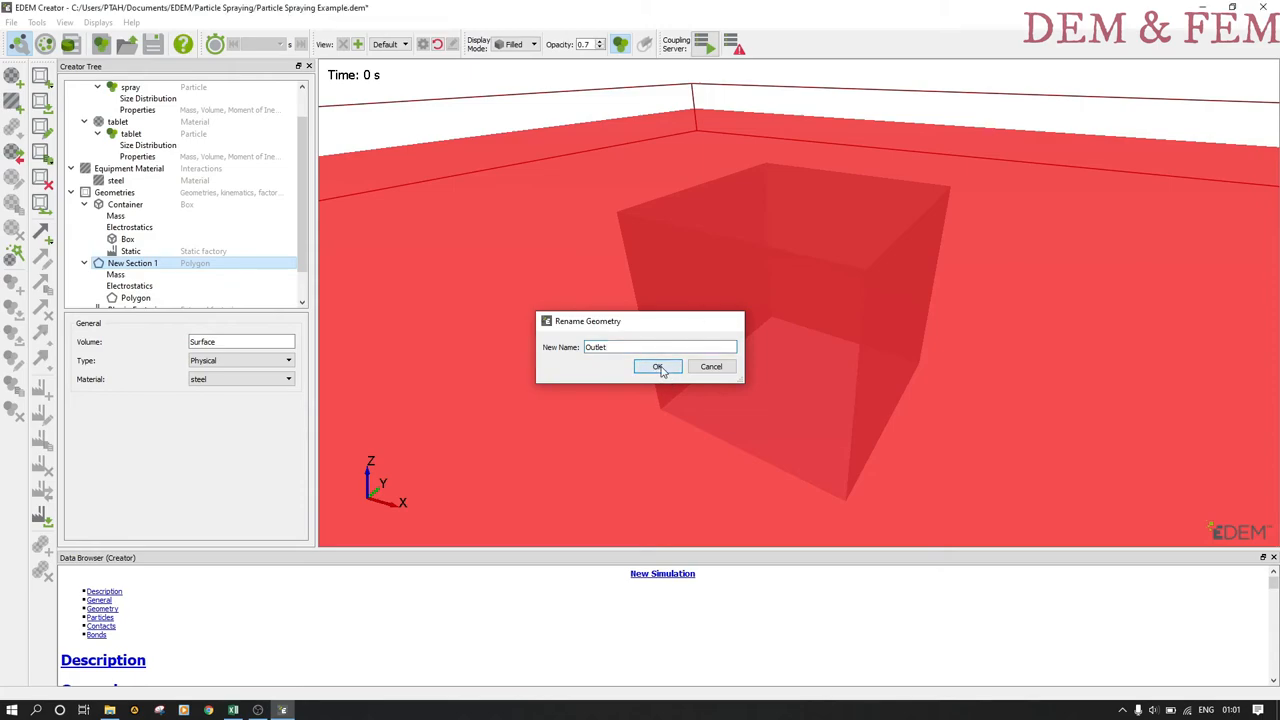
left_click(656, 366)
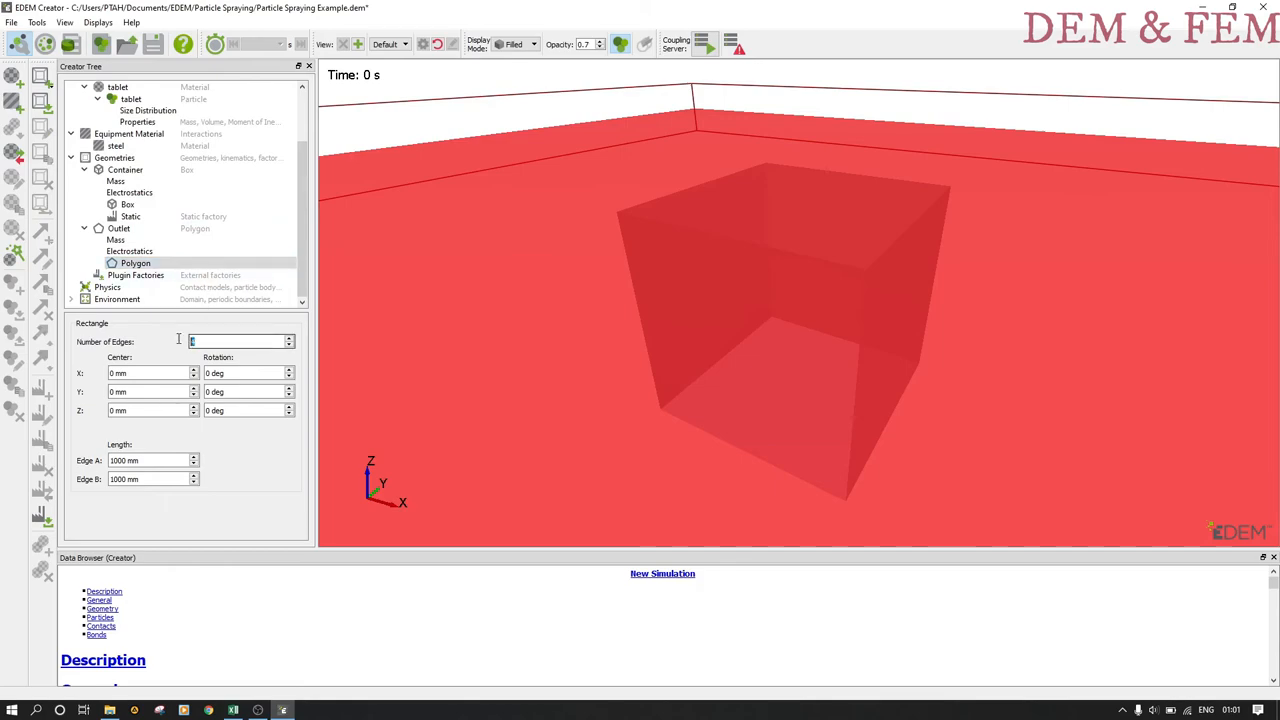
Make the Outlet a 20-edge, 5 mm radius polygon with surface normal -1 onto a side wall.
type("20")
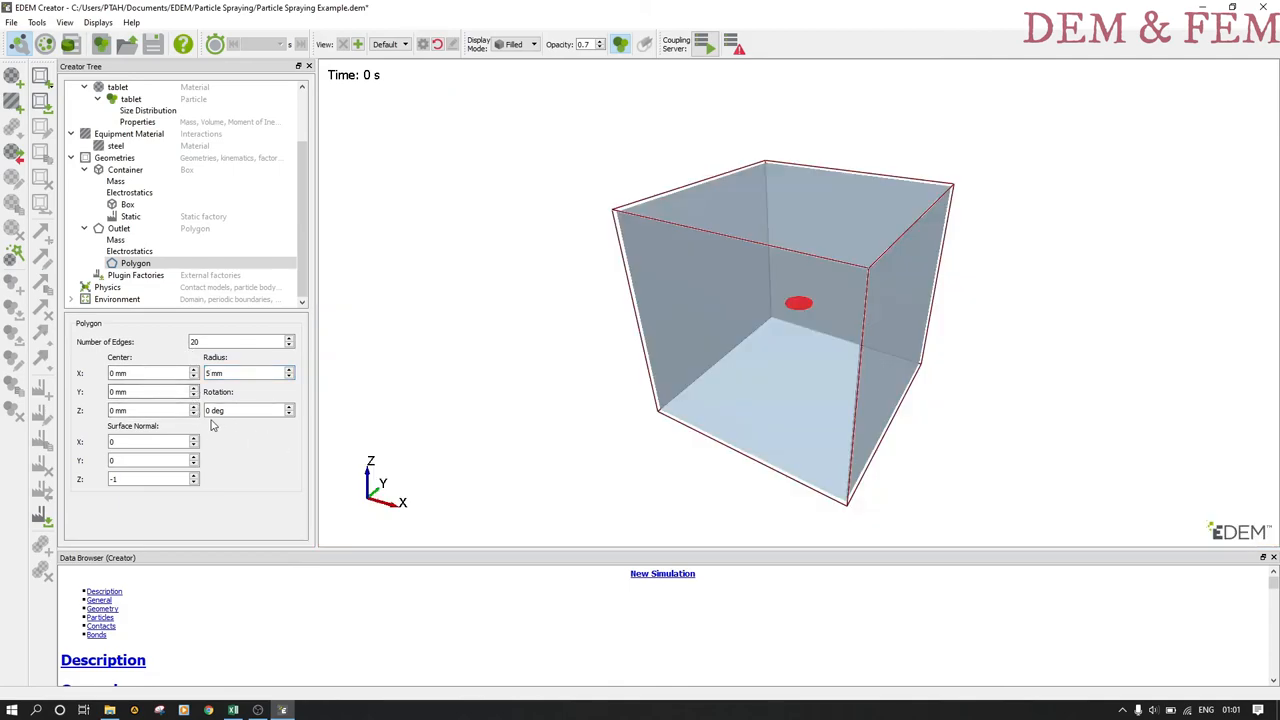
left_click(150, 442)
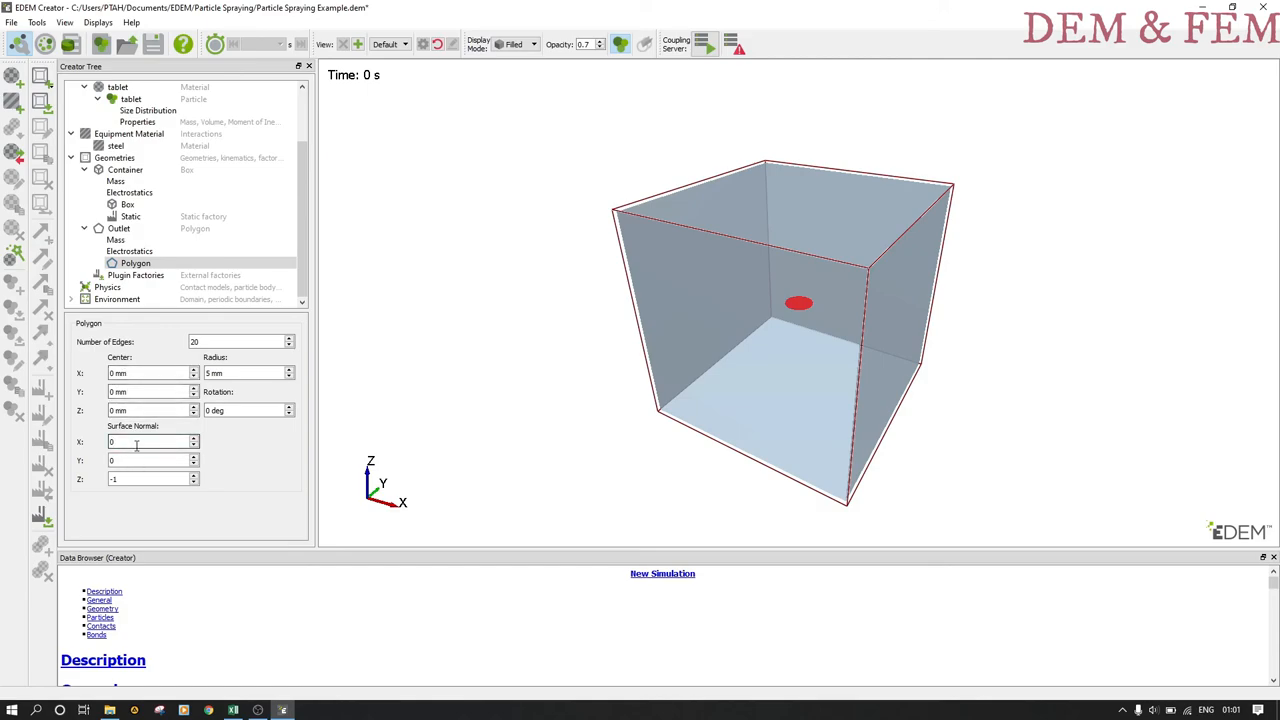
type("-1")
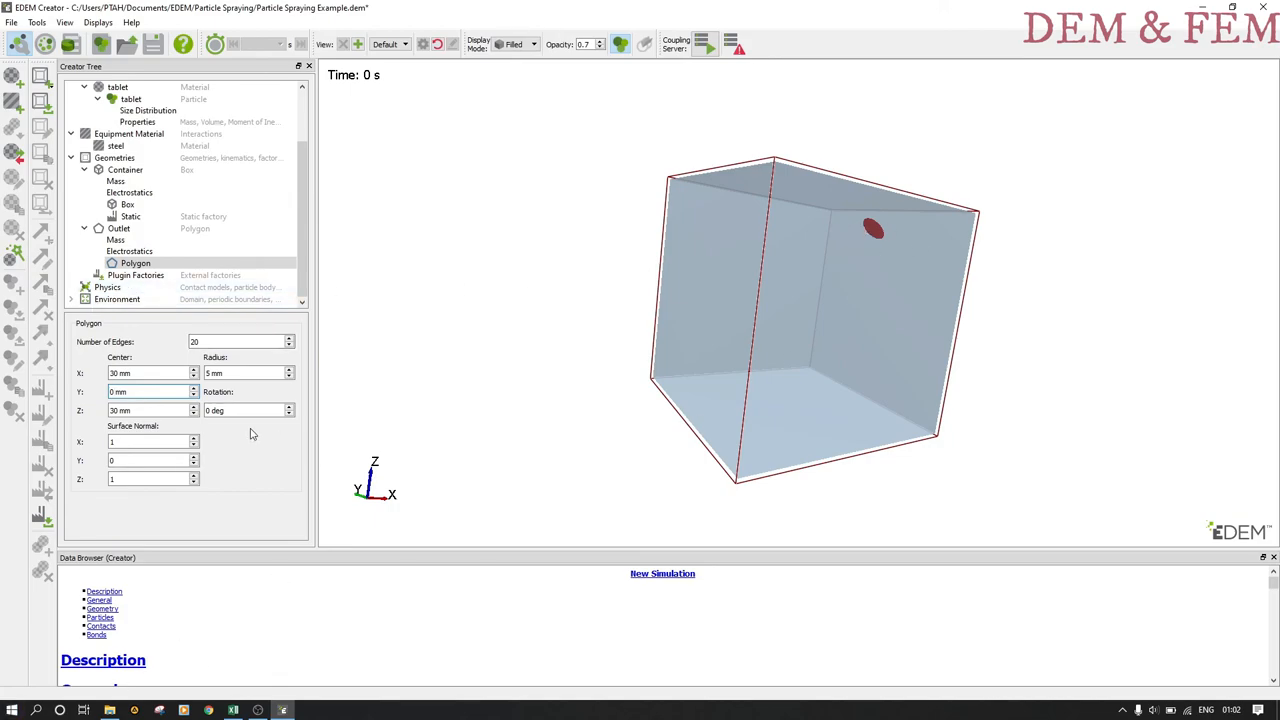
left_click(136, 264)
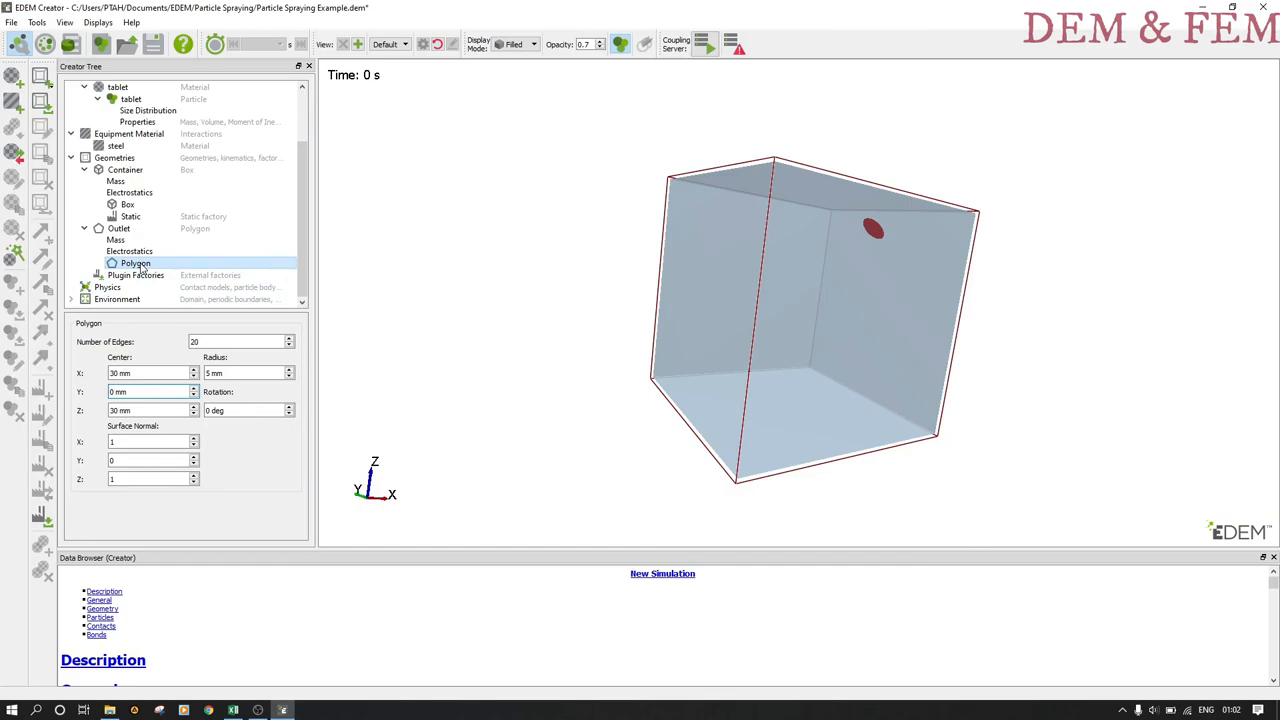